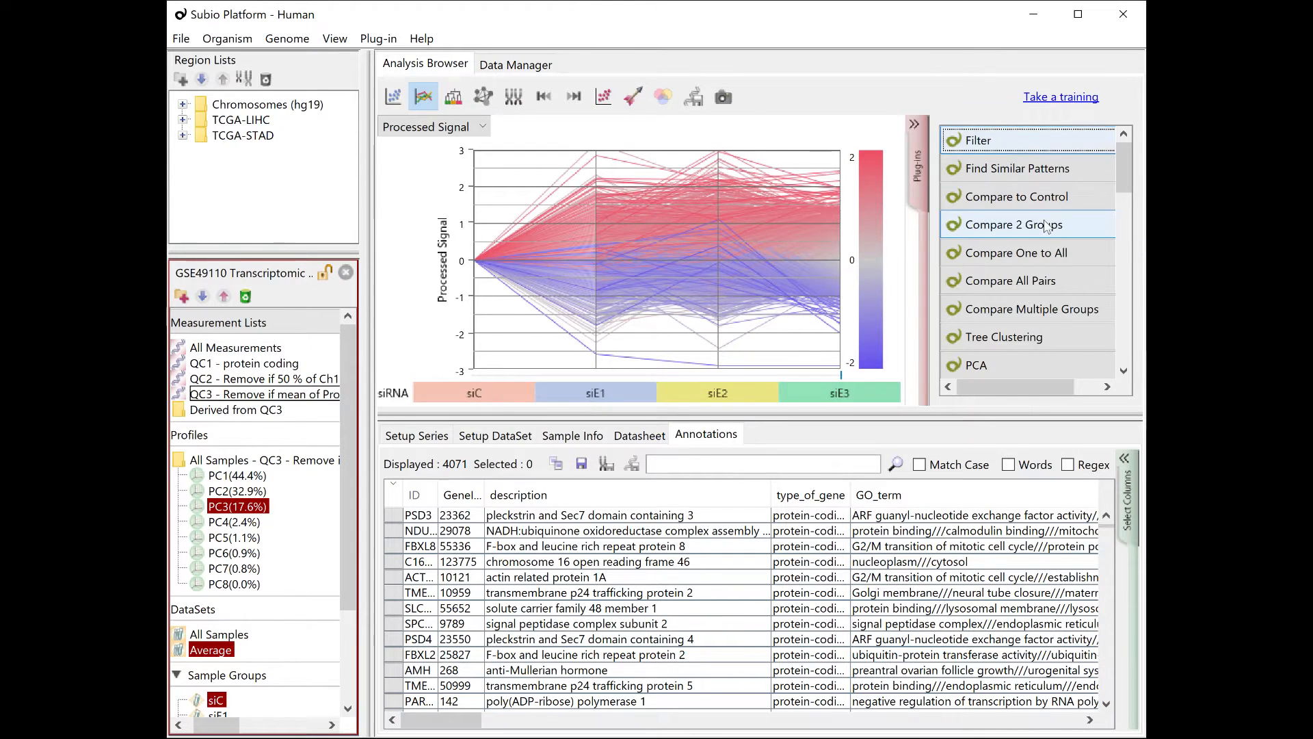
- Compare siE1 against siC with a 1.5-fold cutoff and t-test p<0.05, selecting the upregulated region
{"action": "left_click", "coordinate": [1014, 224]}
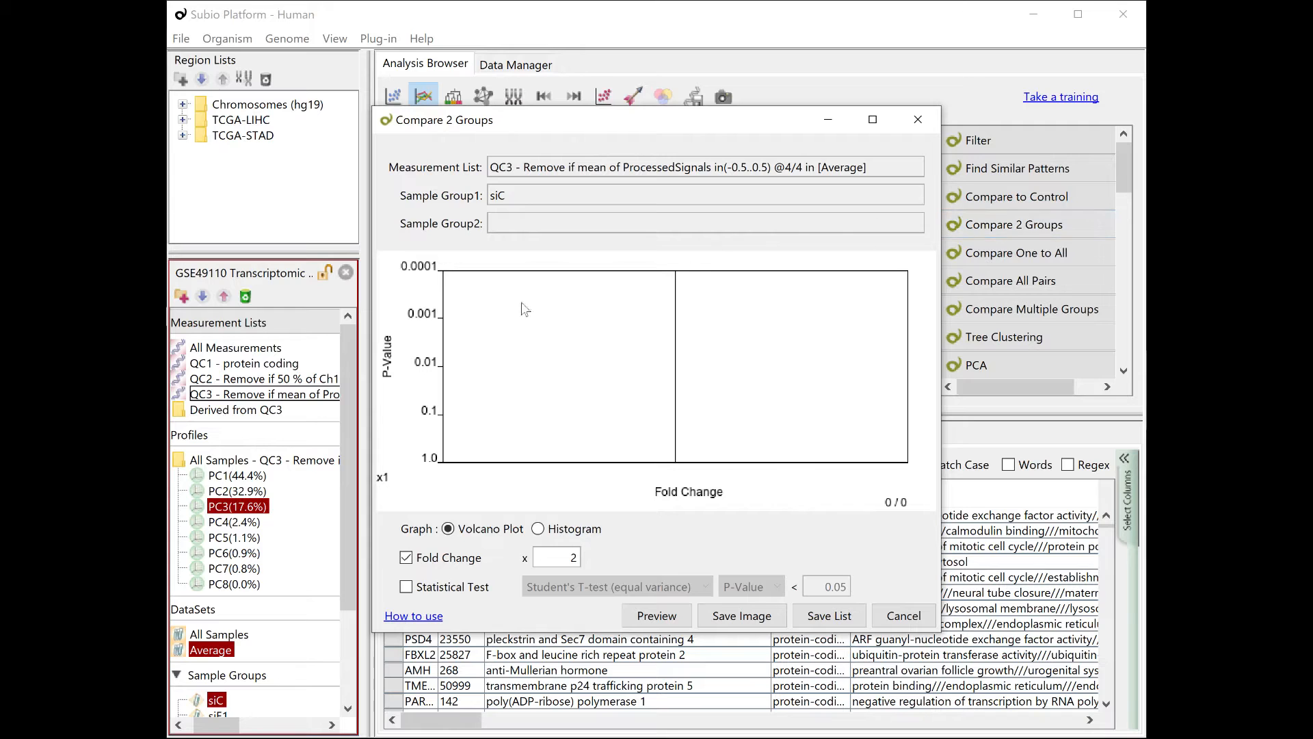
{"action": "scroll", "scroll_direction": "down", "scroll_amount": 3}
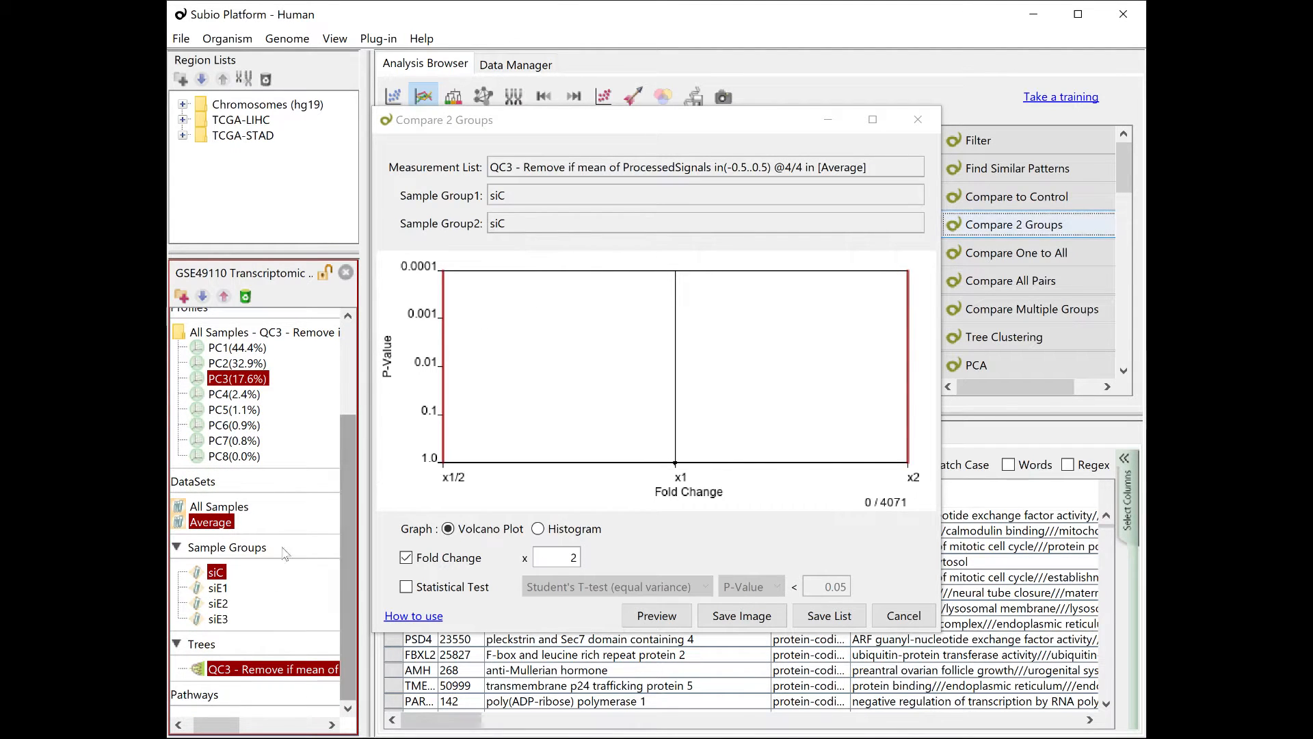
{"action": "left_click_drag", "start_coordinate": [218, 587], "coordinate": [543, 194]}
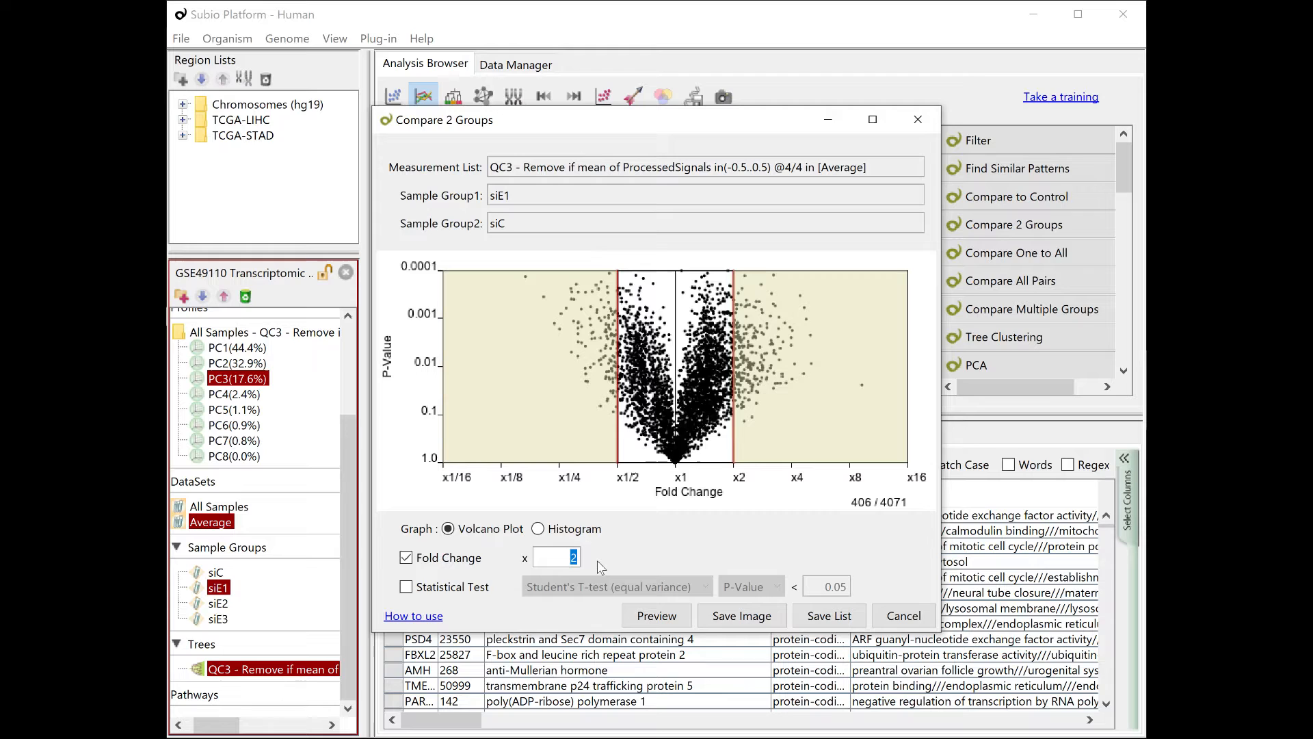
{"action": "type", "text": "1.5"}
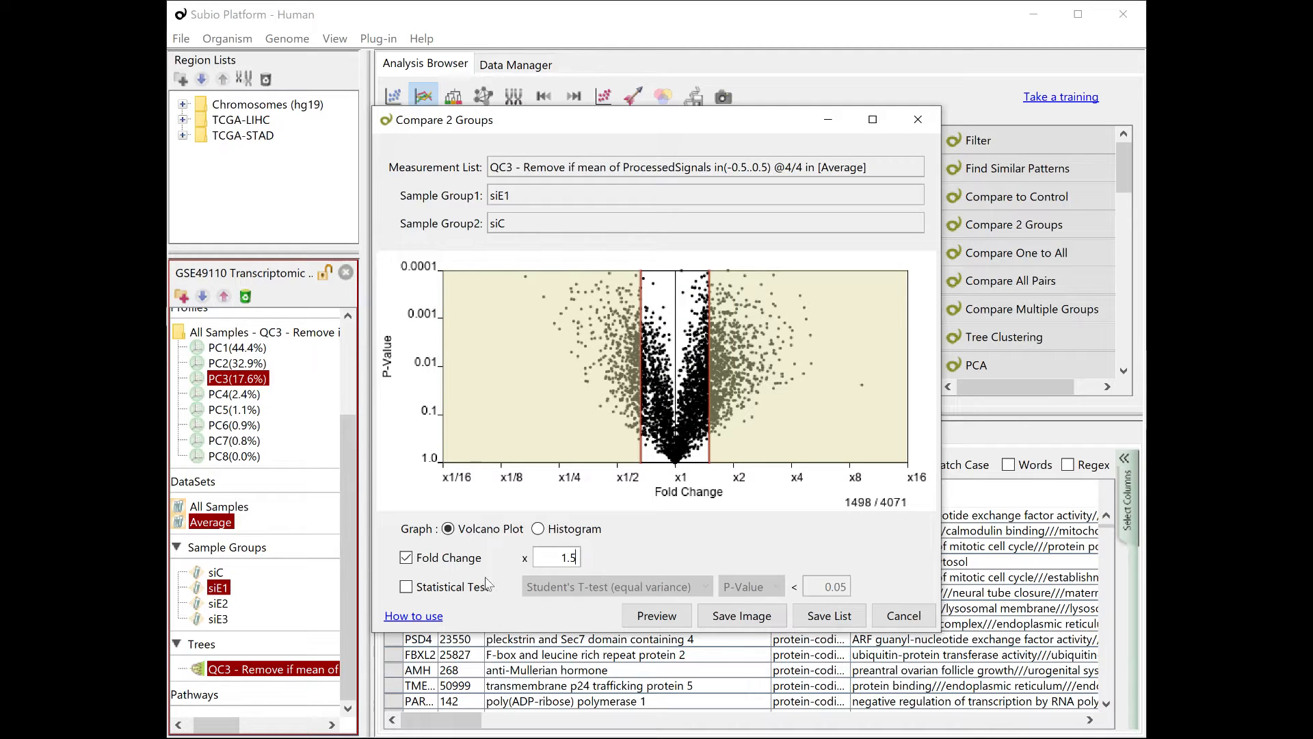
{"action": "left_click", "coordinate": [407, 586]}
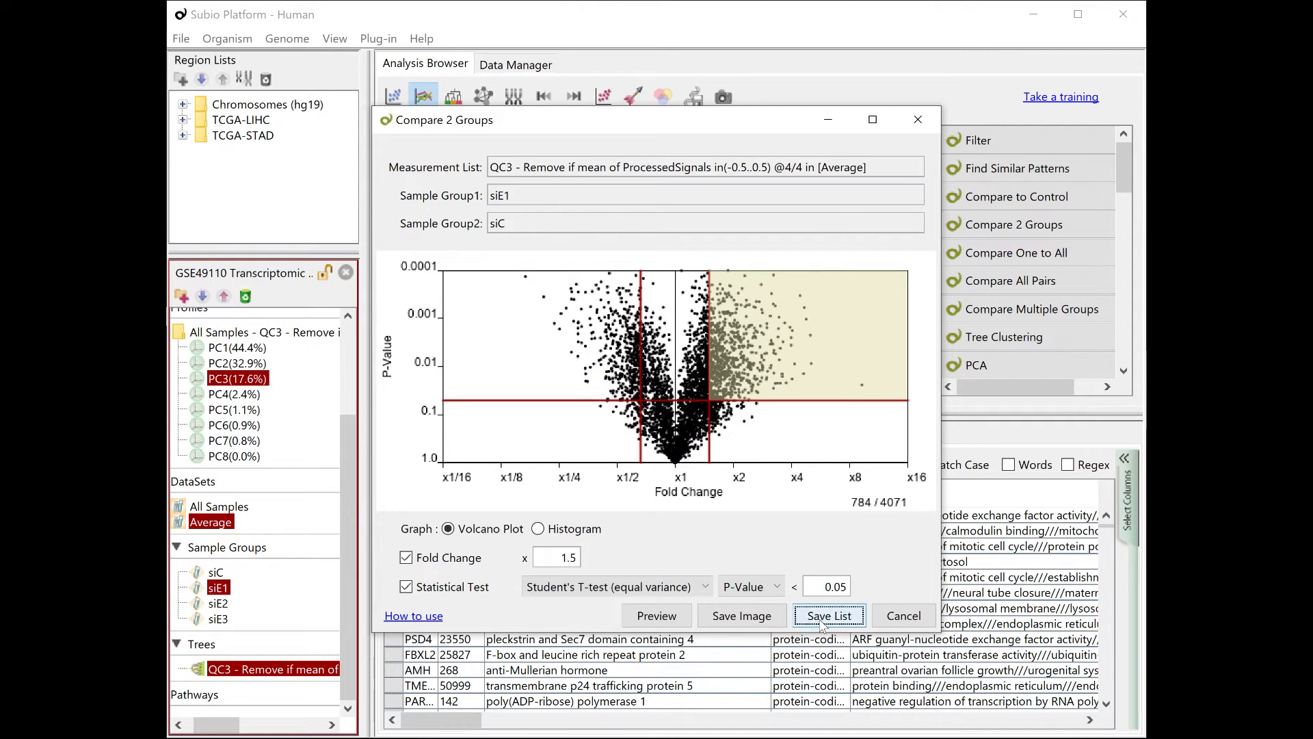
- Save the siE1 vs siC x1.5Up (784) and x1.5Dn (502) gene lists under Derived from QC3
{"action": "left_click", "coordinate": [828, 614]}
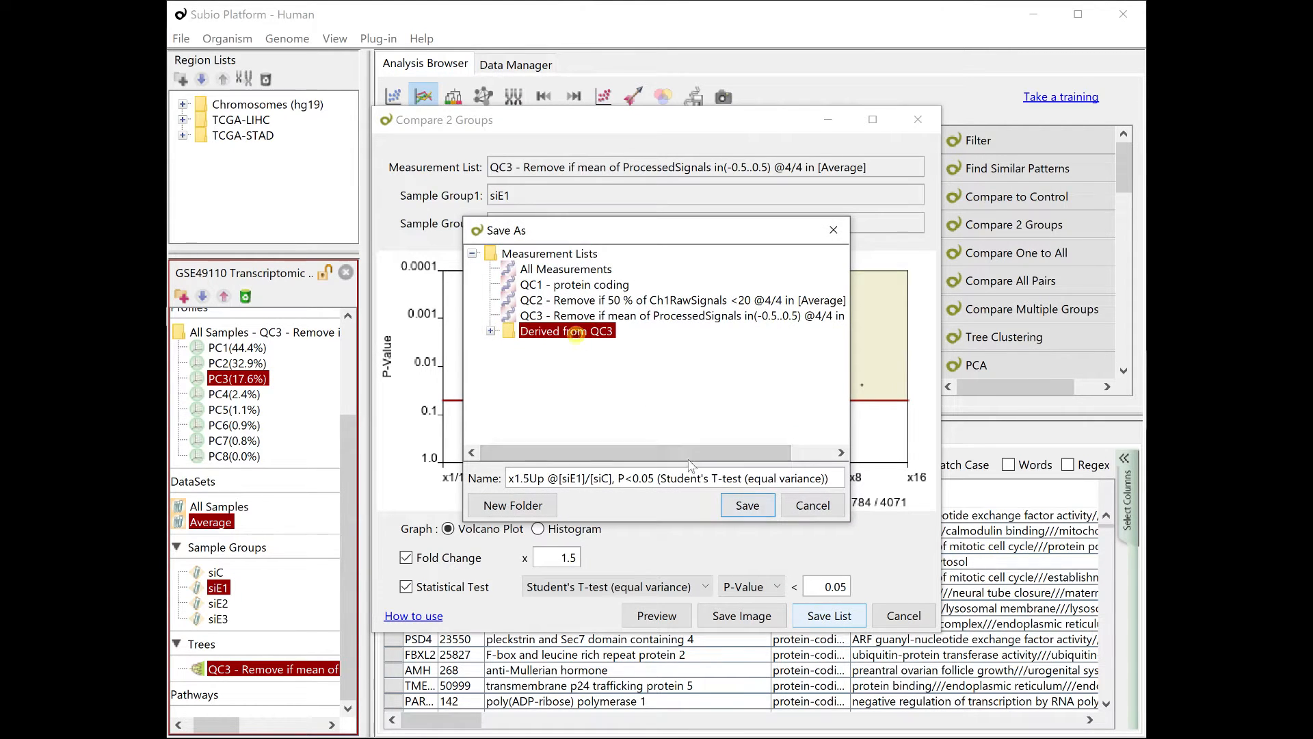
{"action": "left_click", "coordinate": [746, 505]}
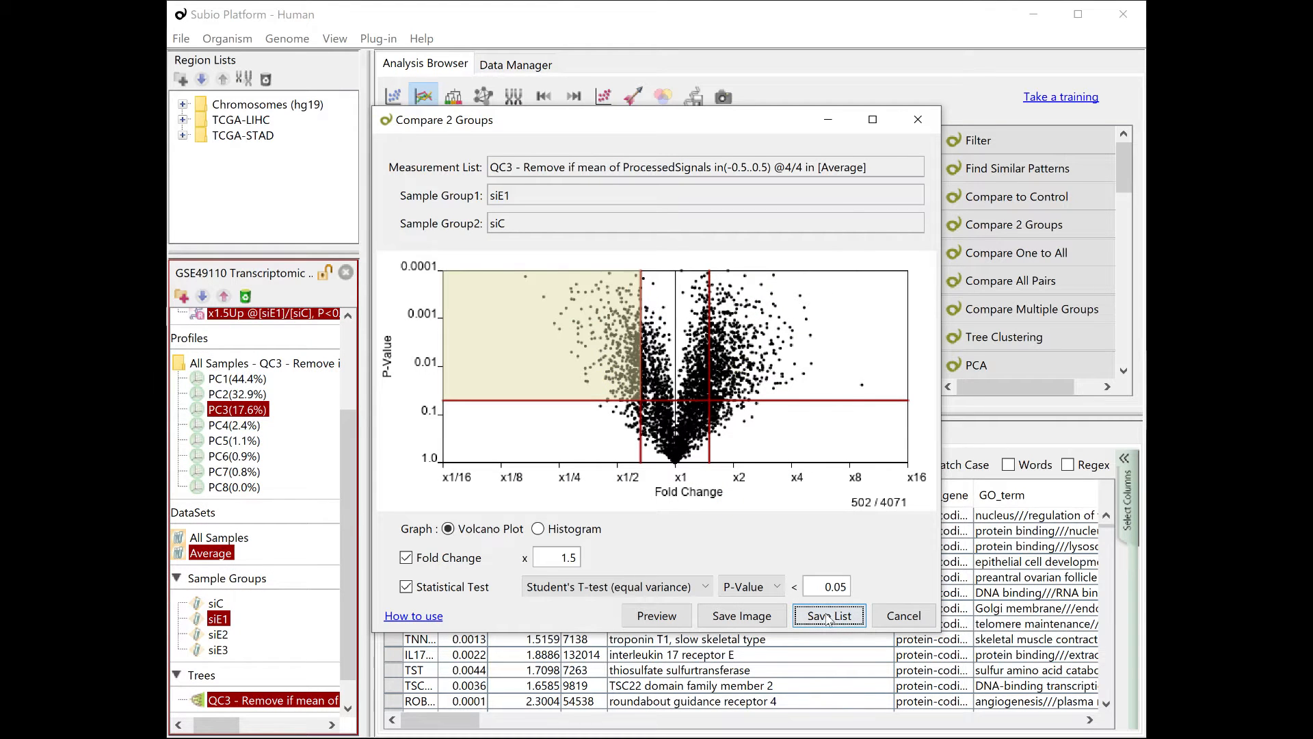
{"action": "left_click", "coordinate": [829, 616]}
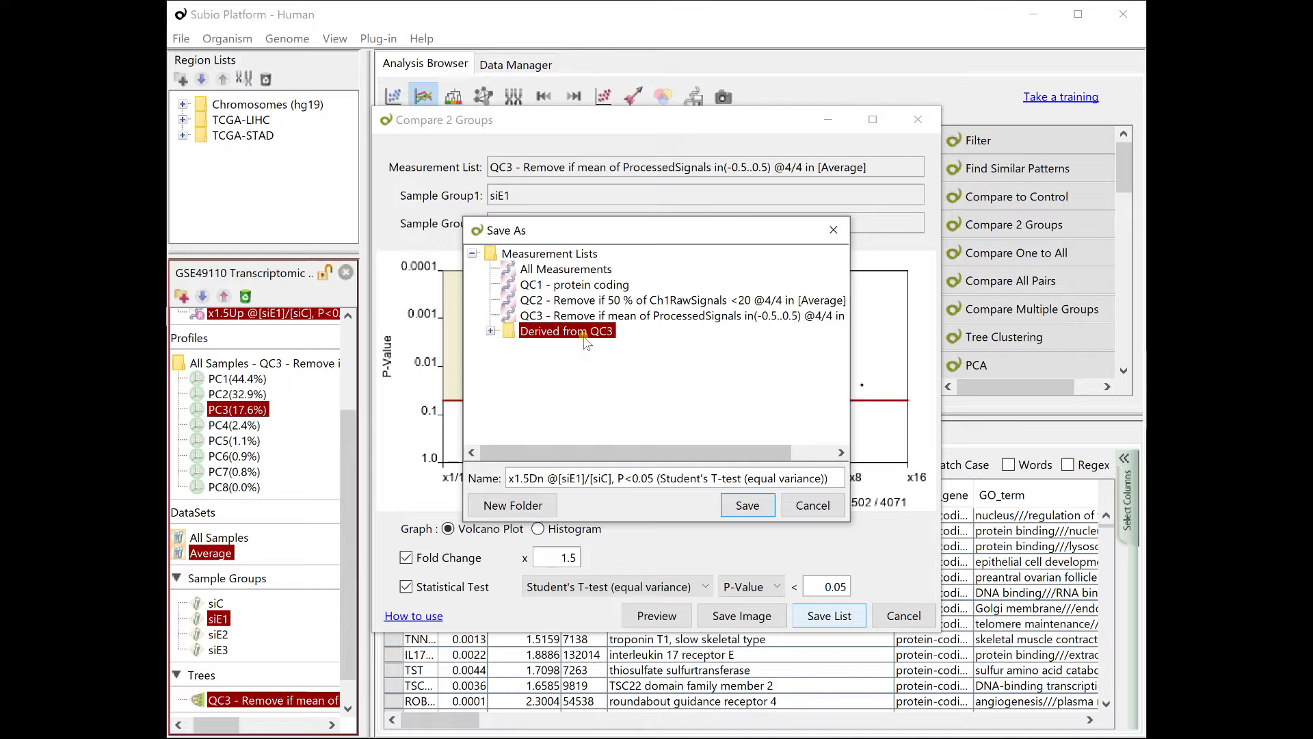
{"action": "left_click", "coordinate": [747, 505]}
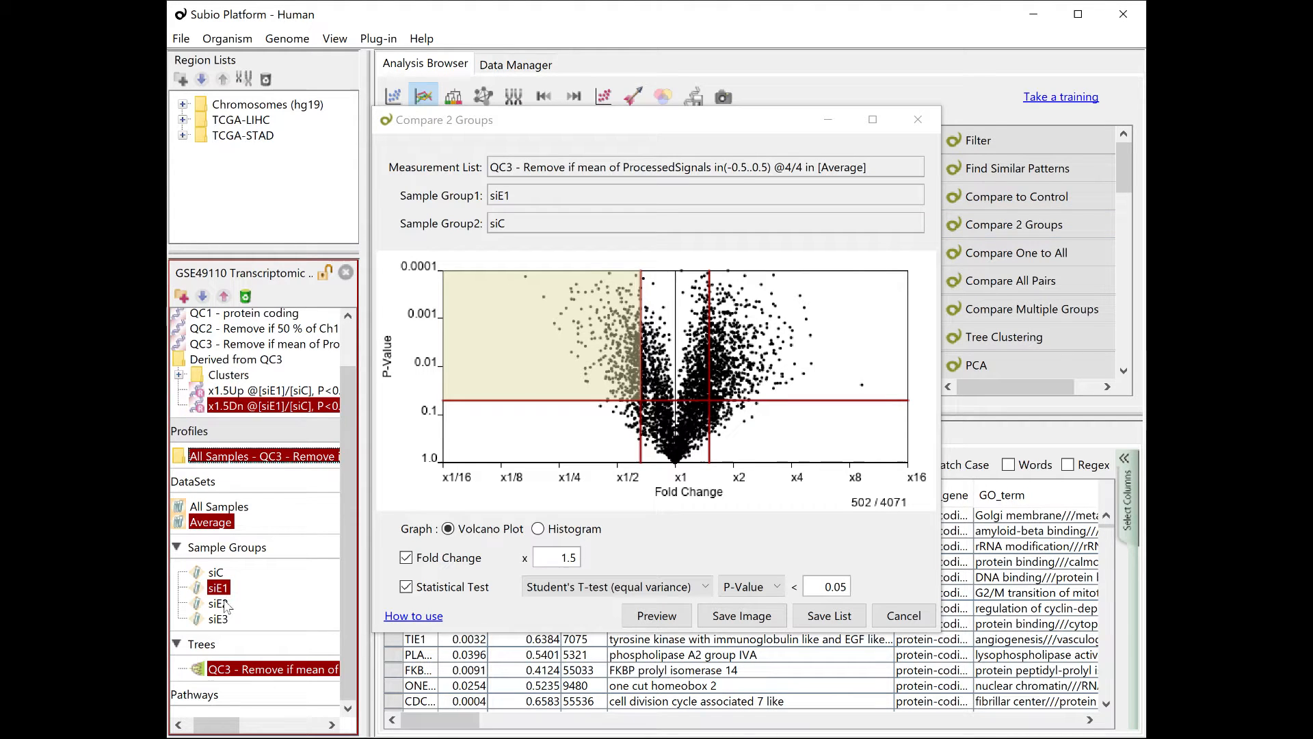
- Switch Group1 to siE2 and save its x1.5Up (1301) and x1.5Dn lists under Derived from QC3
{"action": "left_click_drag", "start_coordinate": [217, 602], "coordinate": [543, 196]}
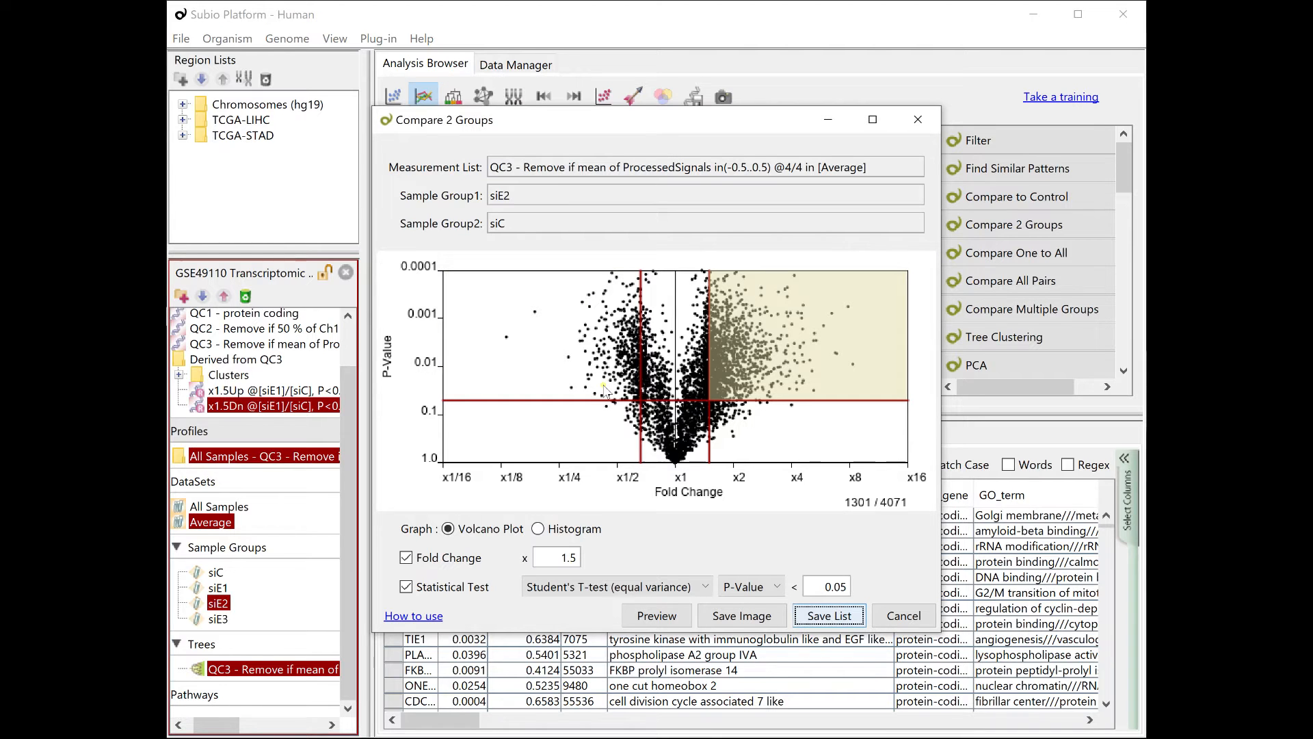
{"action": "left_click", "coordinate": [828, 614]}
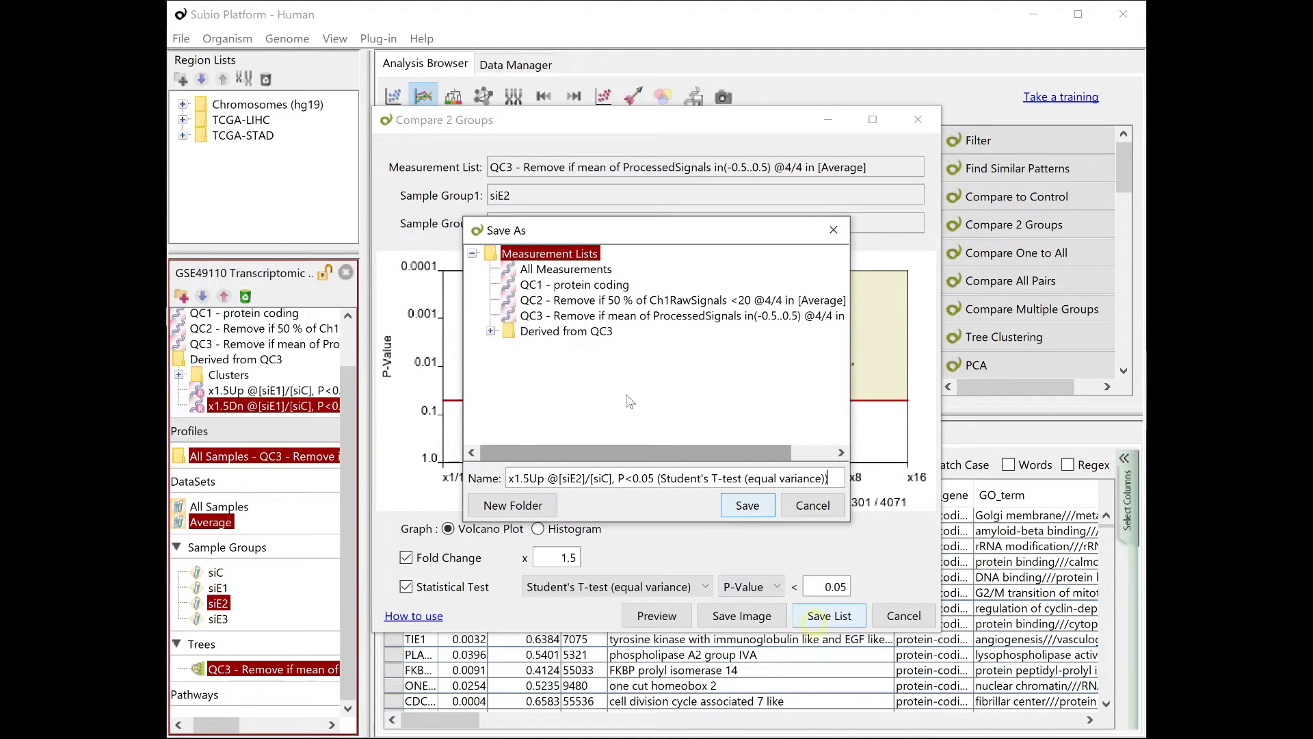
{"action": "left_click", "coordinate": [747, 504]}
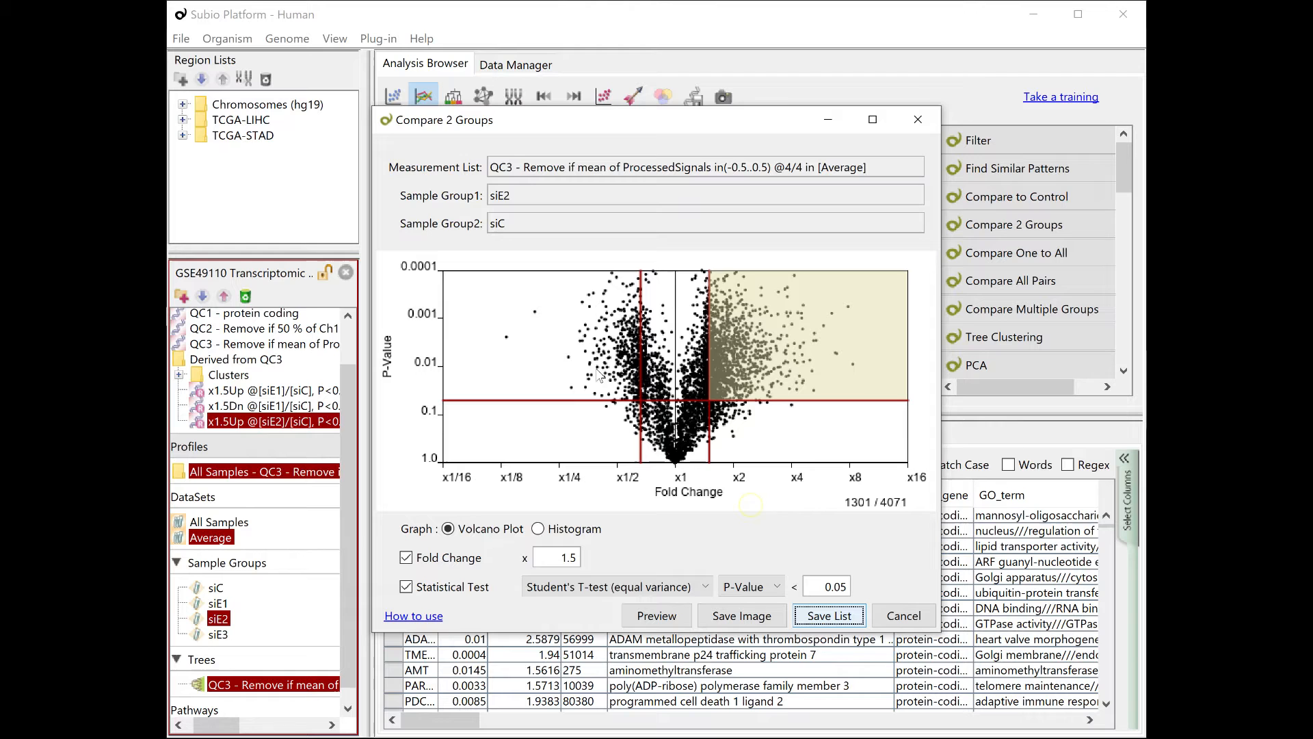
{"action": "left_click", "coordinate": [829, 616]}
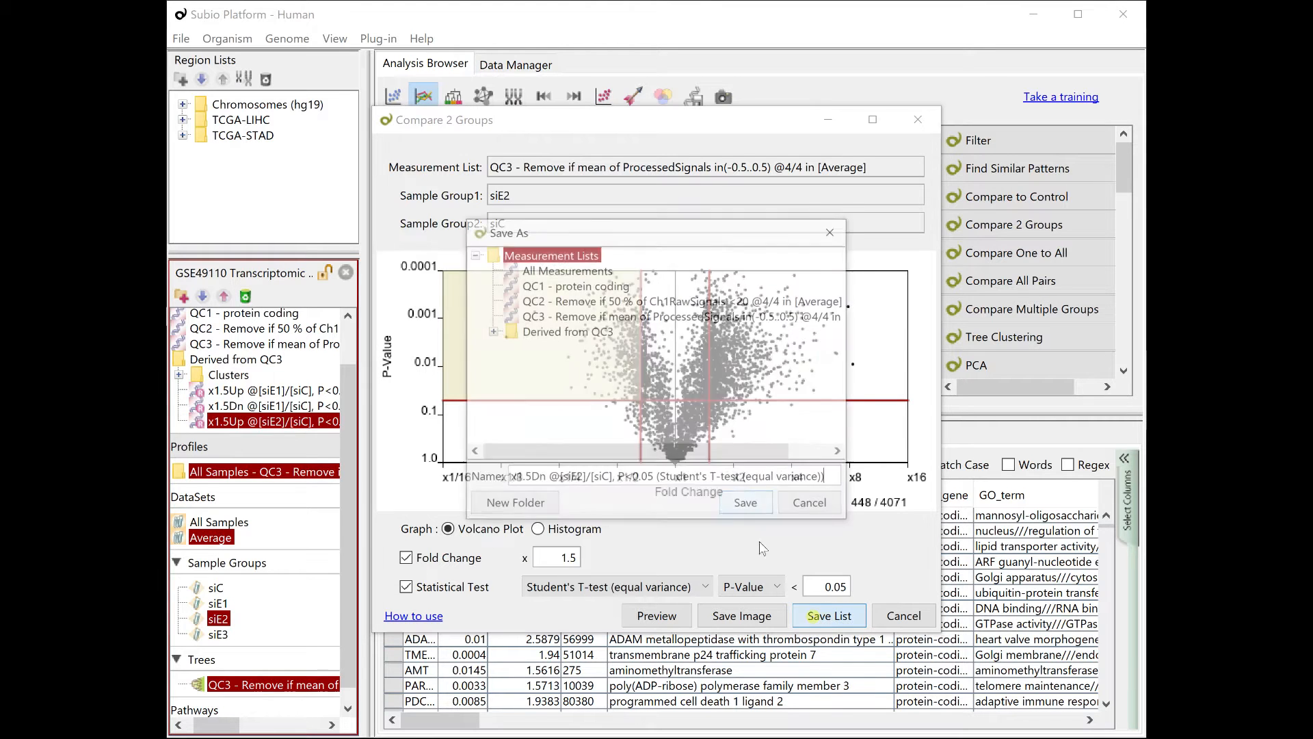
{"action": "left_click", "coordinate": [744, 502]}
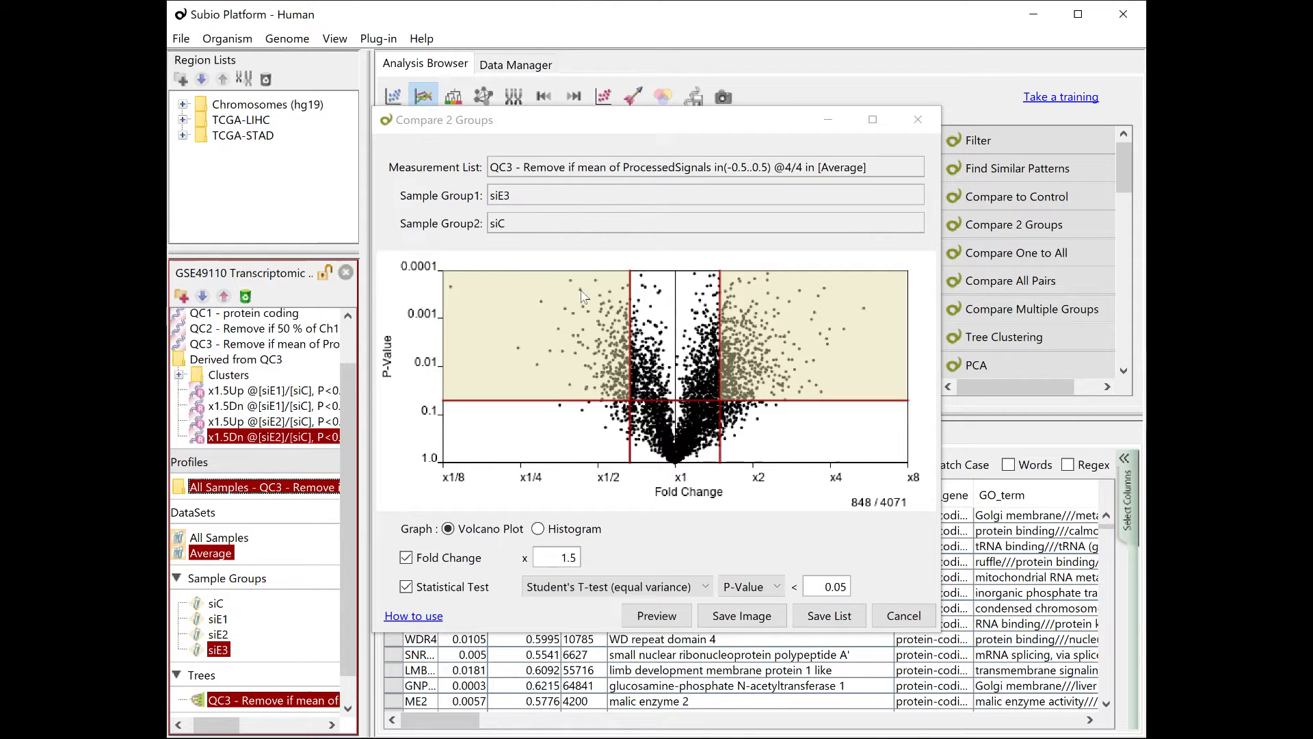
- Save the siE3 vs siC x1.5Up and x1.5Dn gene lists under Derived from QC3
{"action": "left_click", "coordinate": [827, 616]}
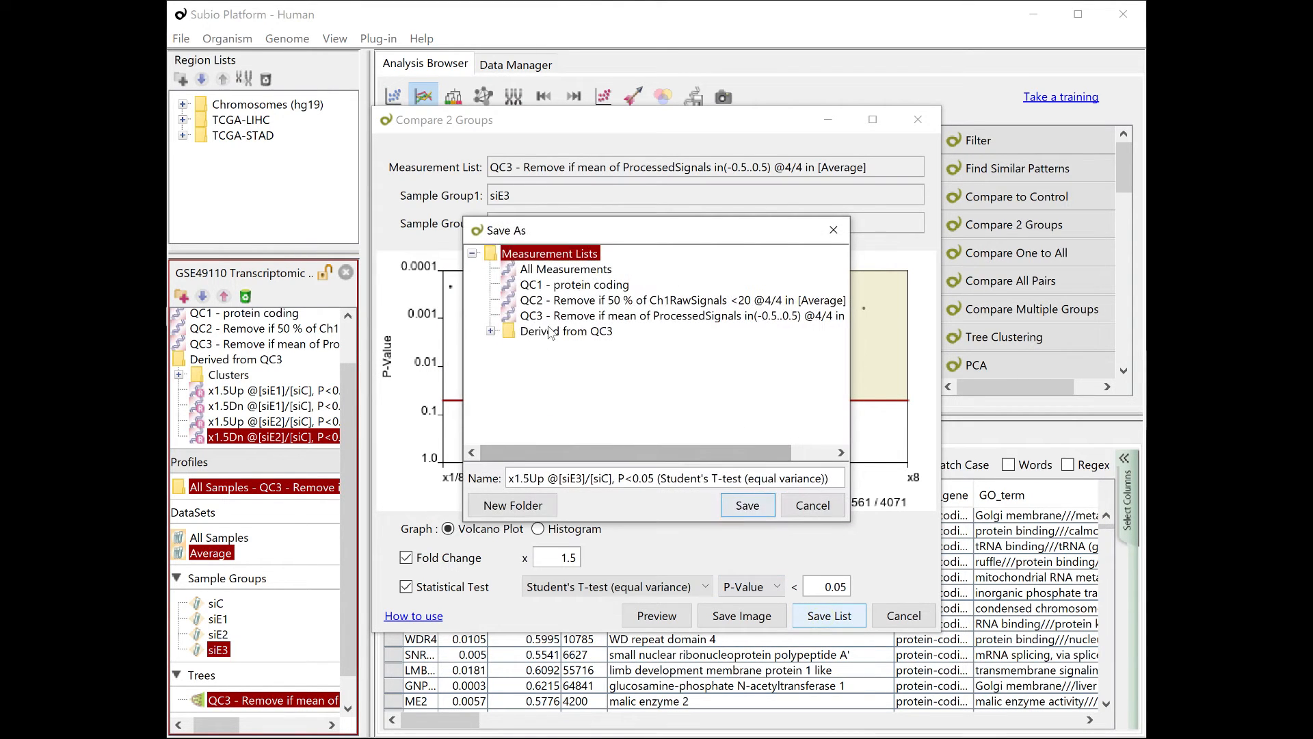
{"action": "left_click", "coordinate": [748, 505]}
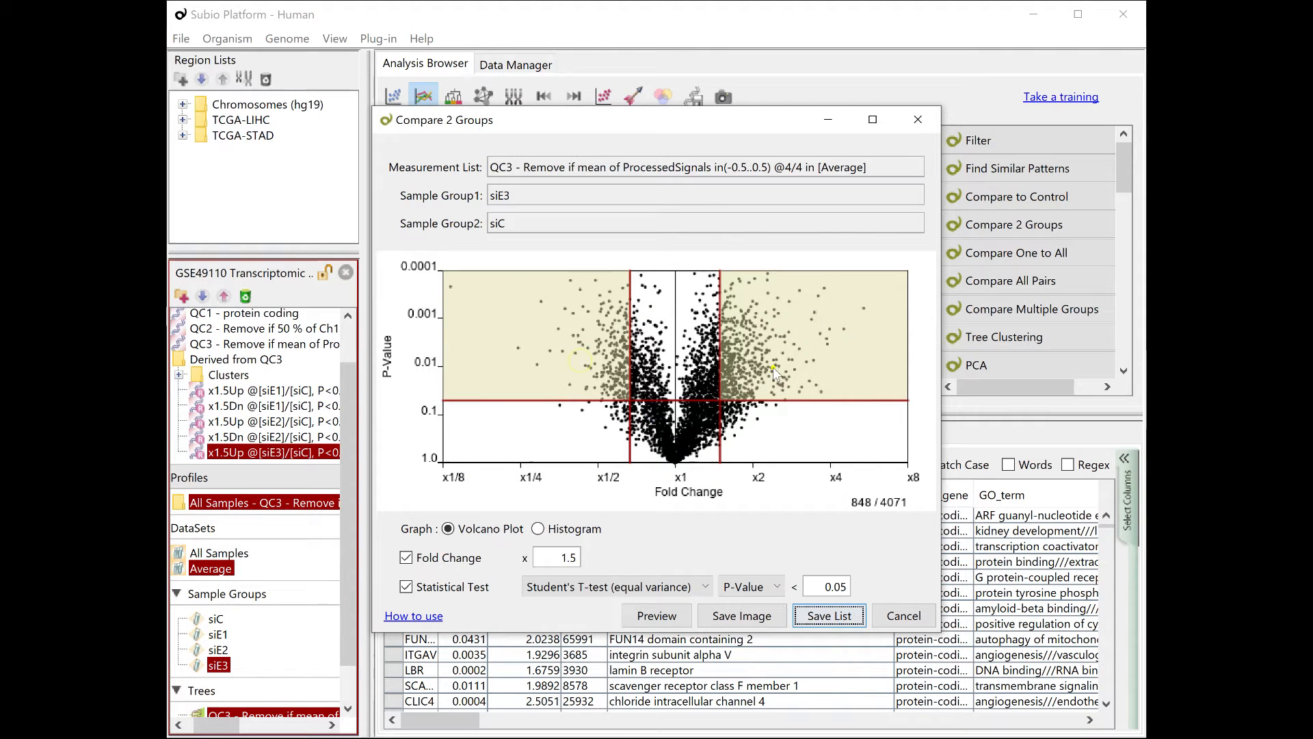
{"action": "left_click", "coordinate": [828, 615]}
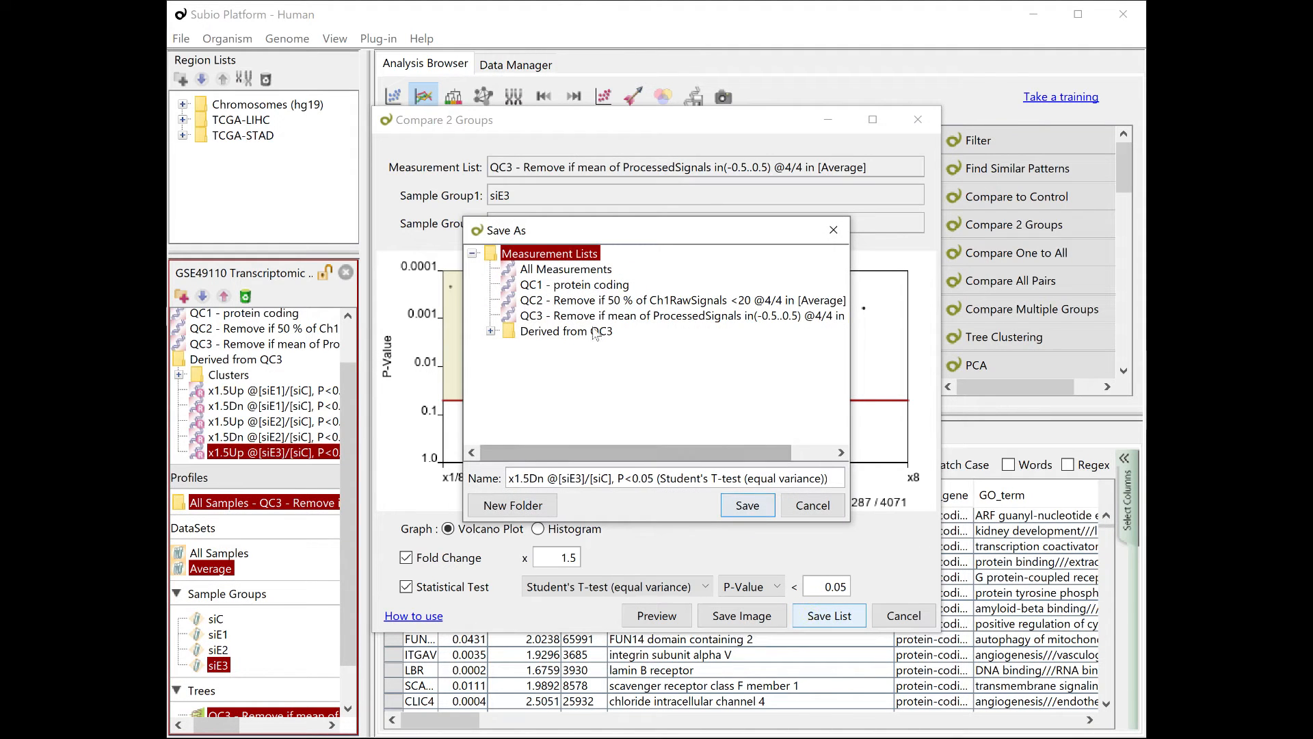
{"action": "left_click", "coordinate": [747, 505]}
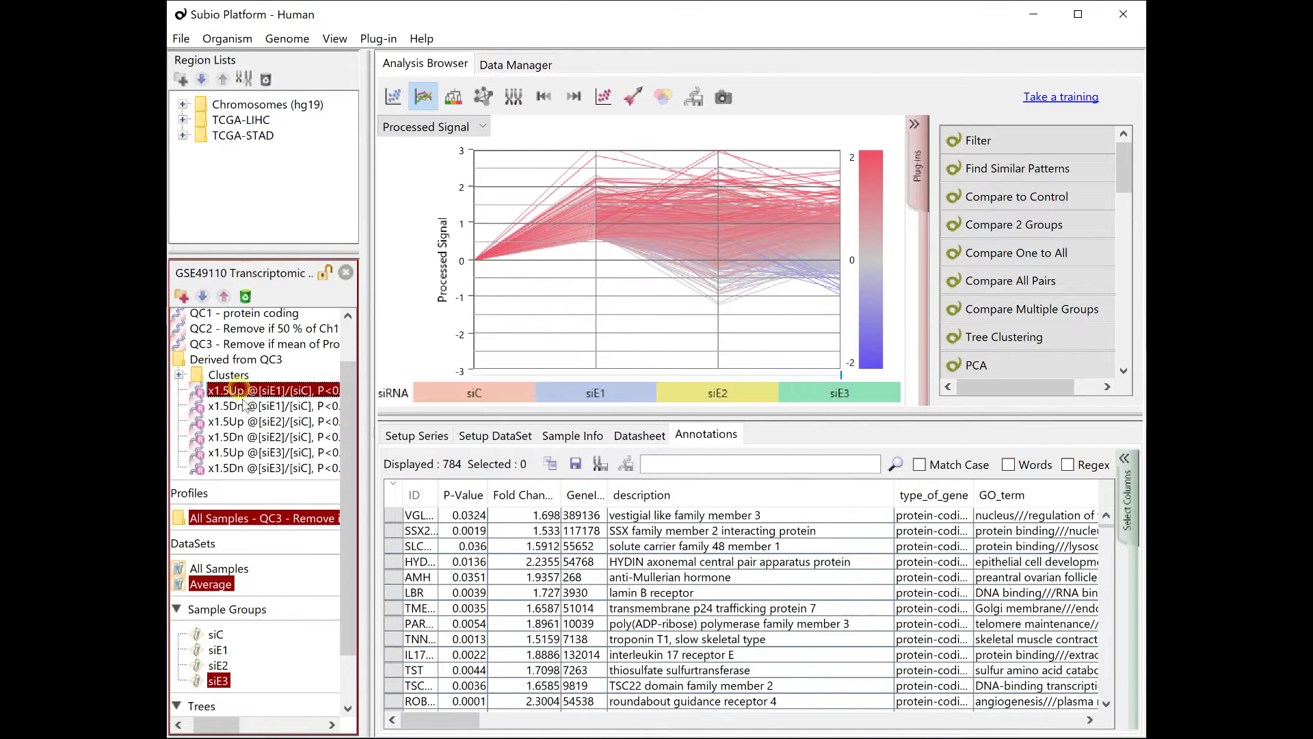
- Review the siE3 up (561) and down (287) lists, then reactivate the full 4071-gene QC3 list
{"action": "left_click", "coordinate": [277, 420]}
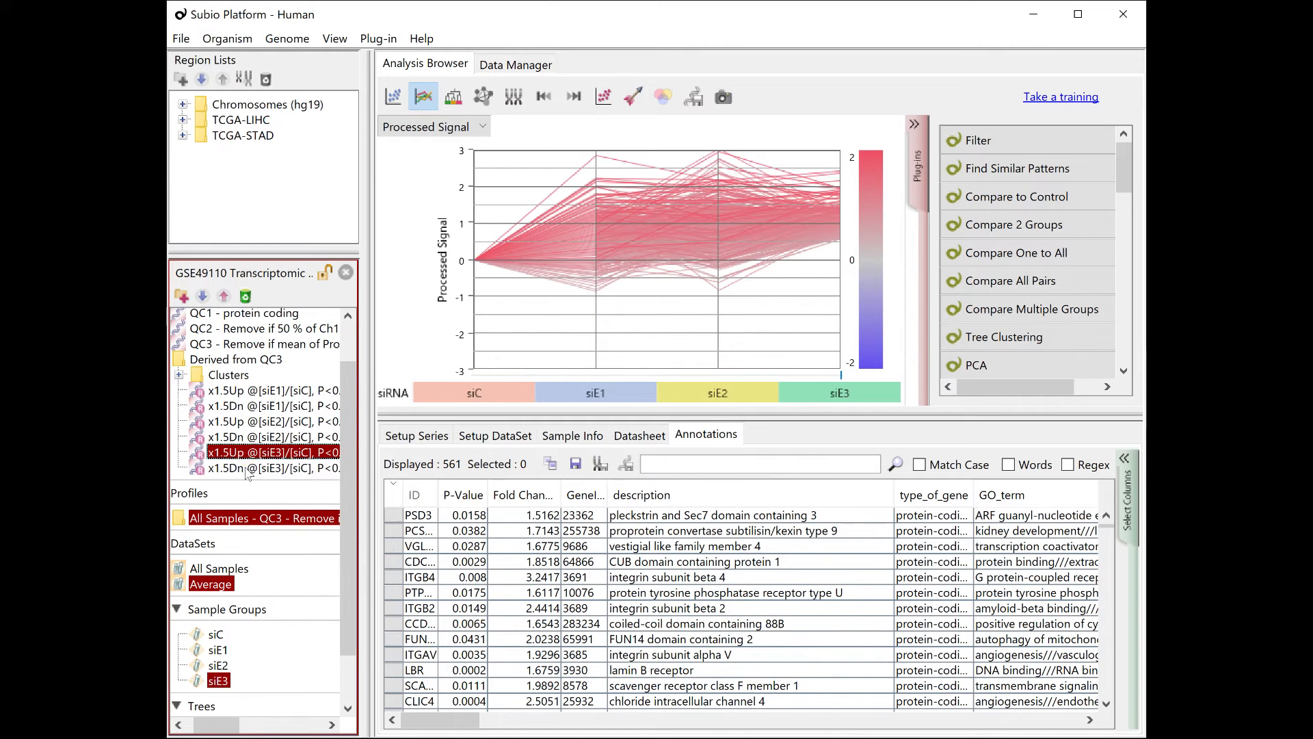
{"action": "left_click", "coordinate": [268, 468]}
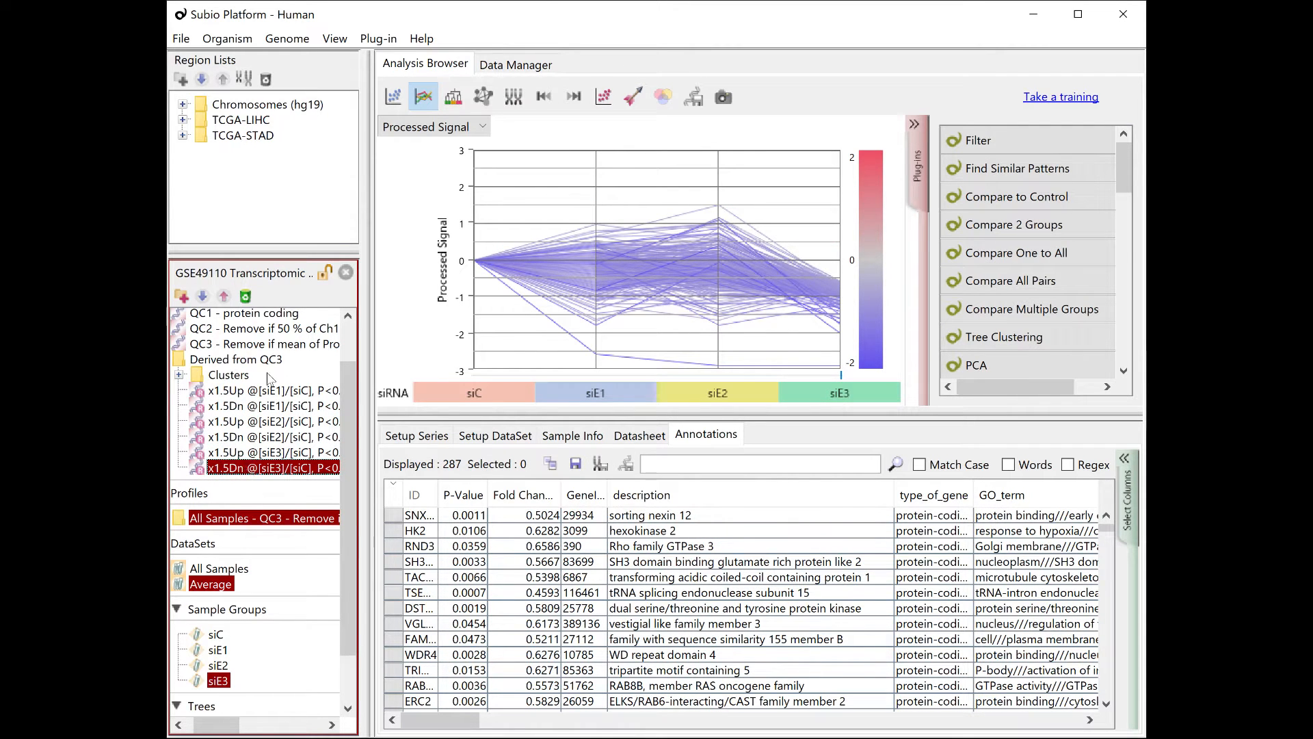
{"action": "left_click", "coordinate": [265, 343]}
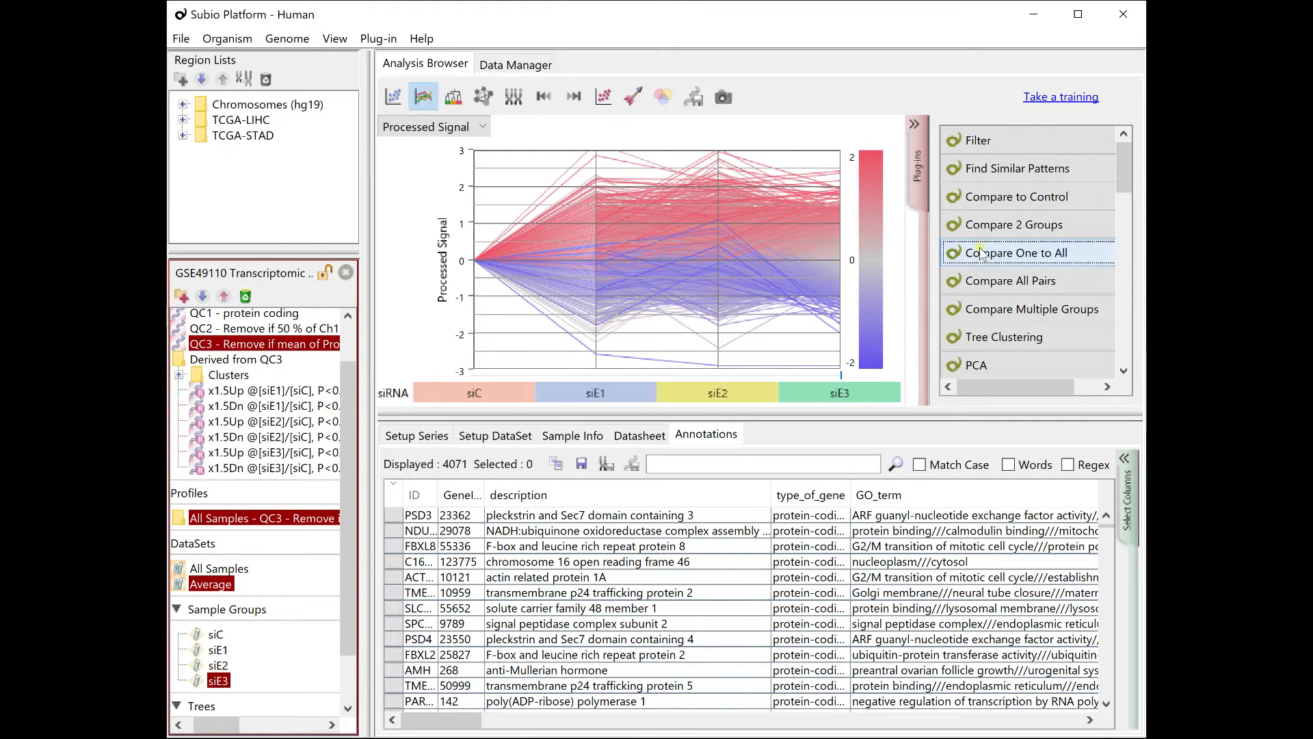
- Set up a one-to-all comparison against siC with Fold Change 1.5 Up and t-test significance
{"action": "left_click", "coordinate": [1018, 251]}
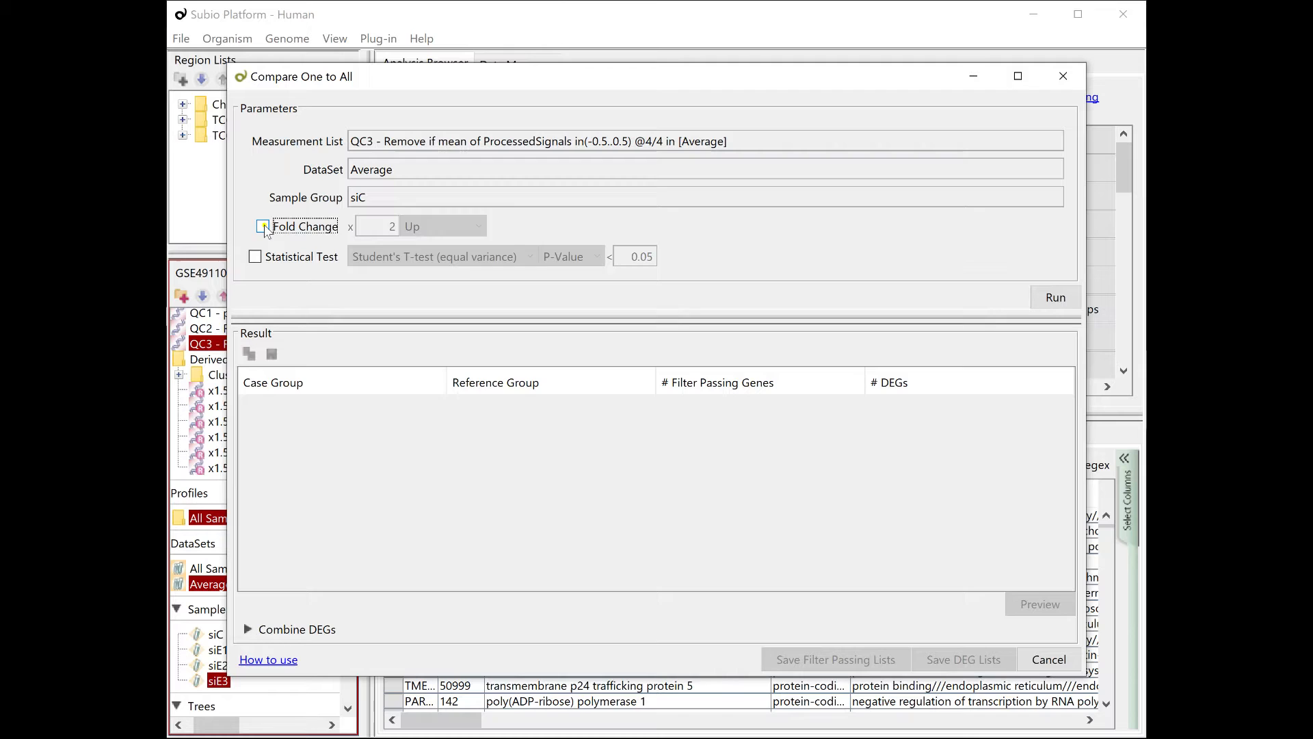
{"action": "left_click", "coordinate": [262, 225]}
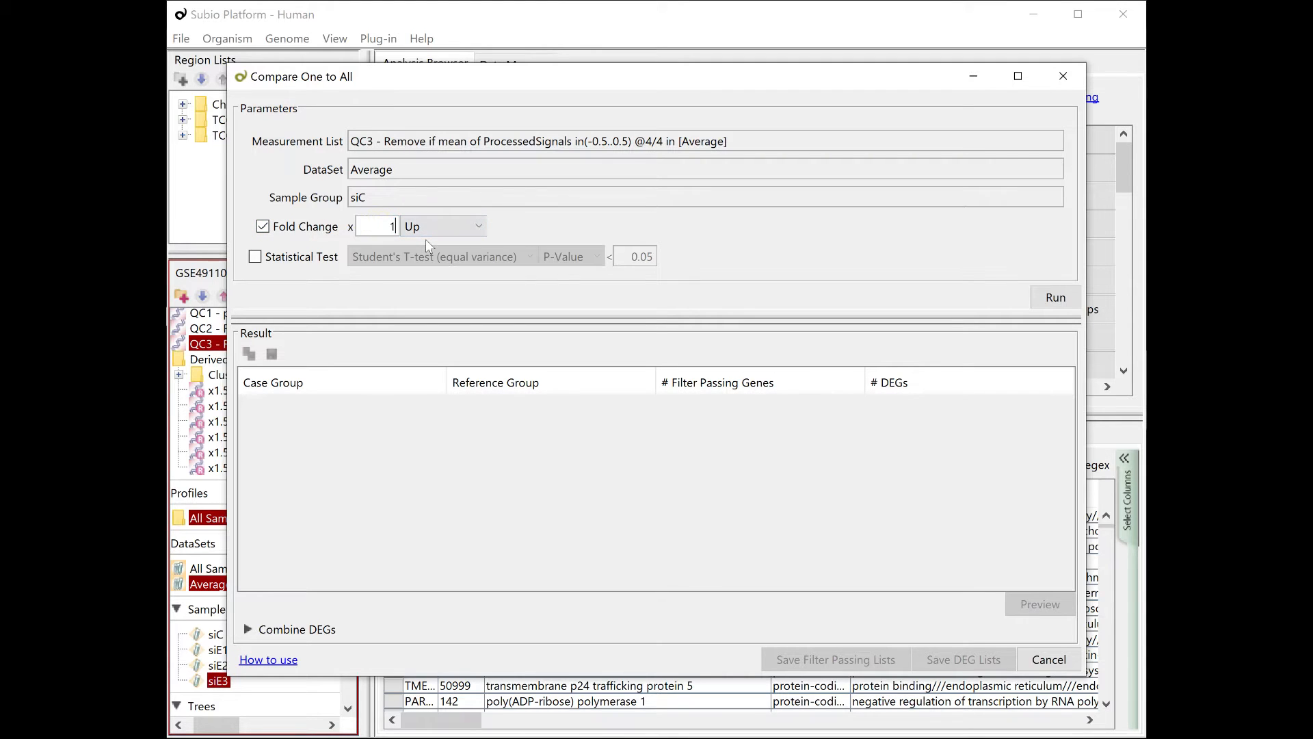
{"action": "type", "text": "1.5"}
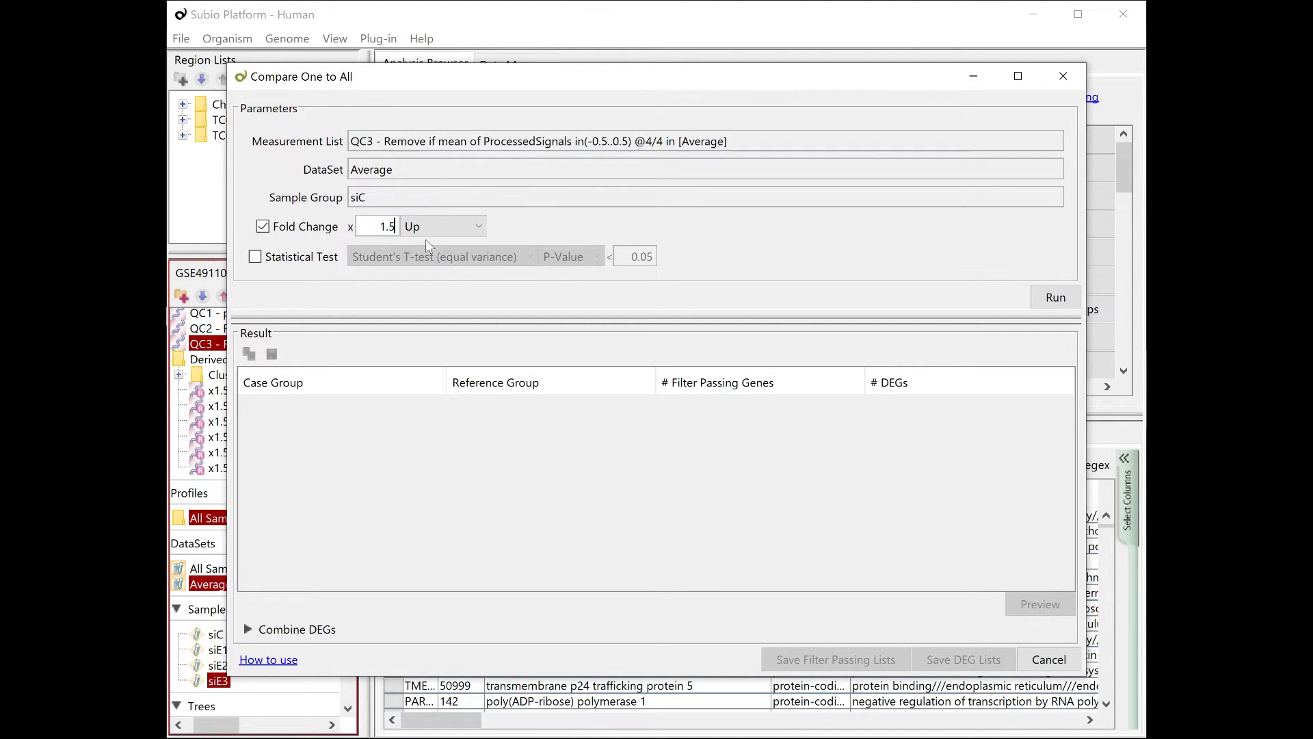
{"action": "left_click", "coordinate": [255, 256]}
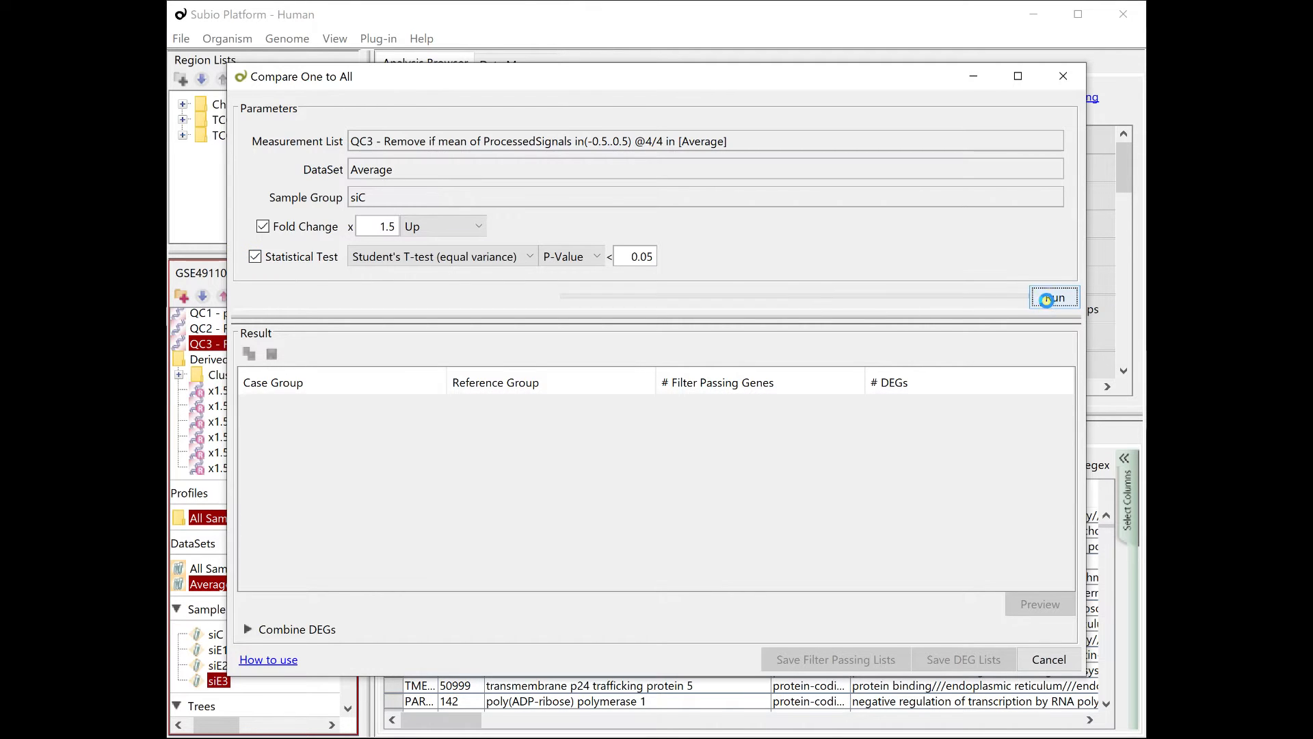
- Run the comparison and save the resulting DEG lists (784, 1301, 561) under Derived from QC3
{"action": "left_click", "coordinate": [1054, 297]}
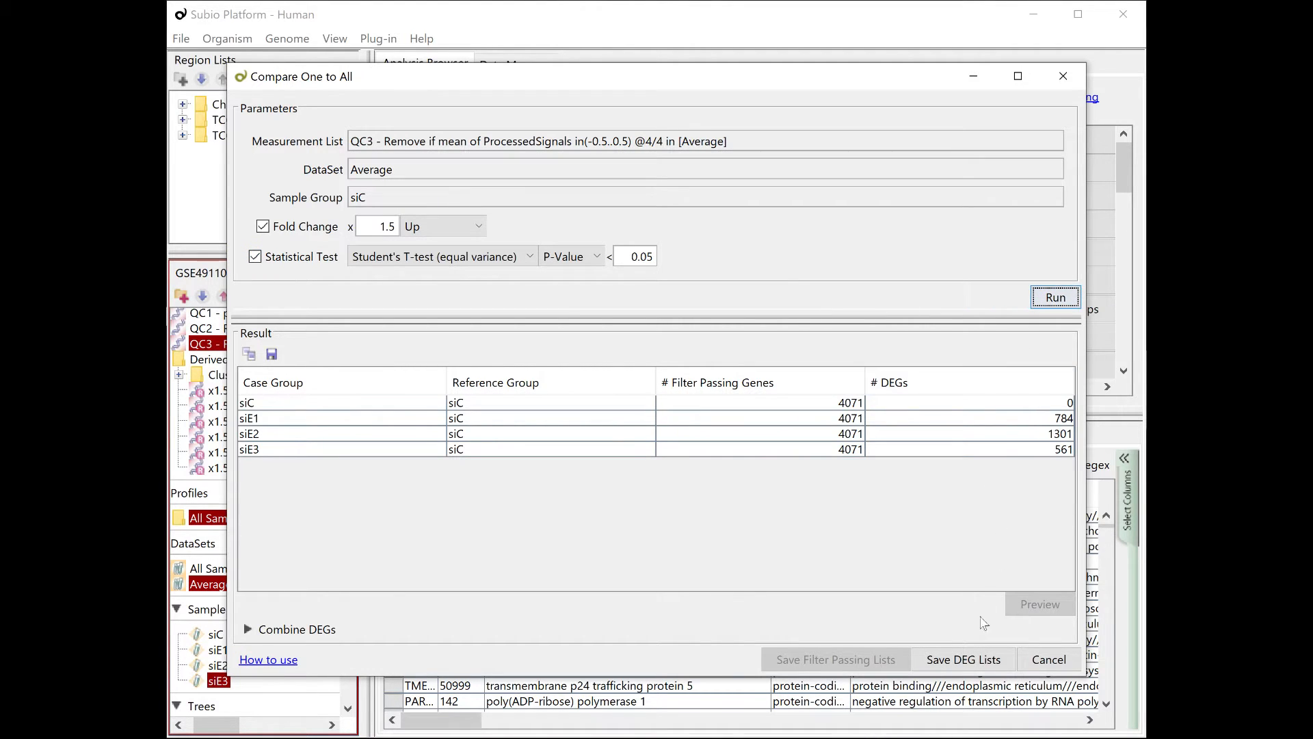
{"action": "left_click", "coordinate": [963, 659]}
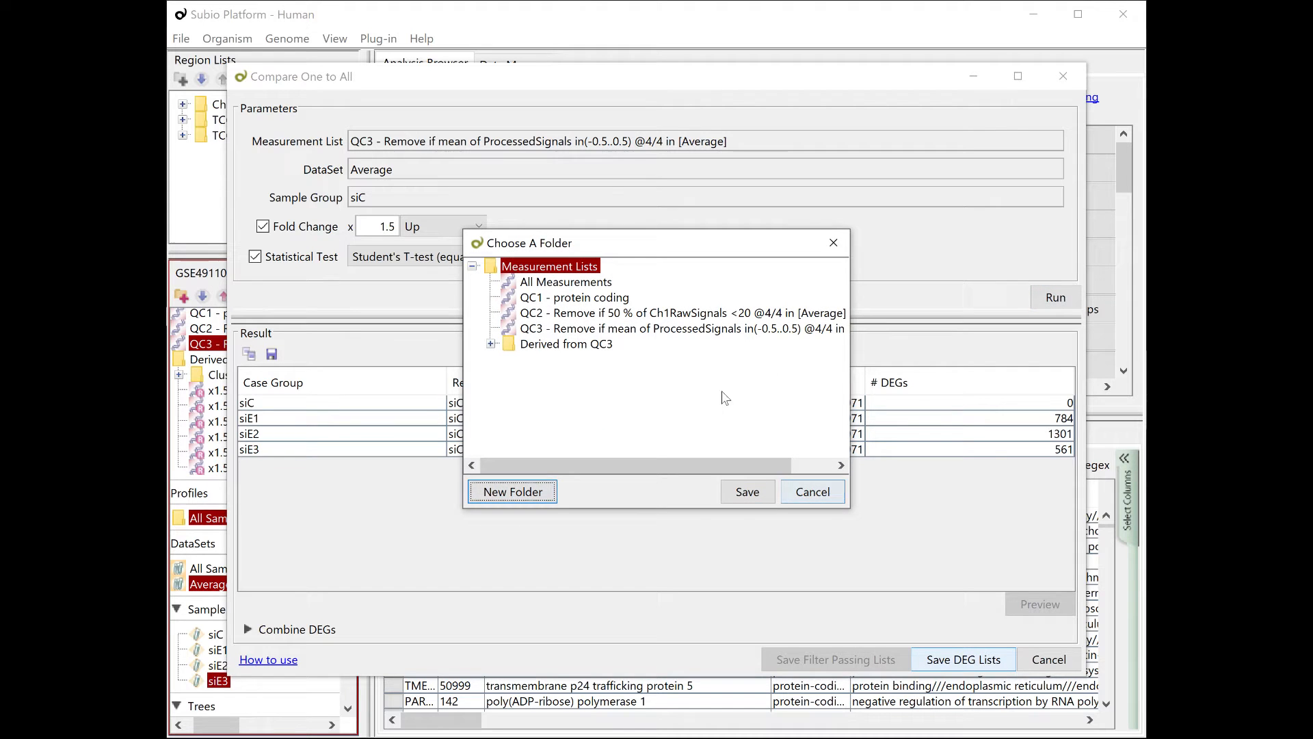
{"action": "left_click", "coordinate": [746, 491]}
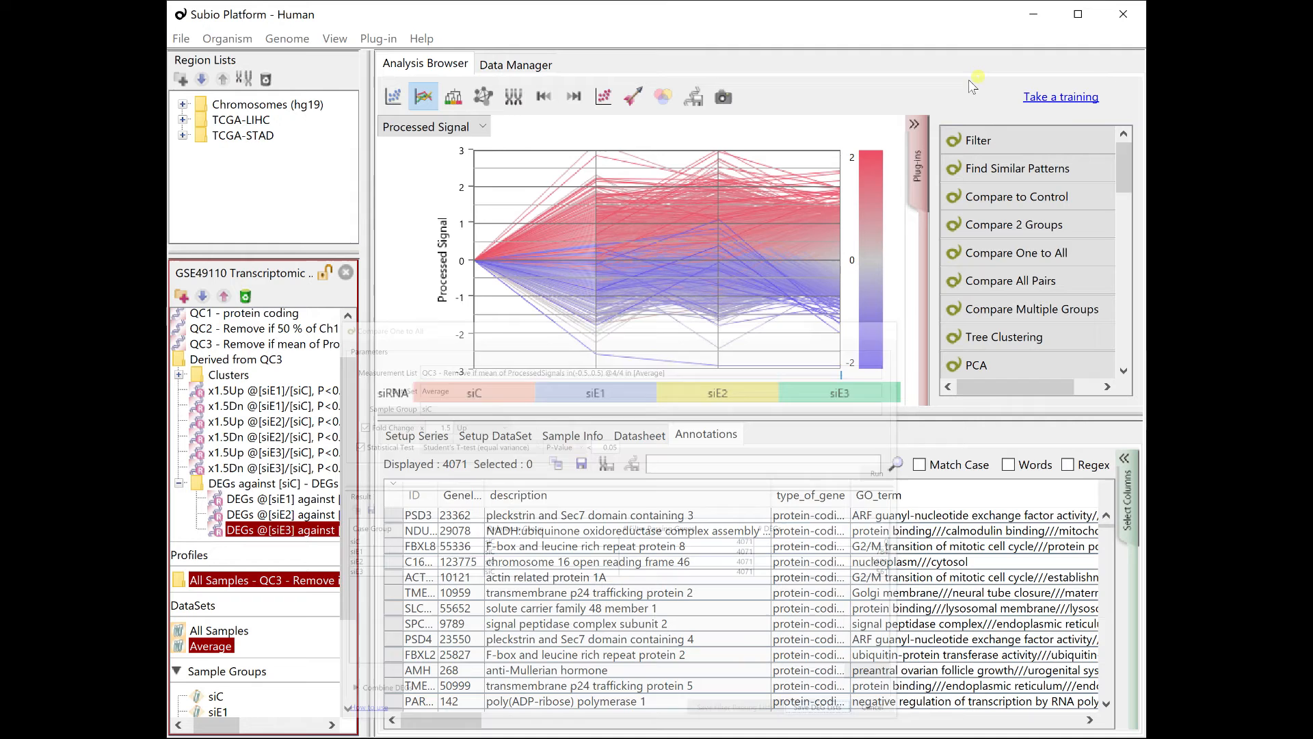
- Review the saved siE1, siE2 and siE3 DEG lists (784, 1301, 561 genes)
{"action": "left_click", "coordinate": [277, 390]}
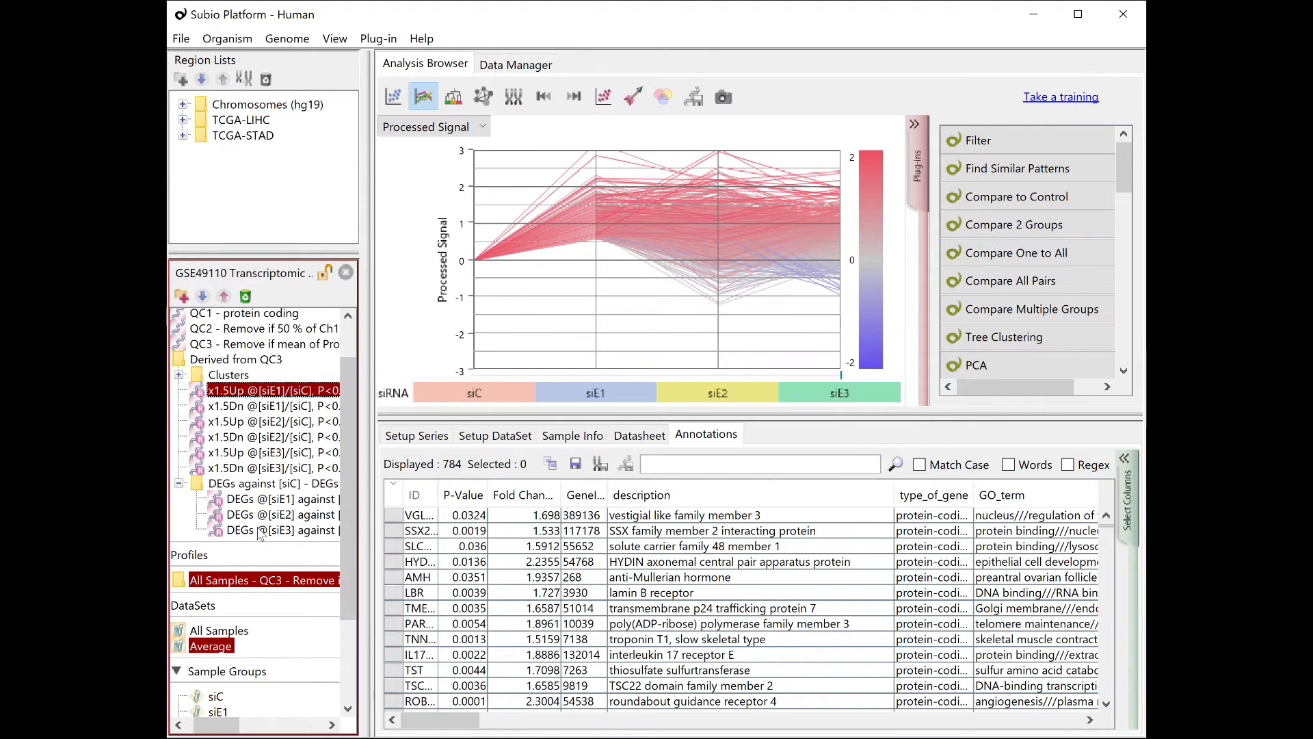
{"action": "left_click", "coordinate": [281, 498]}
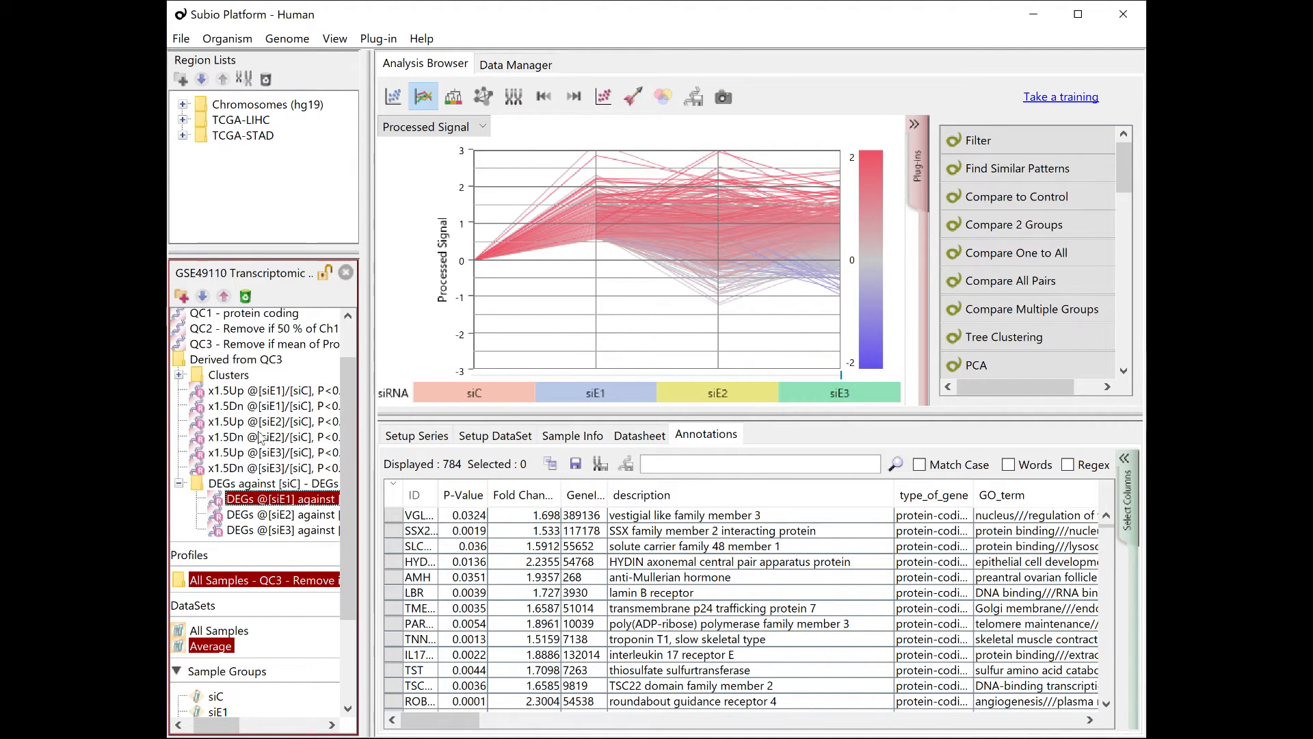
{"action": "left_click", "coordinate": [281, 513]}
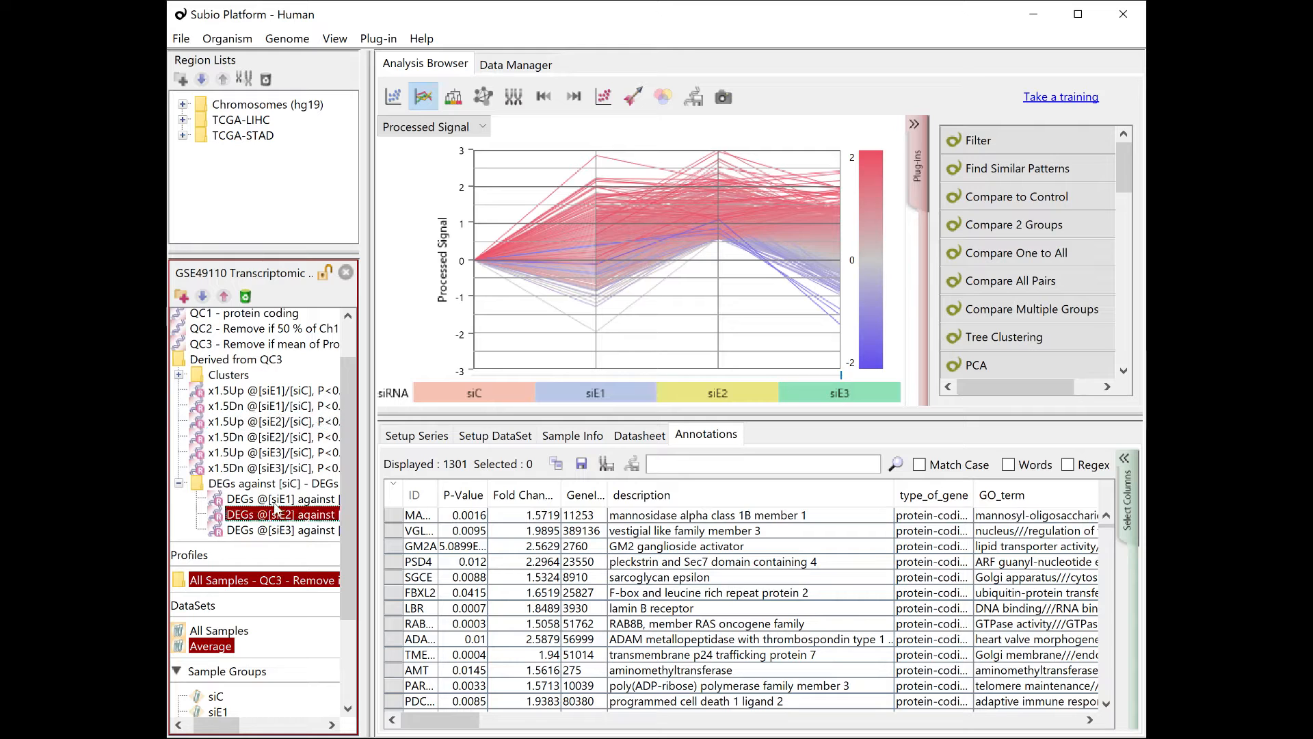
{"action": "left_click", "coordinate": [276, 530]}
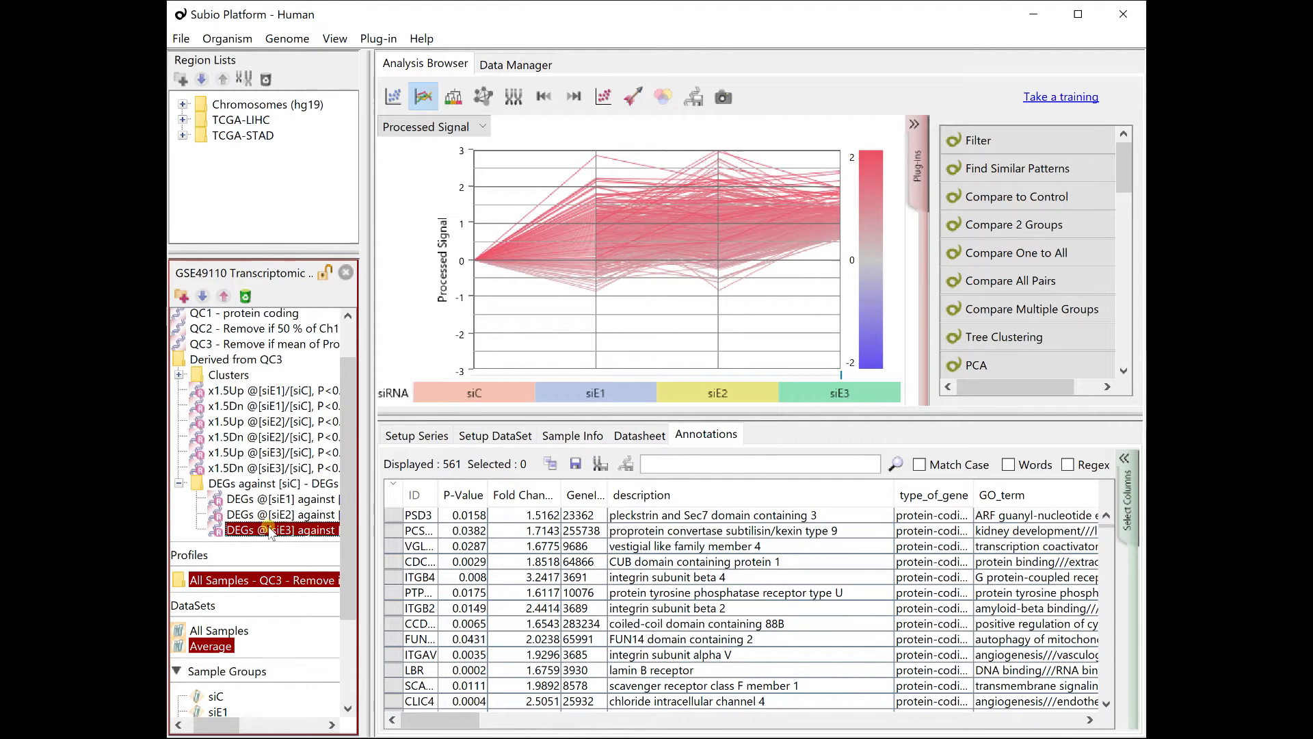
- Delete the DEGs folder, check Derived from QC3's contents, and reopen Compare One to All
{"action": "left_click", "coordinate": [276, 483]}
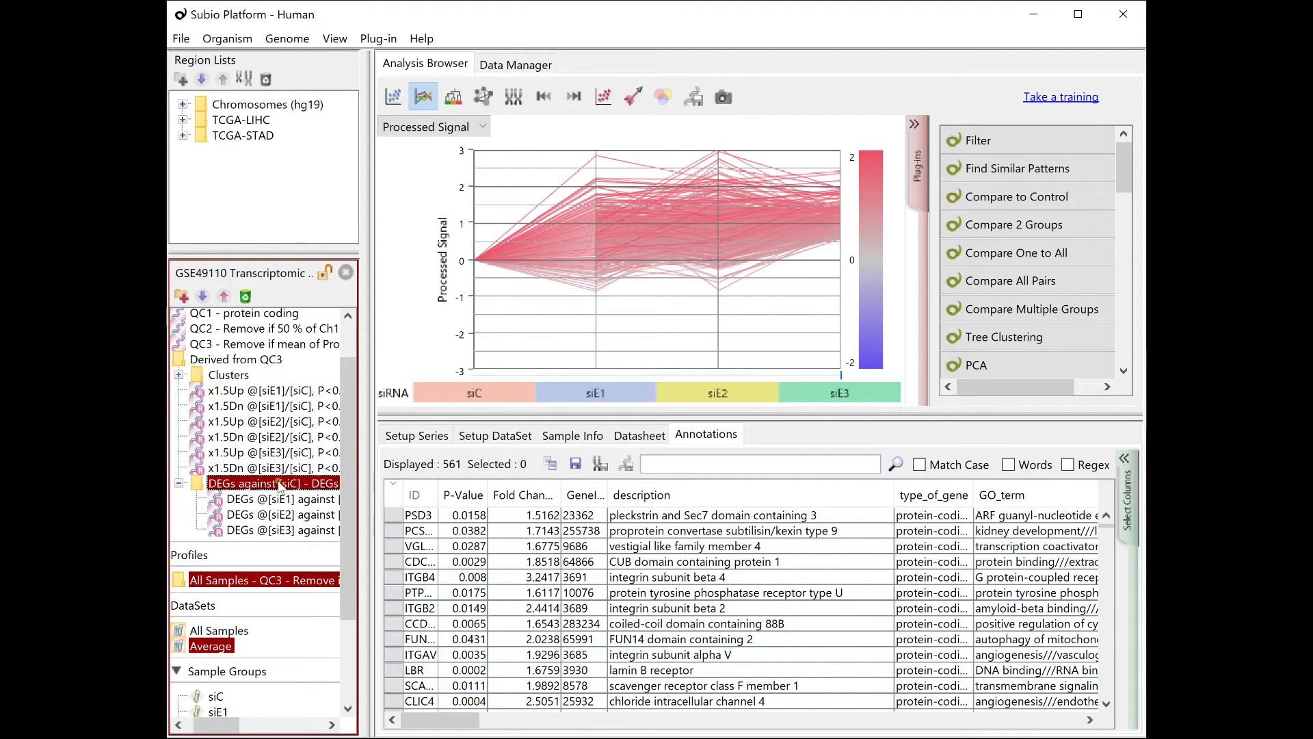
{"action": "left_click", "coordinate": [235, 343]}
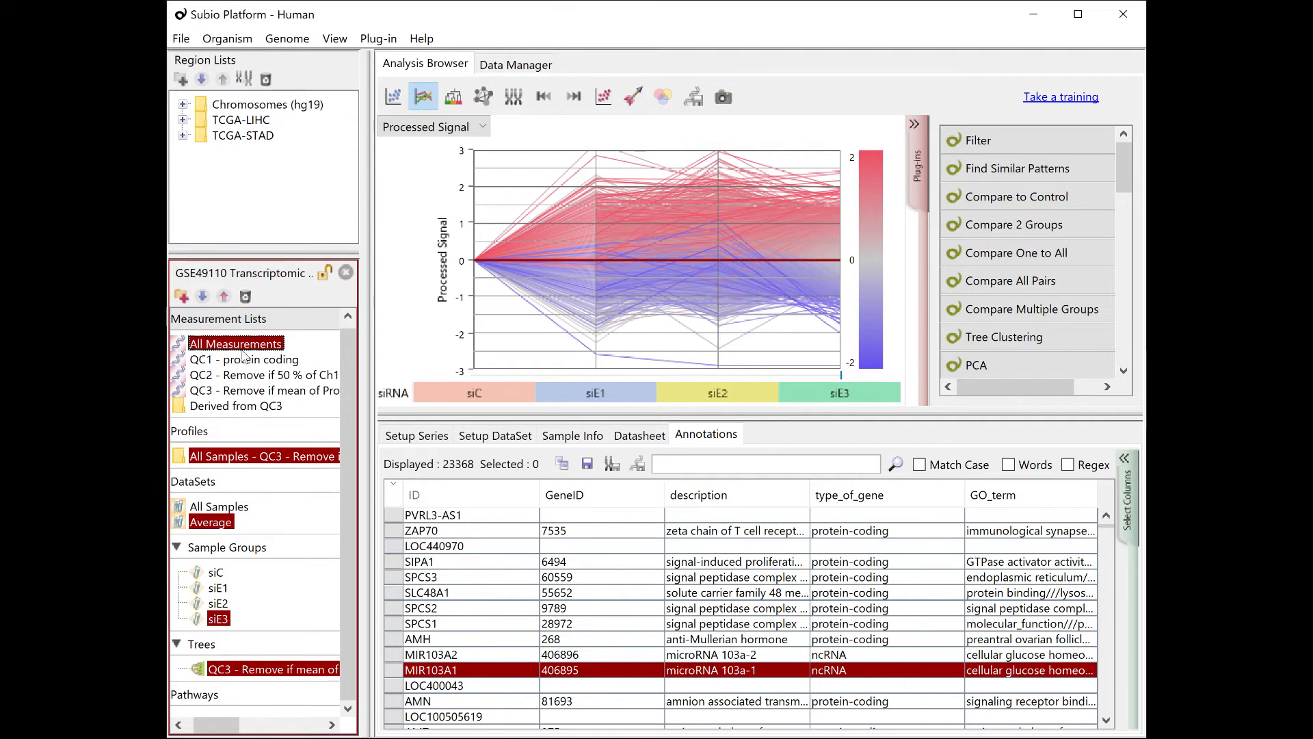
{"action": "left_click", "coordinate": [182, 405]}
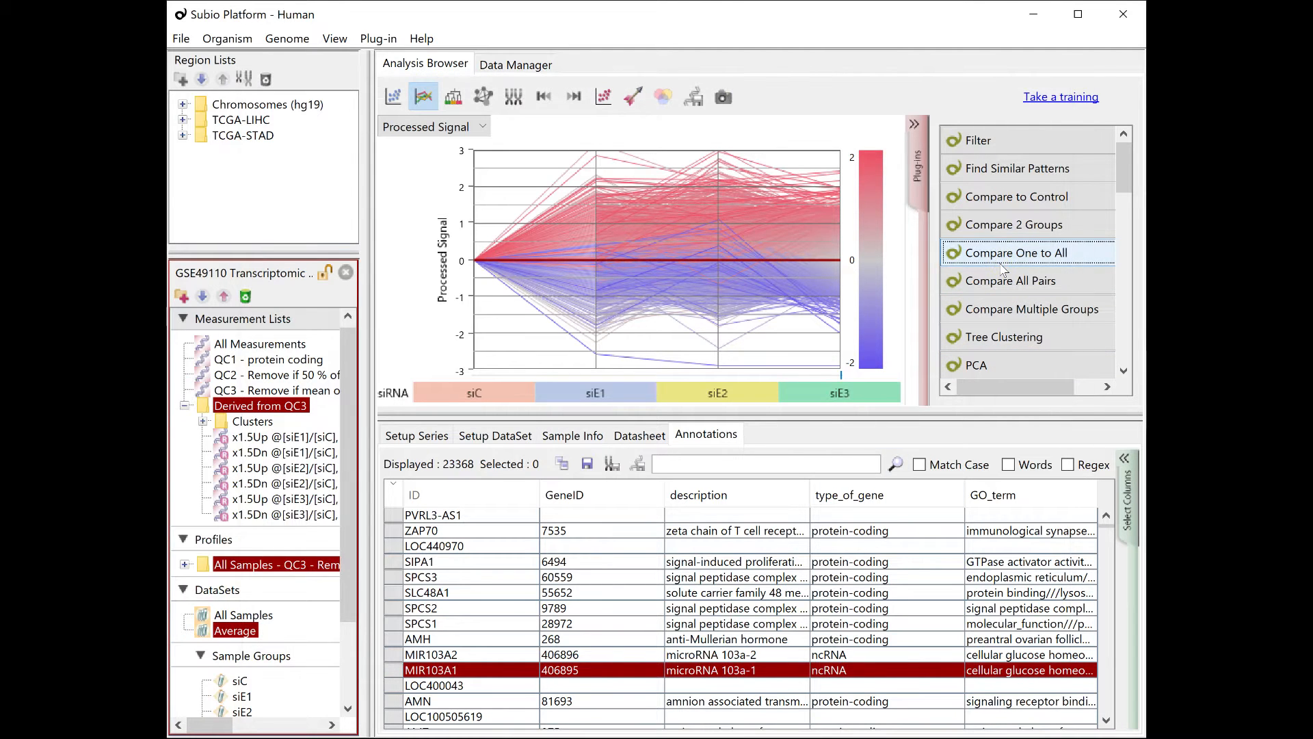
{"action": "left_click", "coordinate": [1016, 251]}
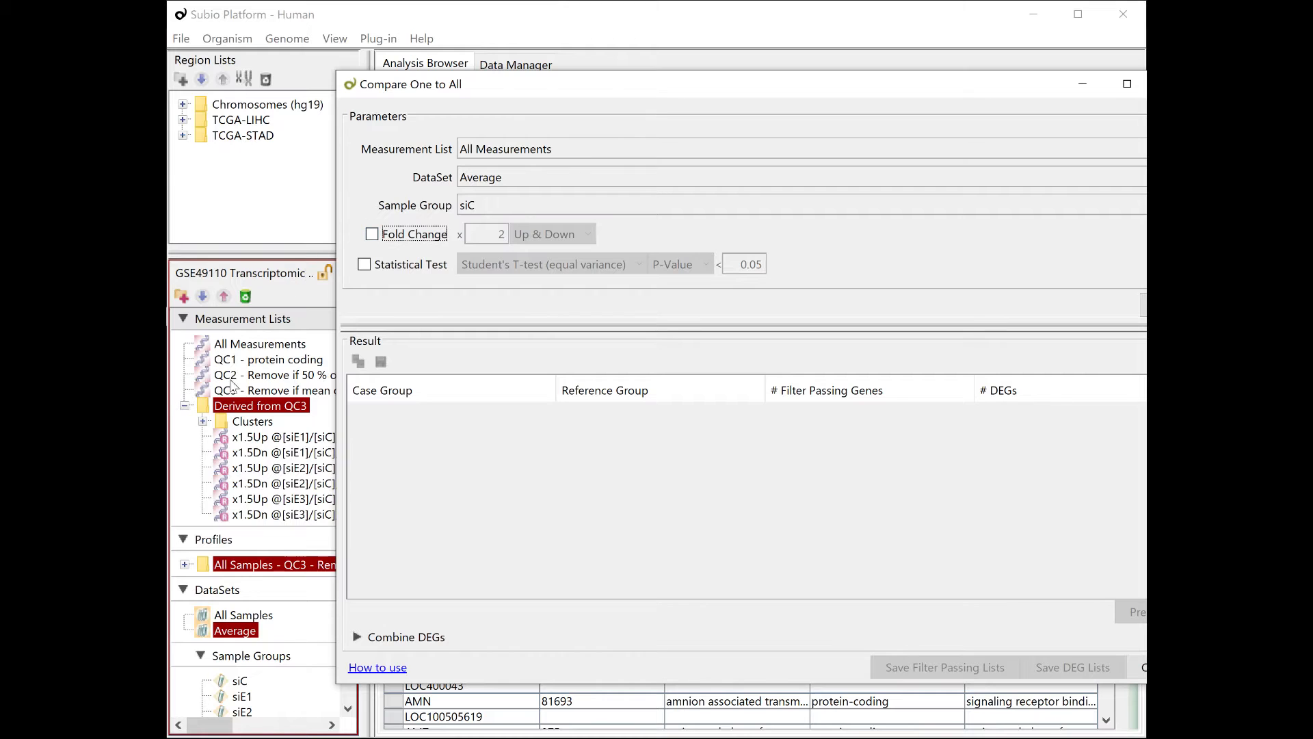
- Run one-to-all on QC3 with 1.5-fold Up & Down and p<0.05, giving 1286, 1749 and 848 DEGs
{"action": "left_click", "coordinate": [268, 390]}
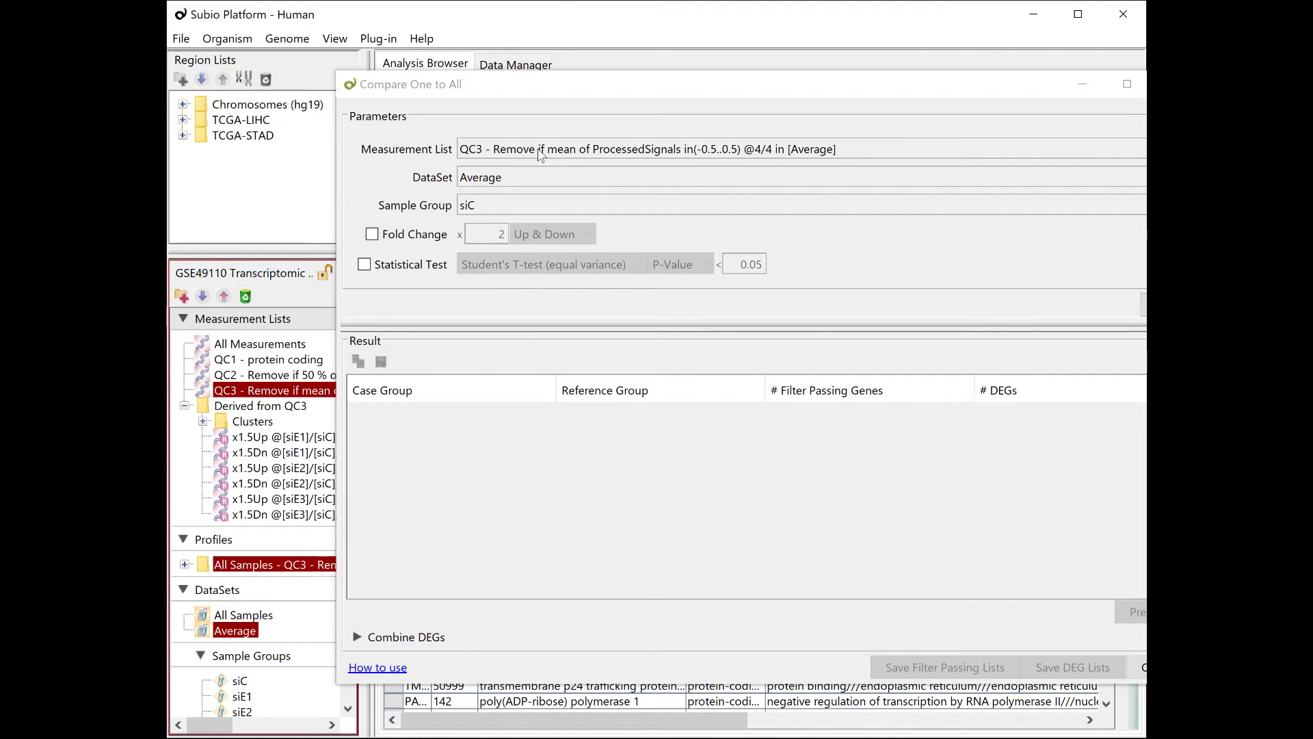
{"action": "left_click", "coordinate": [364, 264]}
{"action": "type", "text": "1.5"}
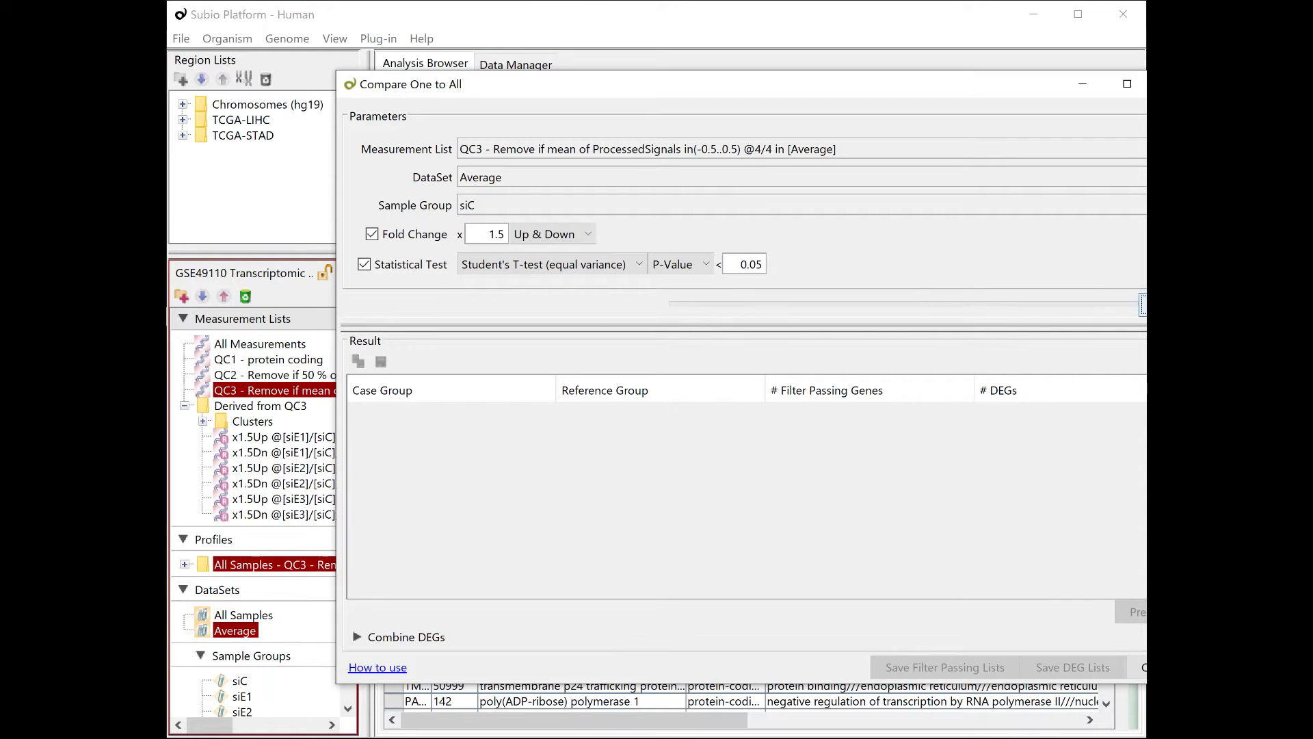
{"action": "left_click", "coordinate": [1087, 280]}
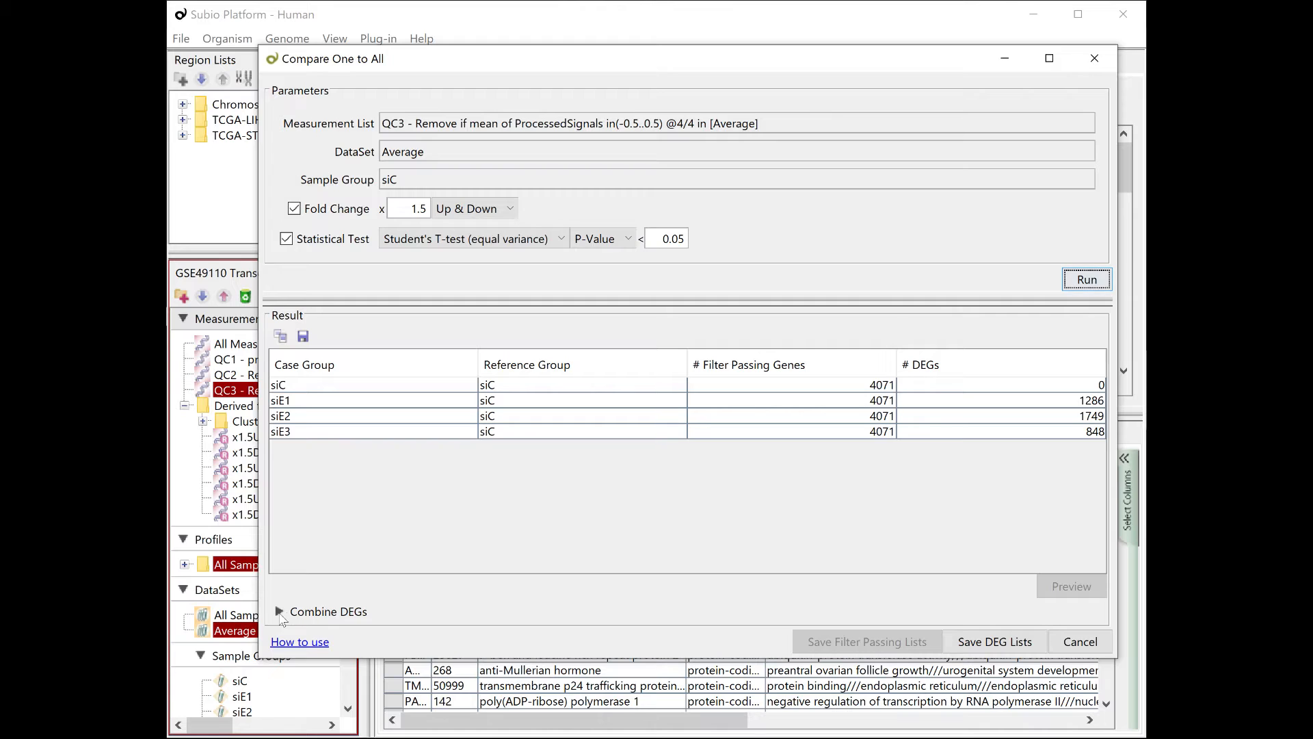
- Save the combined overlaps (2,819 genes) as 'the union of DEGs' under Derived from QC3
{"action": "left_click", "coordinate": [279, 611]}
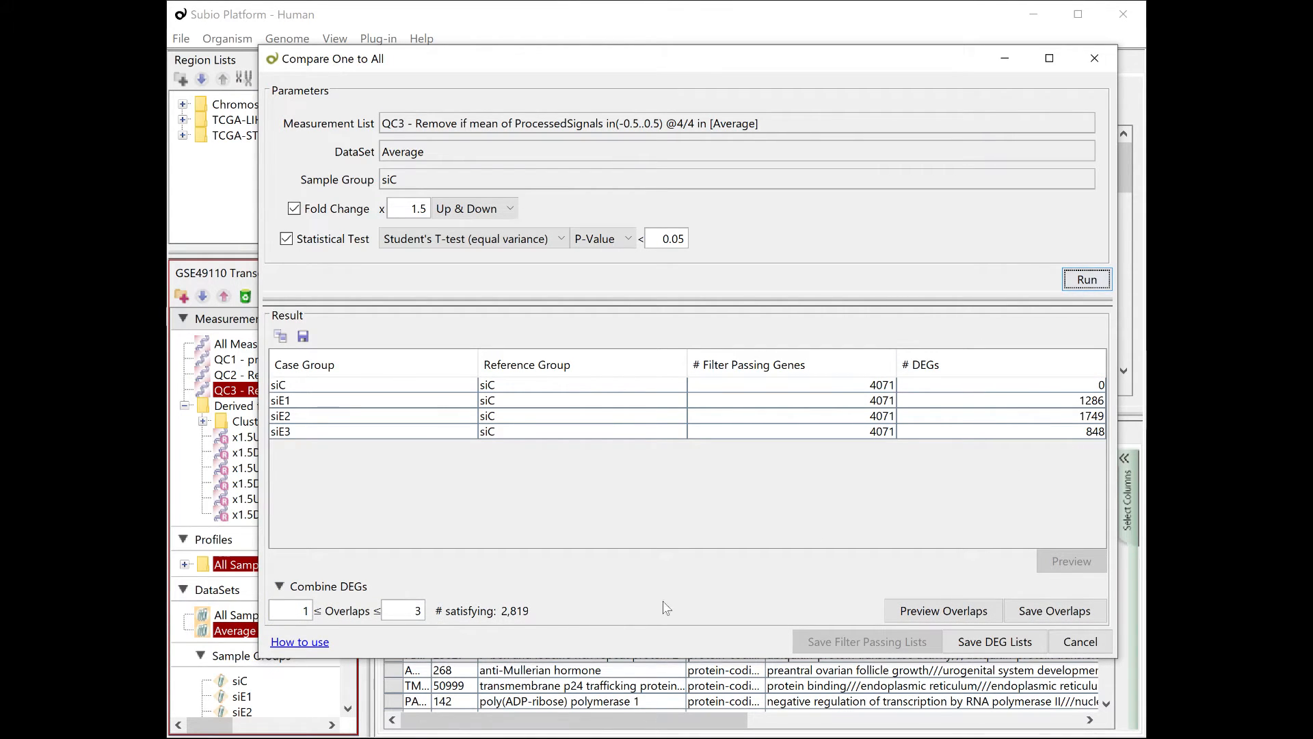
{"action": "mouse_move", "coordinate": [928, 611]}
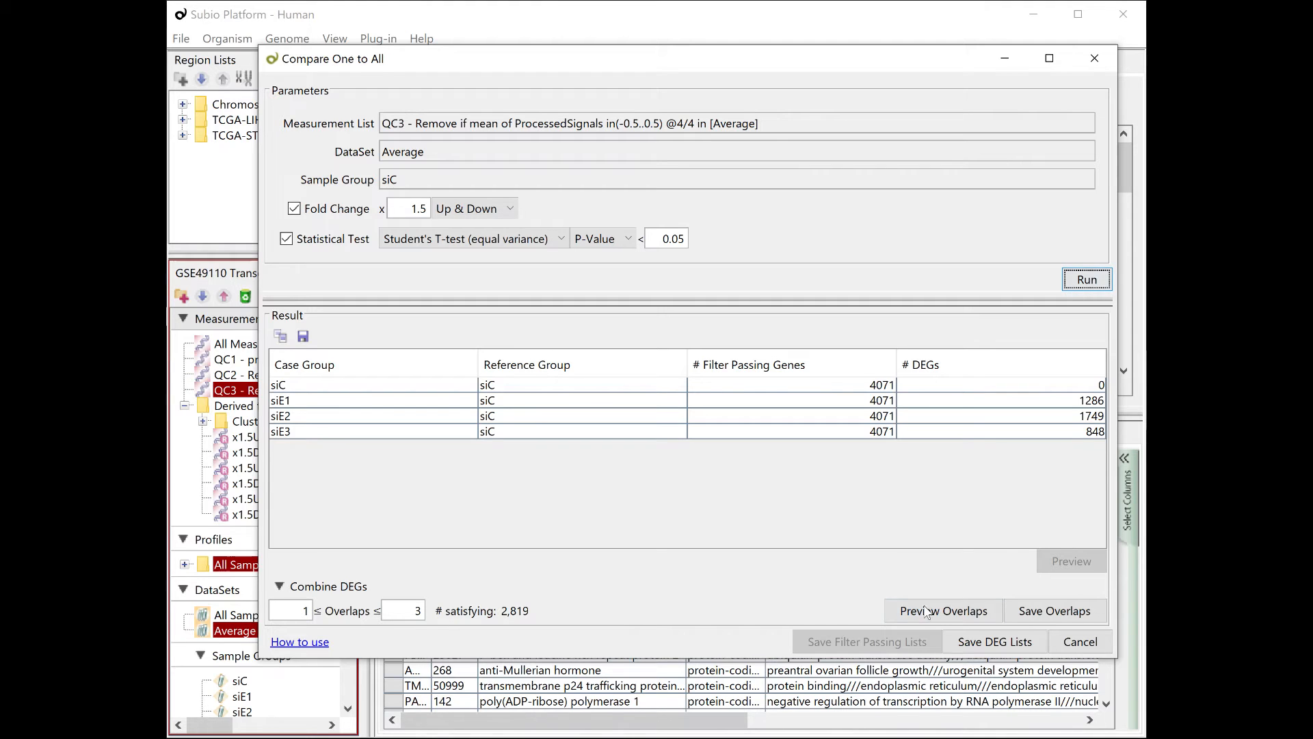
{"action": "left_click", "coordinate": [1054, 610]}
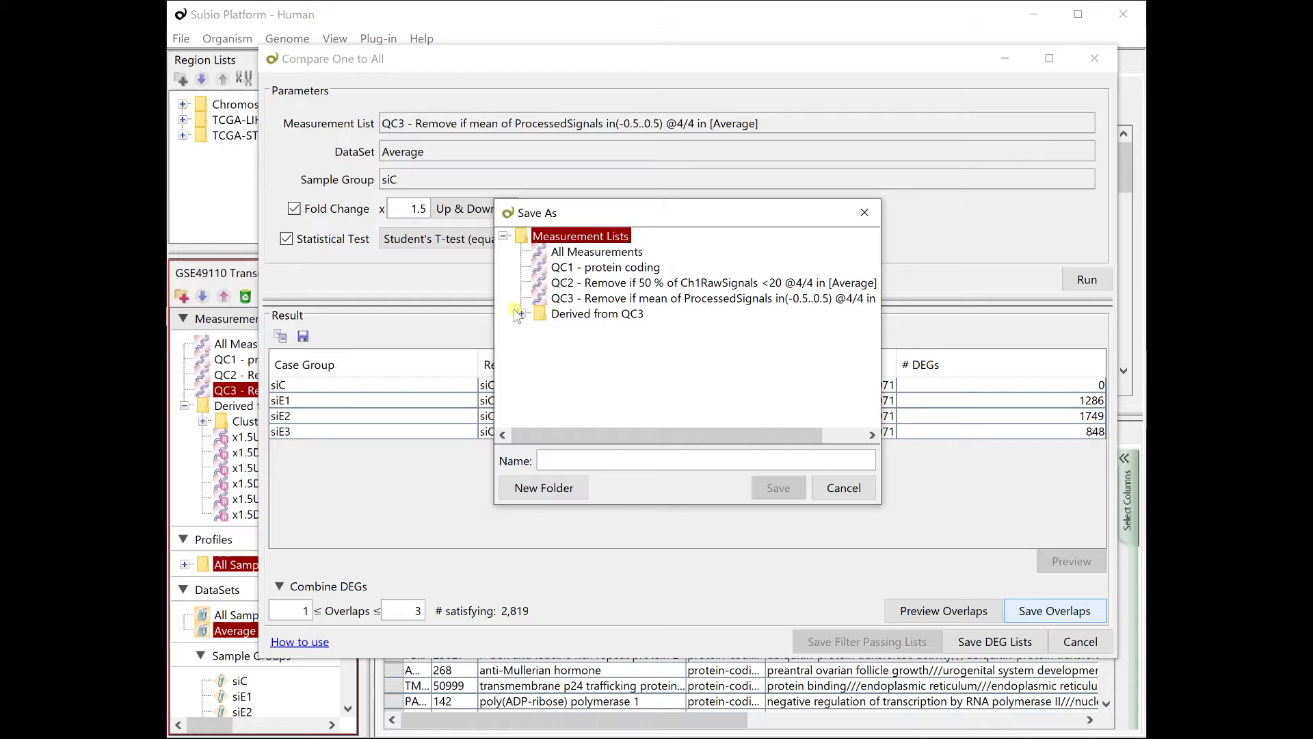
{"action": "left_click", "coordinate": [598, 314]}
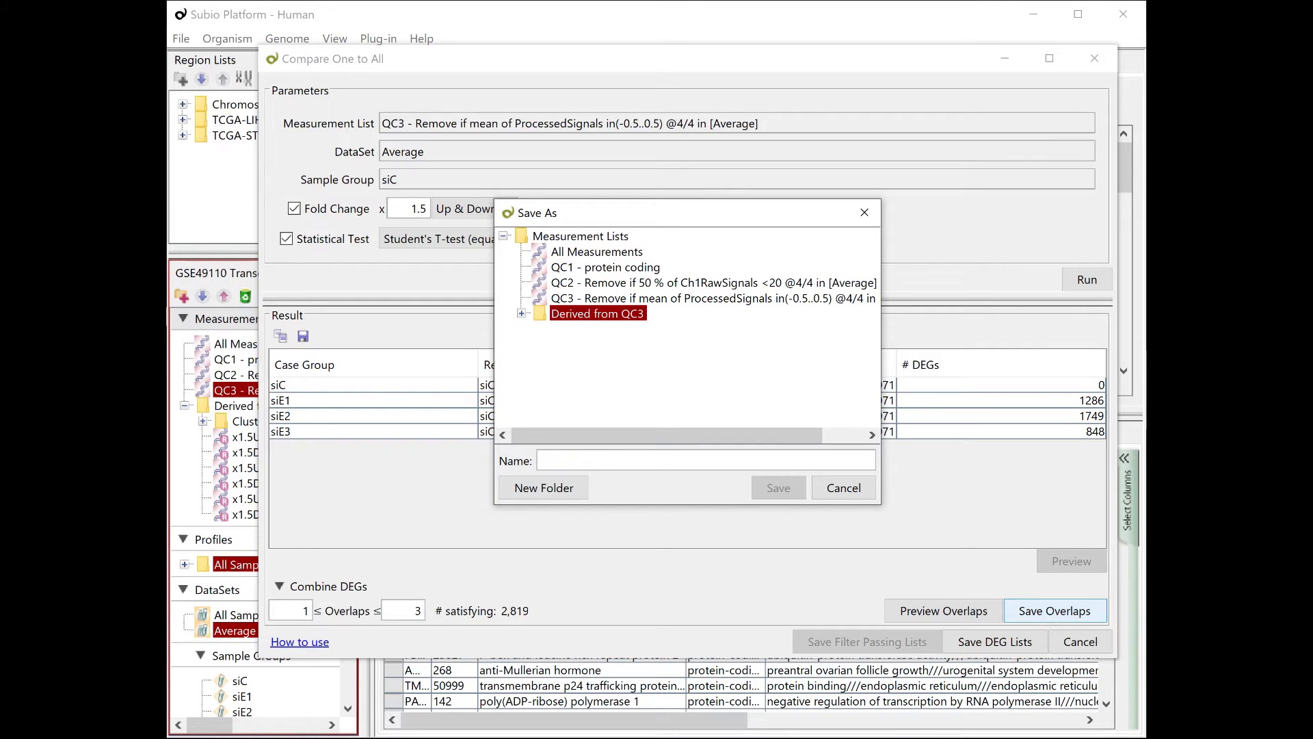
{"action": "type", "text": "the union of"}
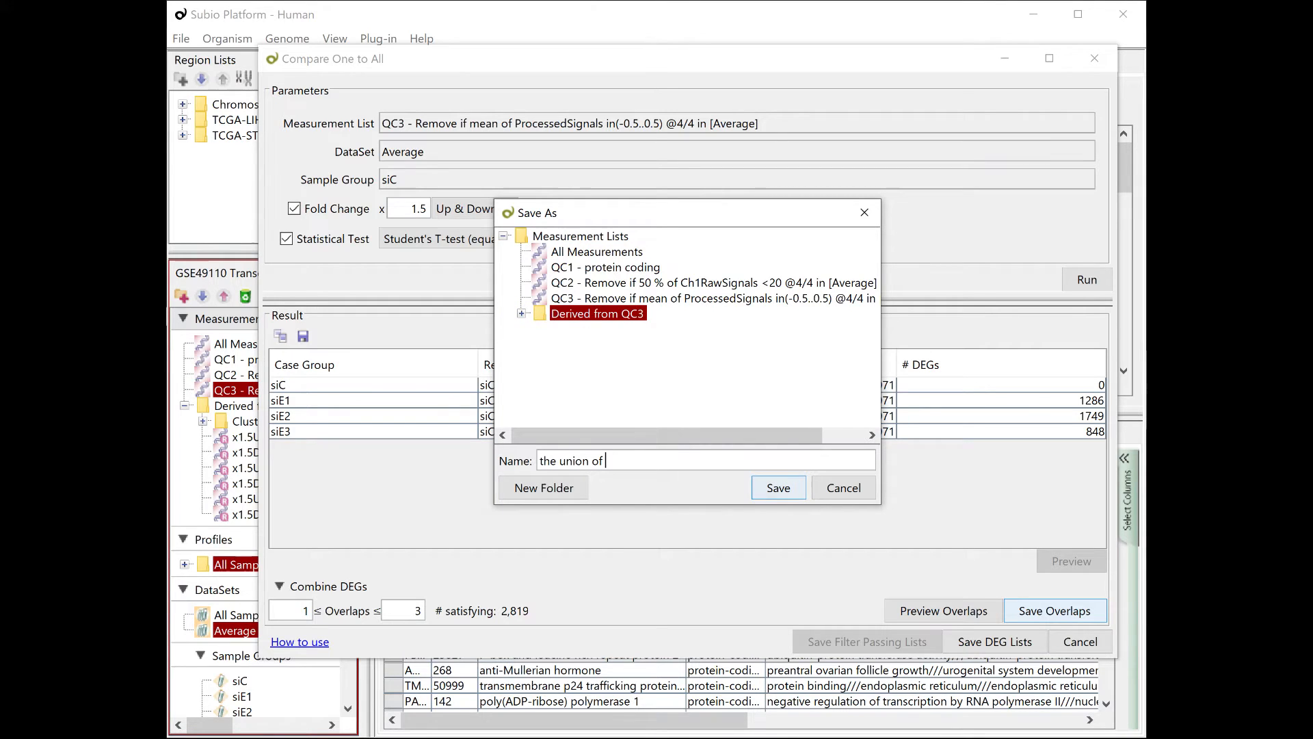
{"action": "type", "text": "DEGs"}
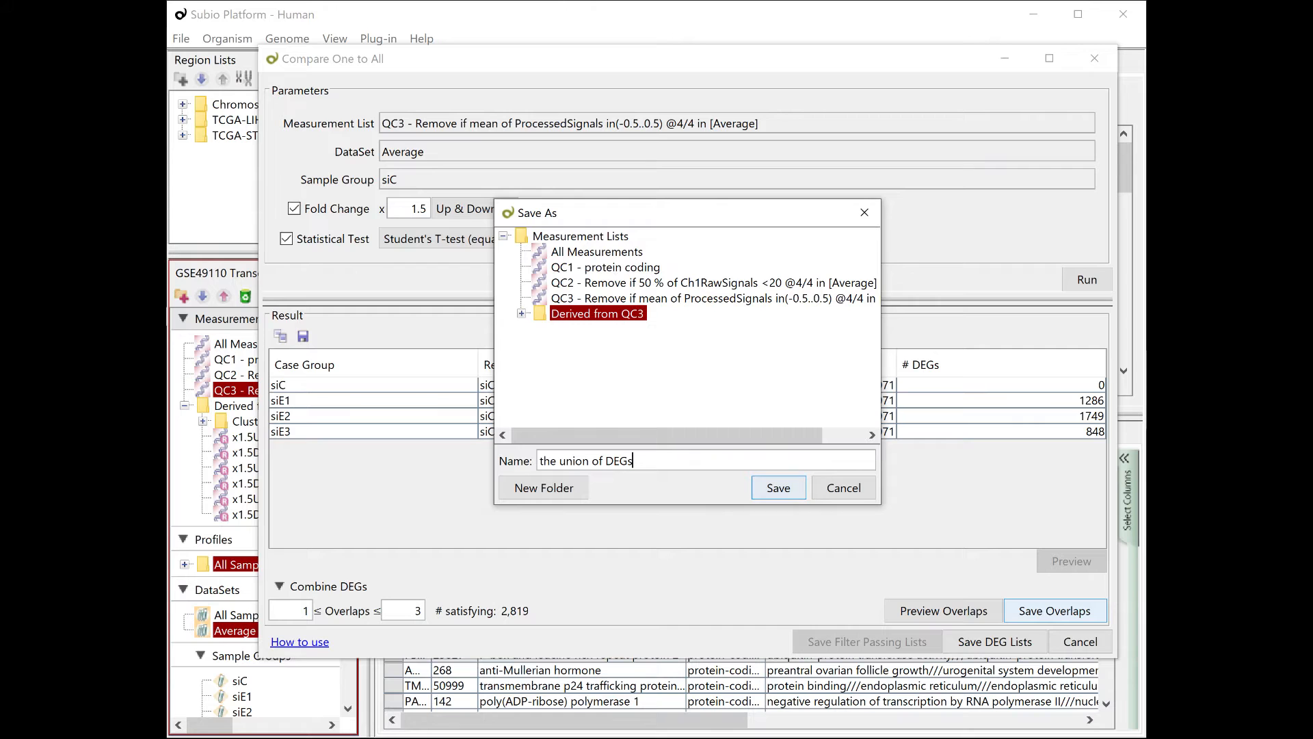
{"action": "left_click", "coordinate": [778, 487]}
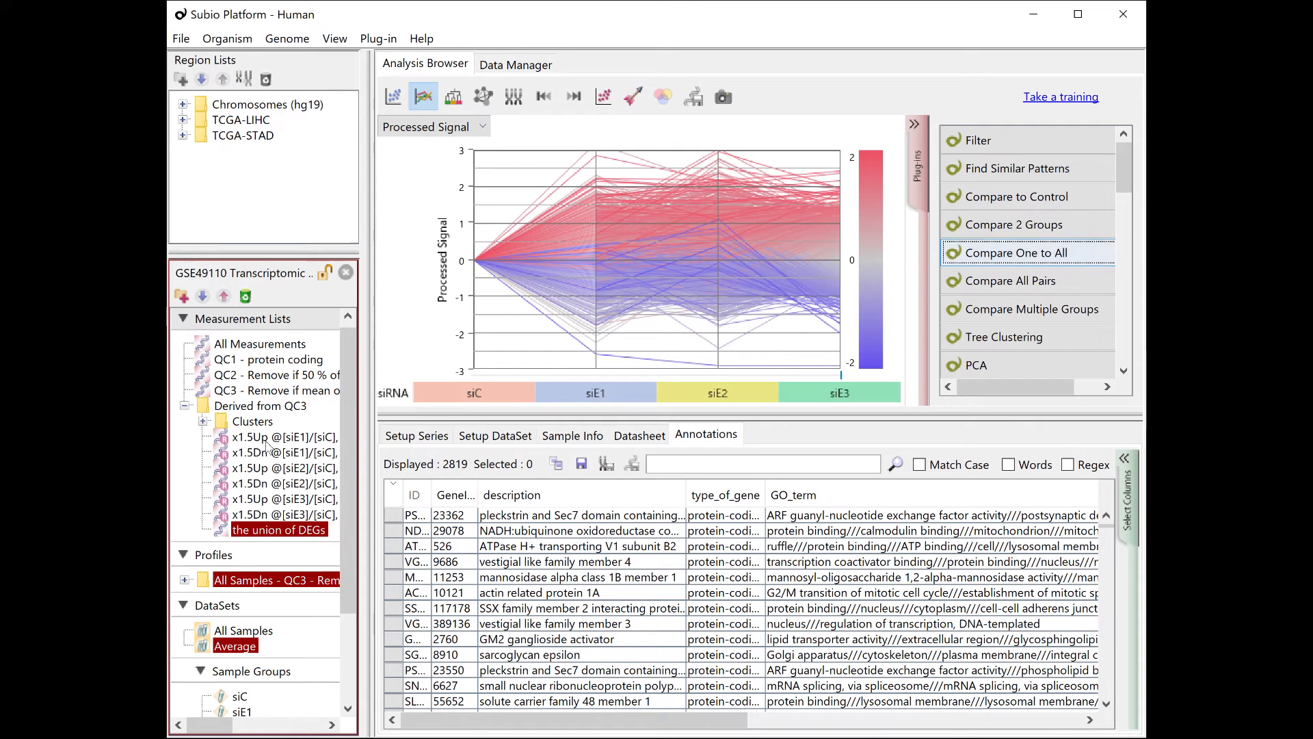
{"action": "mouse_move", "coordinate": [265, 538]}
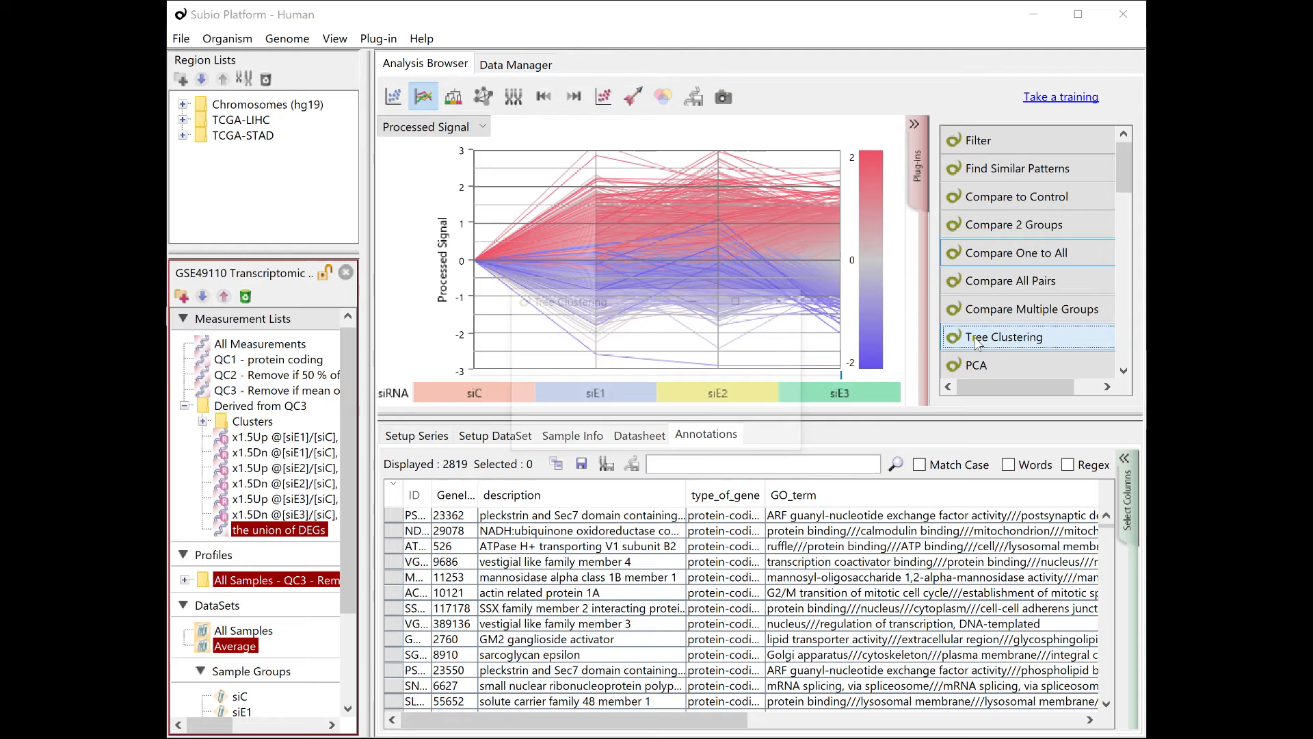
- Cluster the union list and save the tree as 'the union of DEGs'
{"action": "left_click", "coordinate": [1001, 336]}
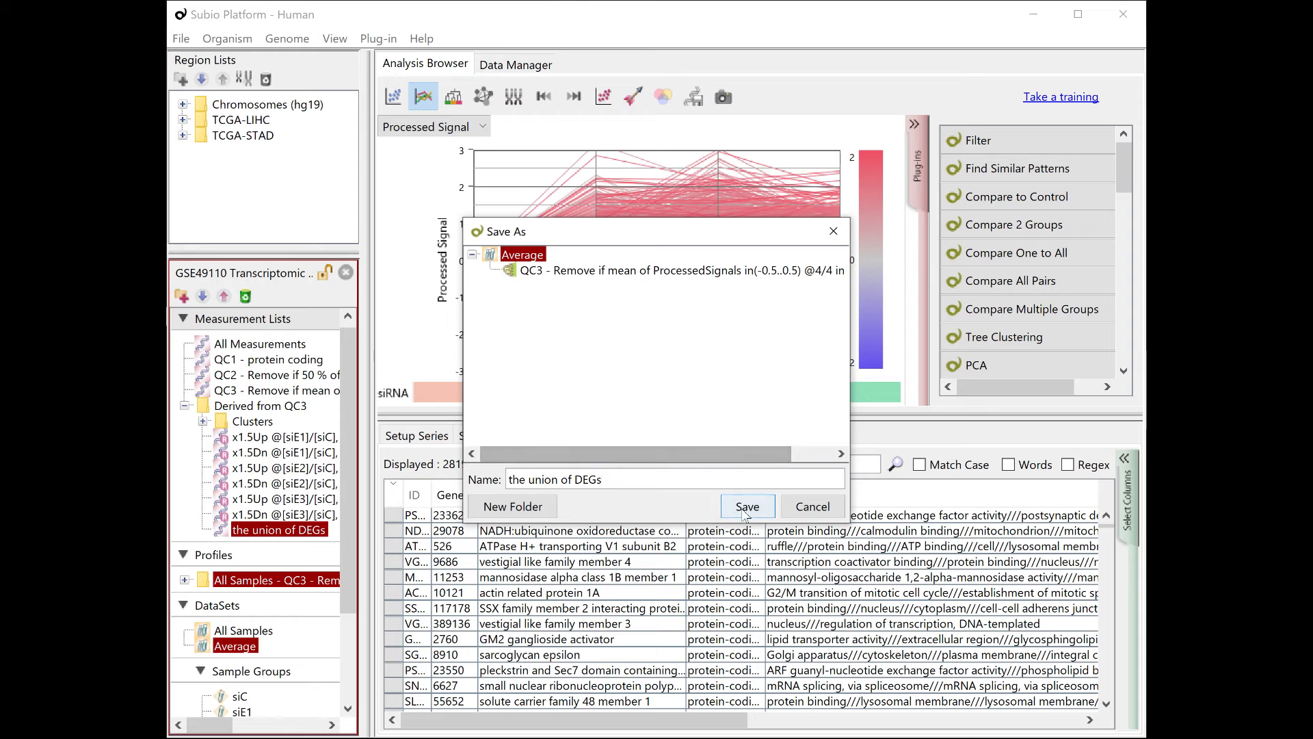
{"action": "left_click", "coordinate": [748, 506]}
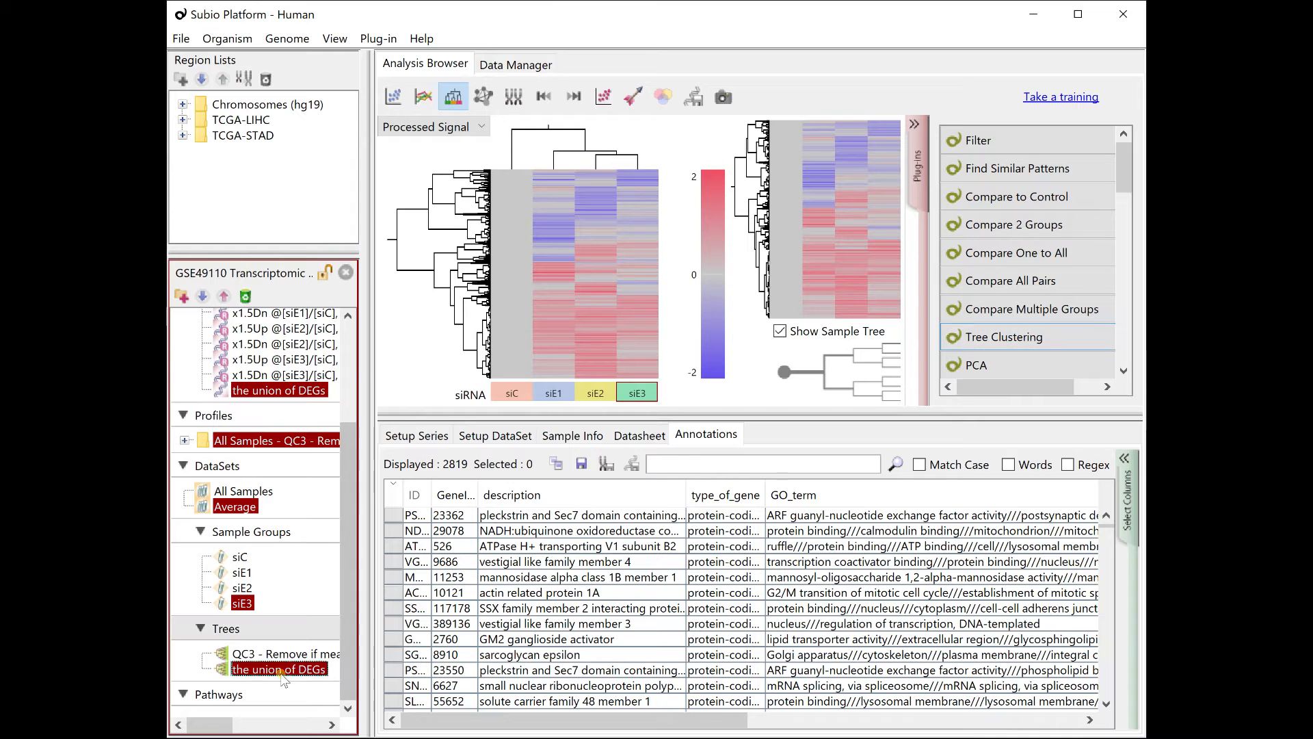
- Reactivate the QC3 list, view the saved union tree, and return to the line graph view
{"action": "left_click", "coordinate": [286, 654]}
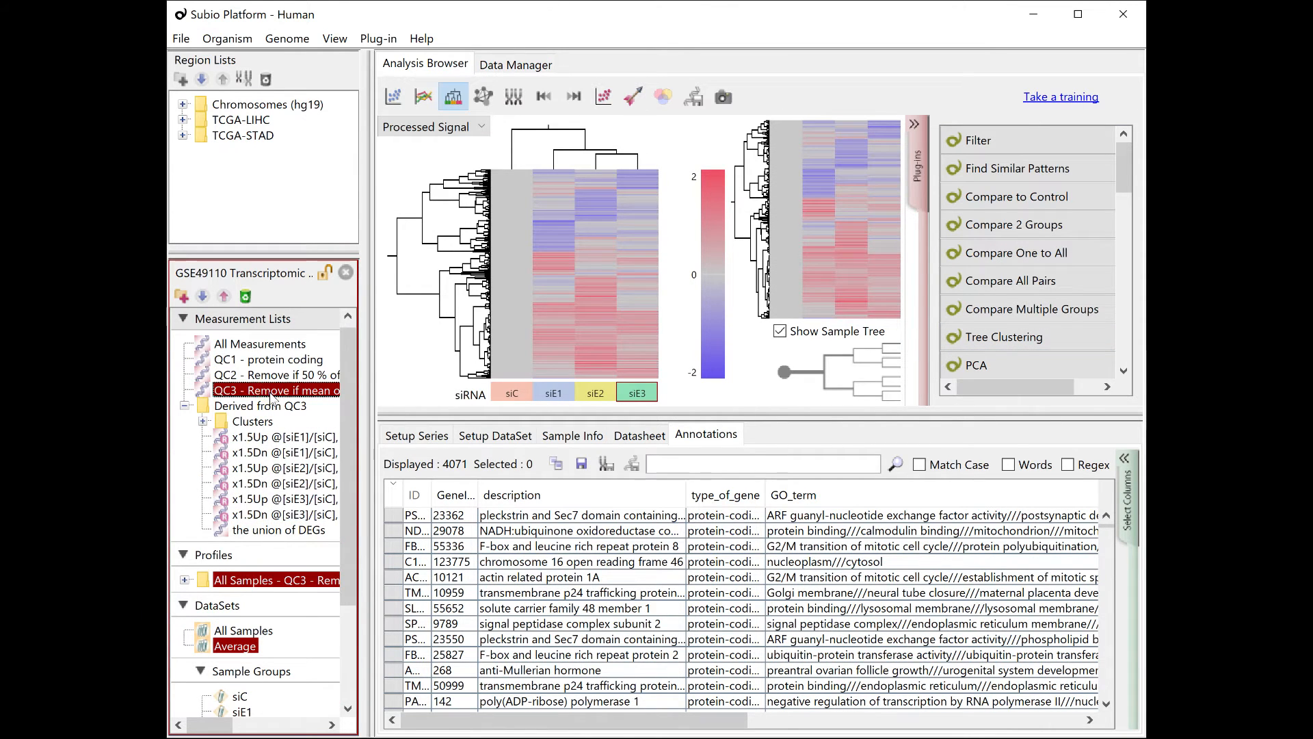
{"action": "scroll", "scroll_direction": "down", "scroll_amount": 3}
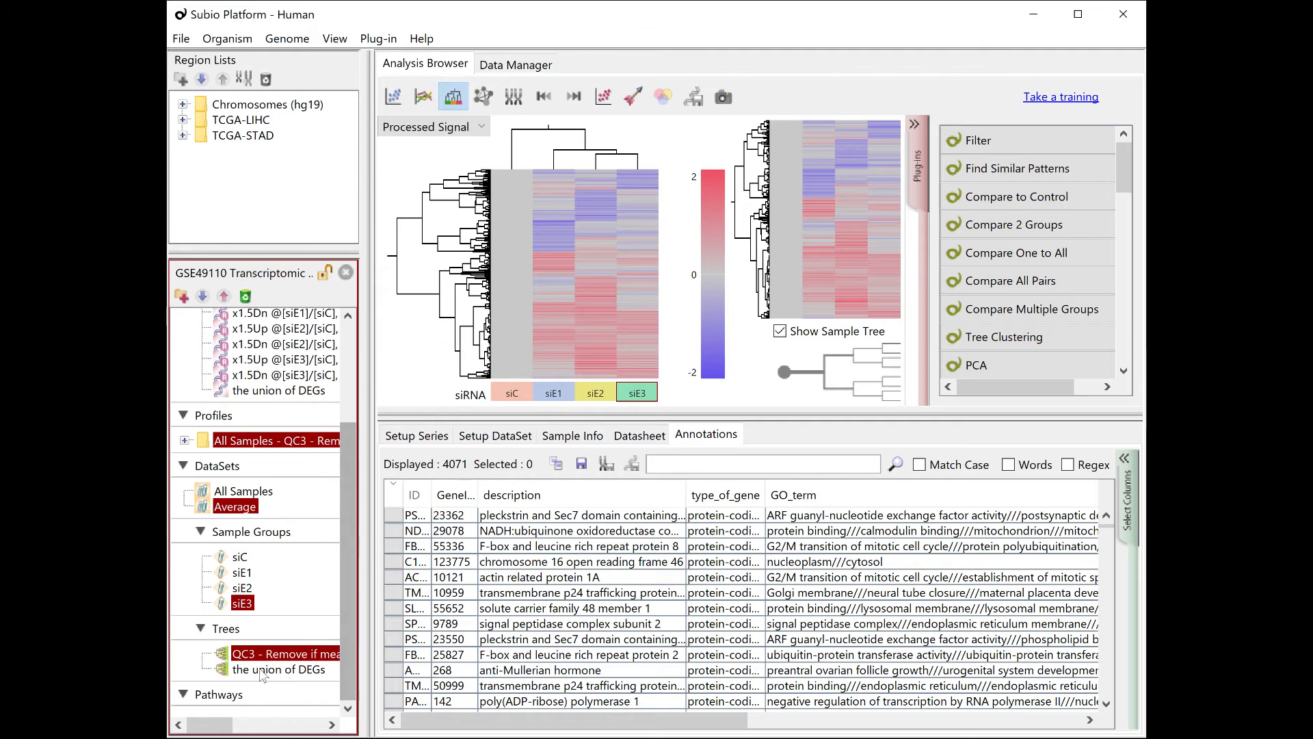
{"action": "left_click", "coordinate": [278, 669]}
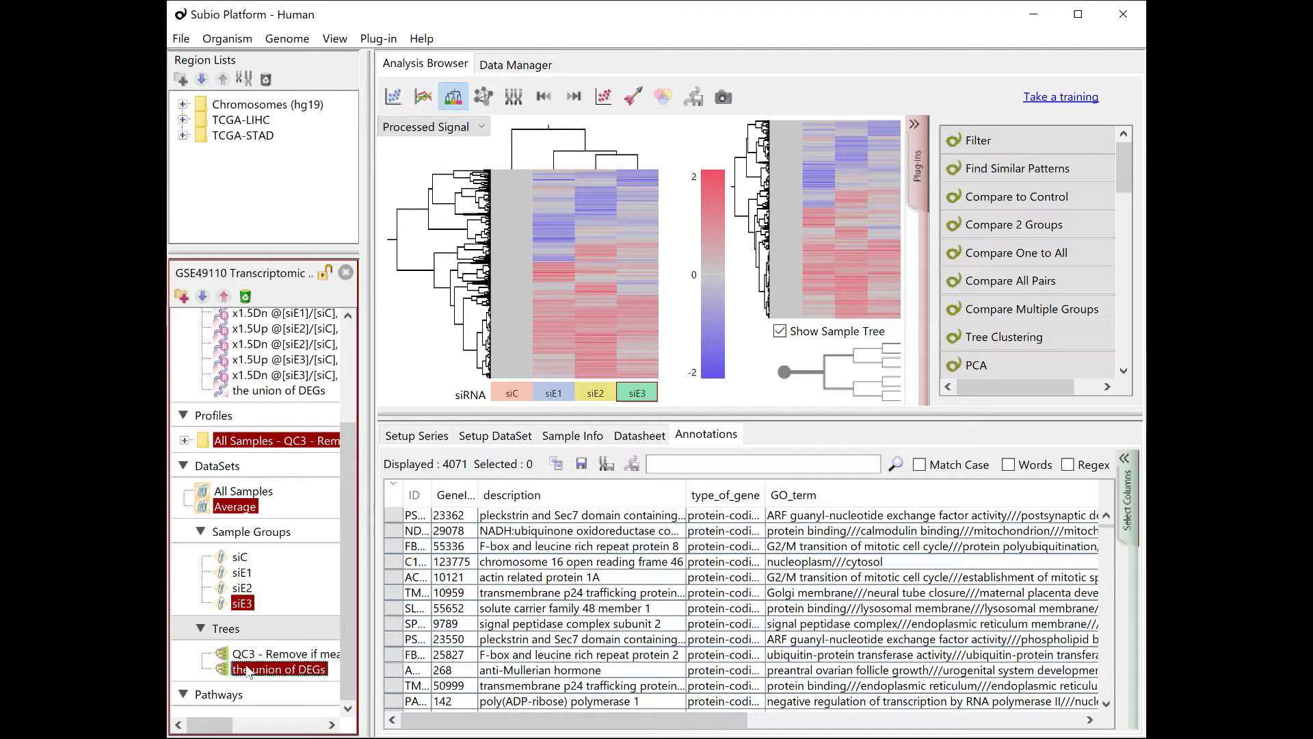
{"action": "left_click", "coordinate": [423, 96]}
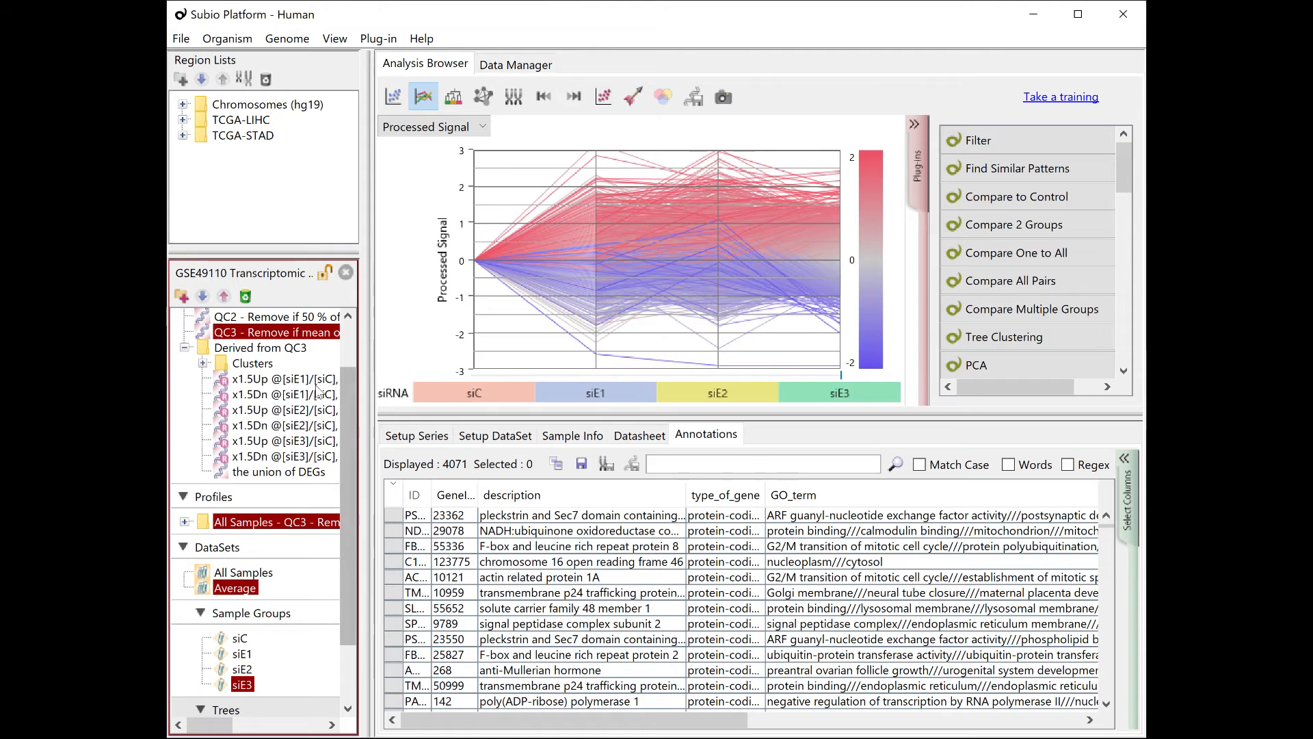
- Show the three x1.5Up lists in a Venn diagram and select the centre 216-gene overlap
{"action": "left_click", "coordinate": [285, 379]}
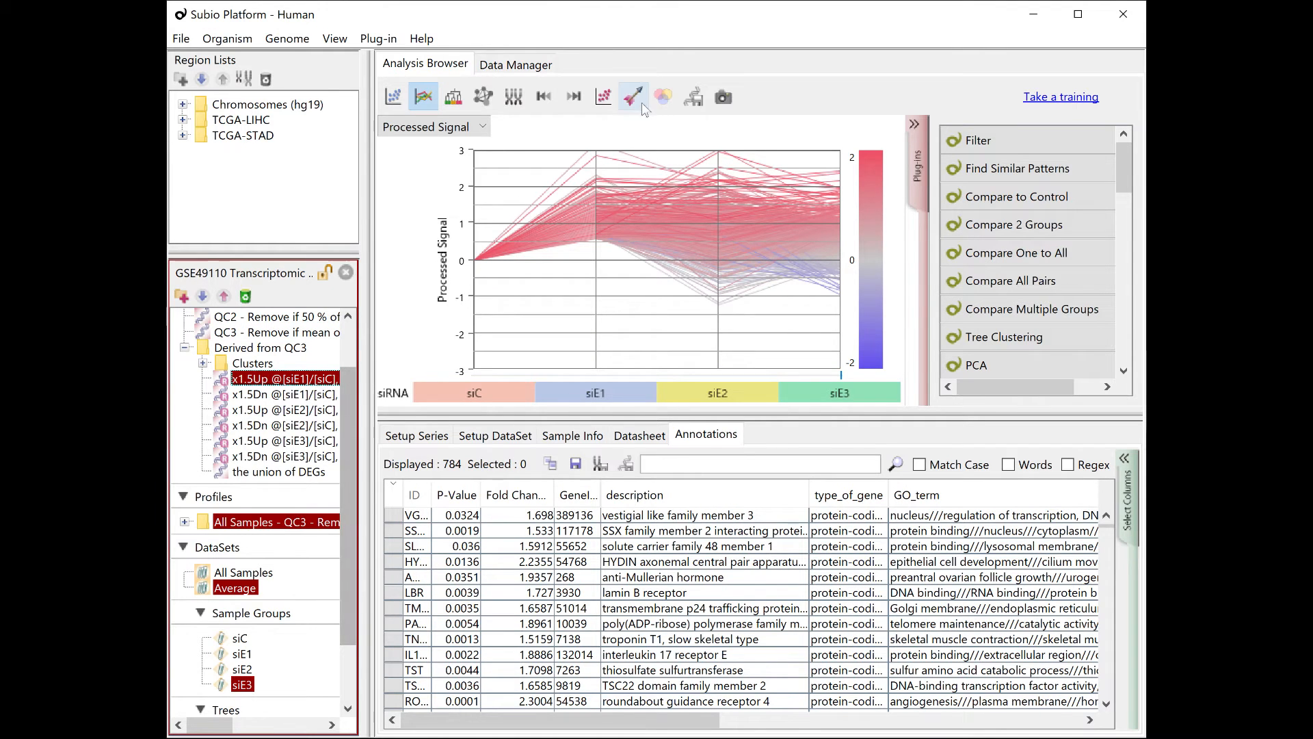
{"action": "left_click", "coordinate": [632, 96]}
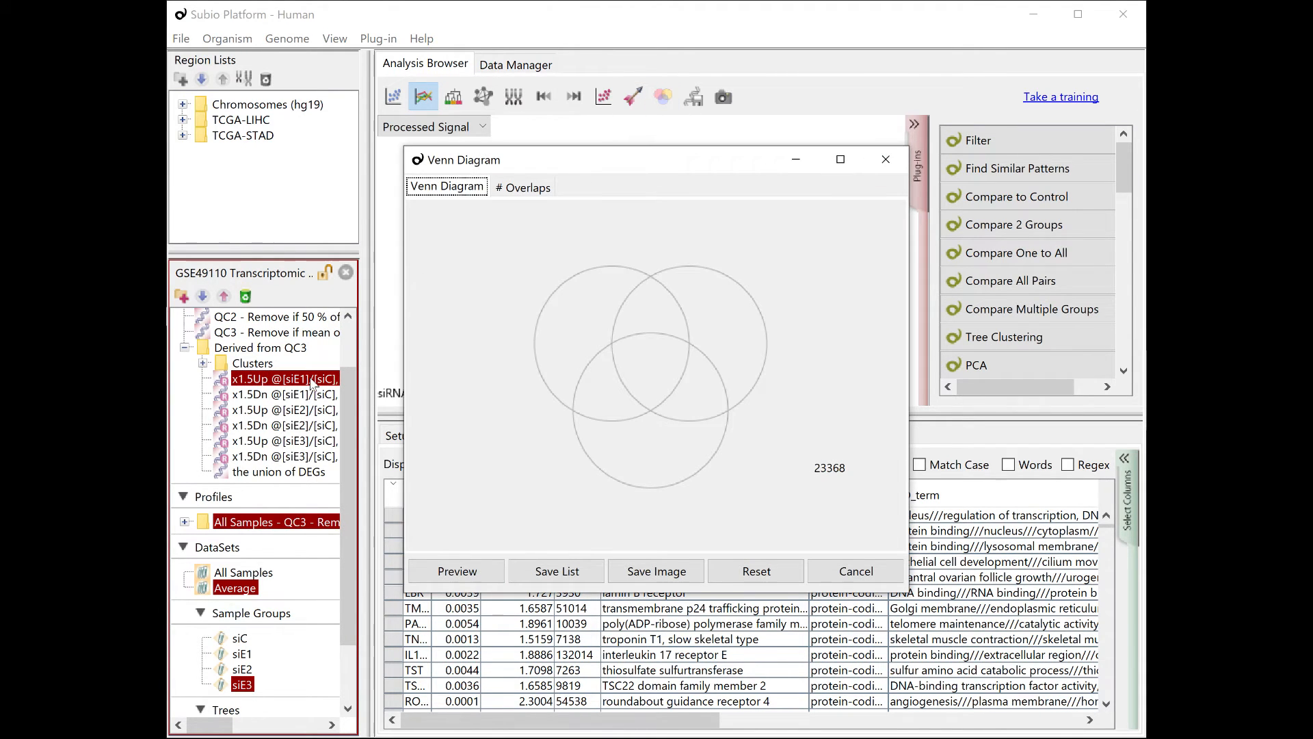
{"action": "left_click", "coordinate": [285, 409]}
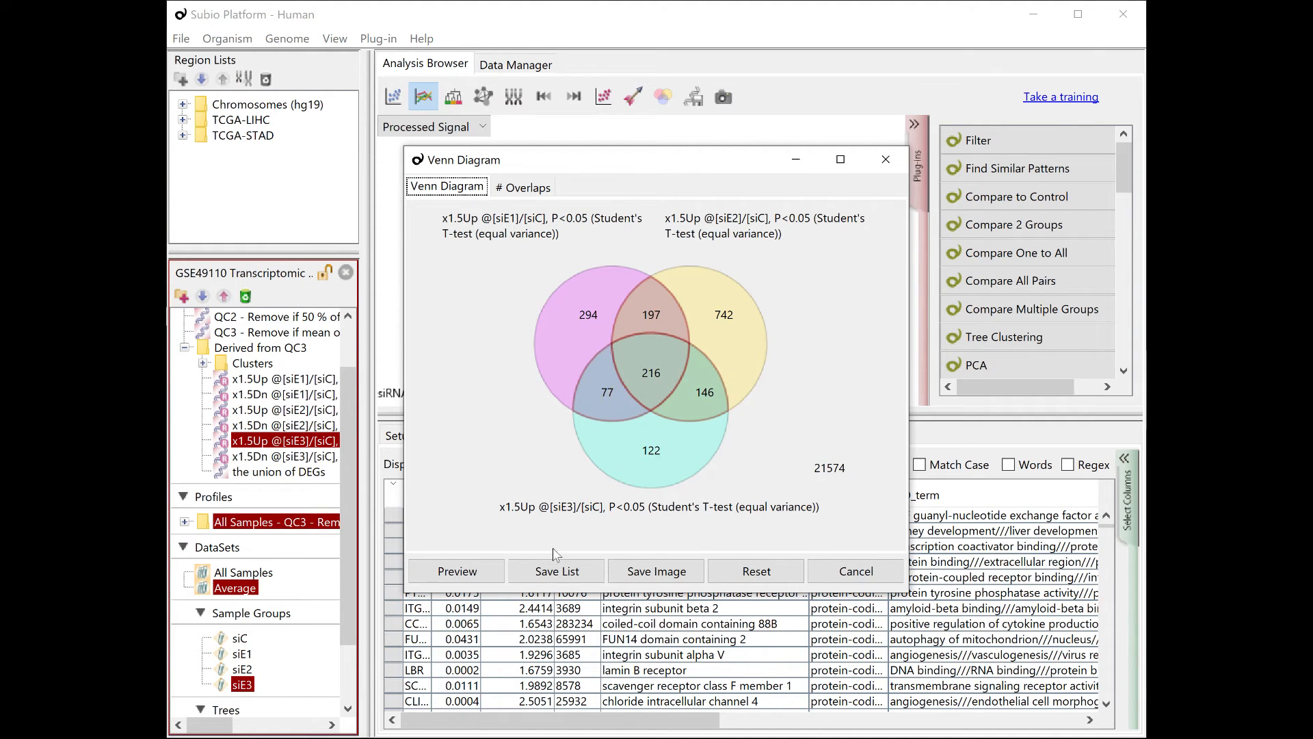
- Save that overlap as a list named 'commonly up' under Derived from QC3
{"action": "left_click", "coordinate": [557, 570]}
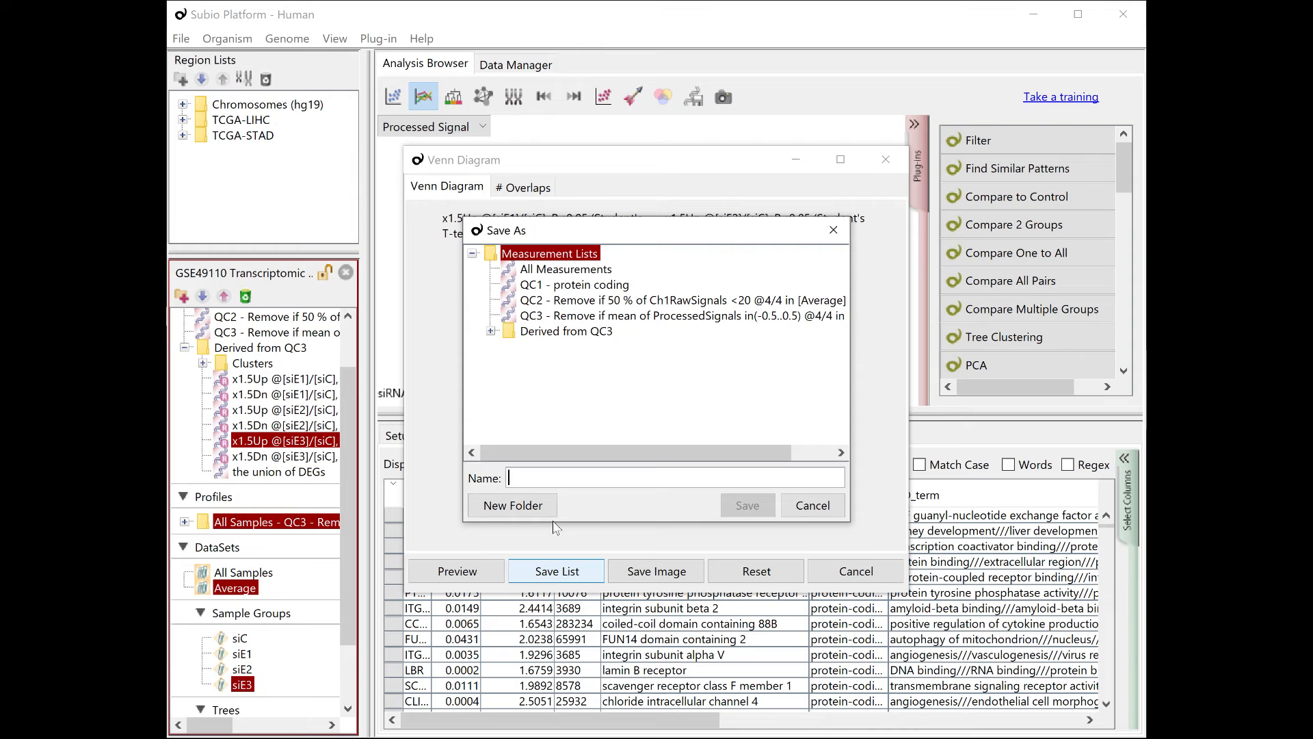
{"action": "type", "text": "commonly up"}
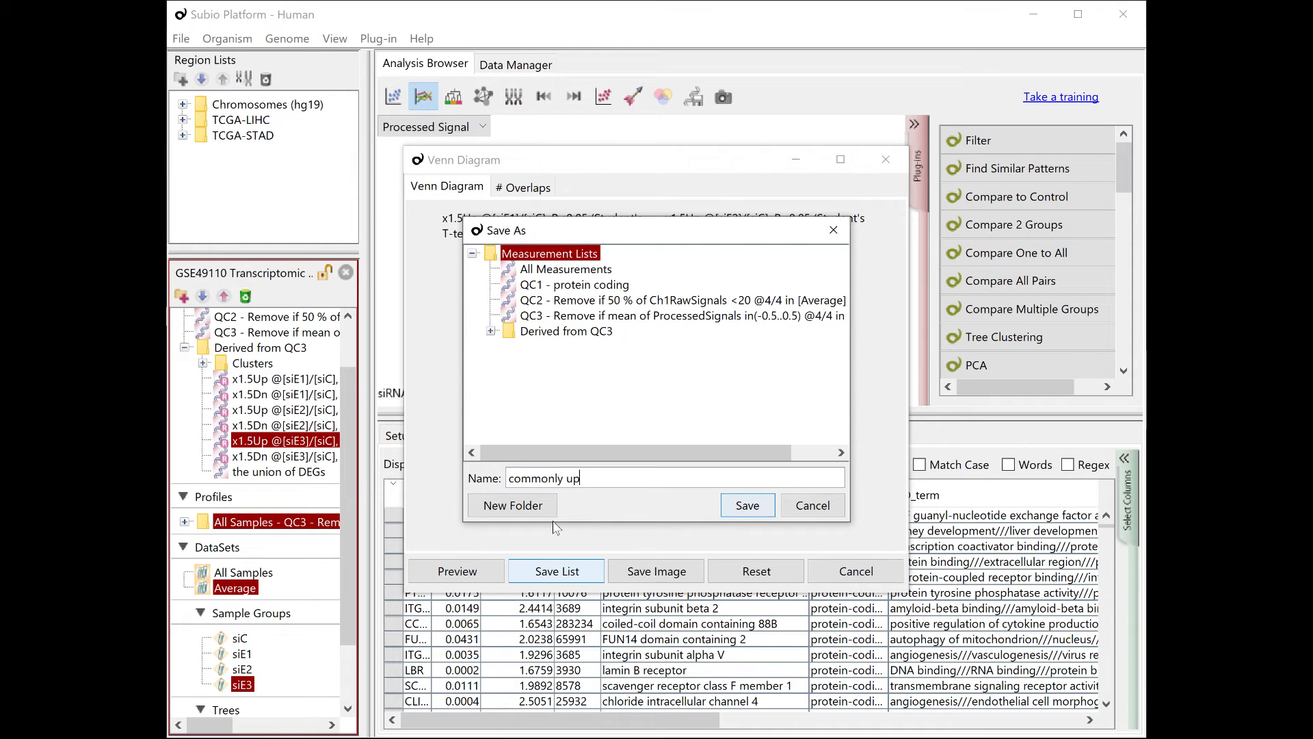
{"action": "left_click", "coordinate": [566, 331]}
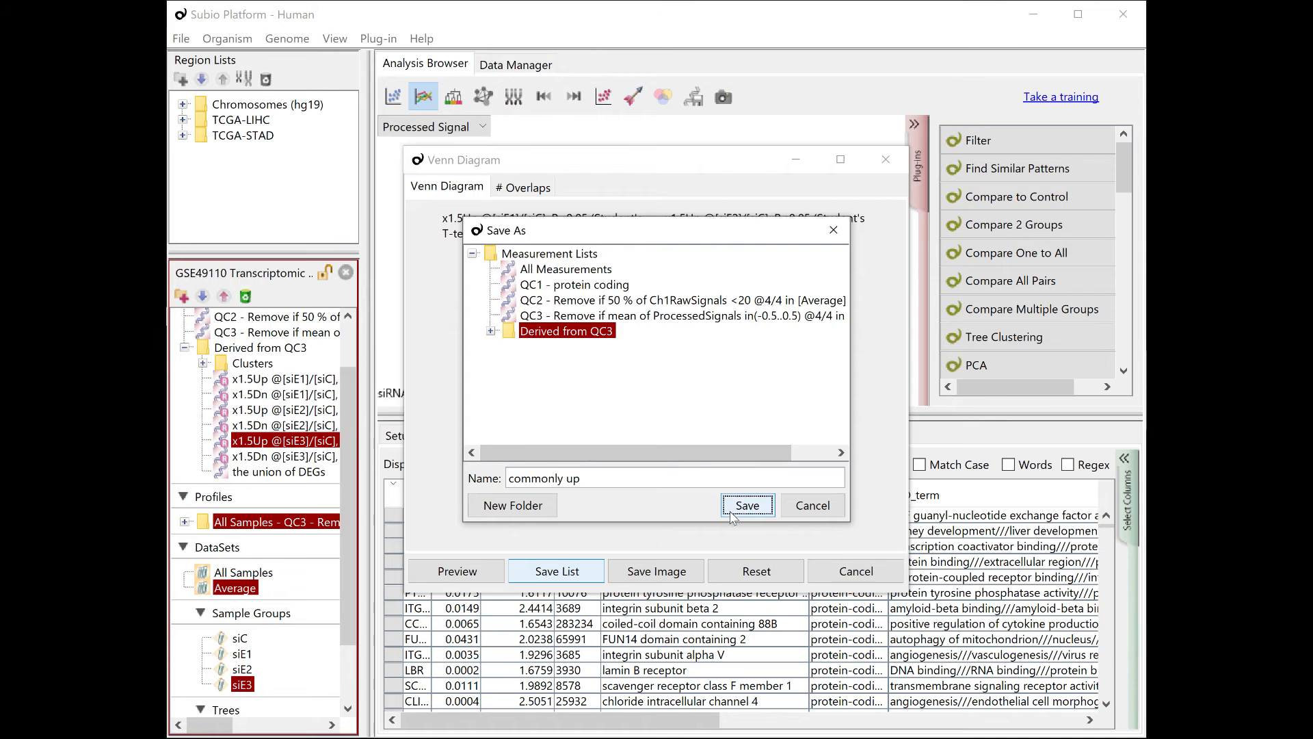
{"action": "left_click", "coordinate": [747, 505]}
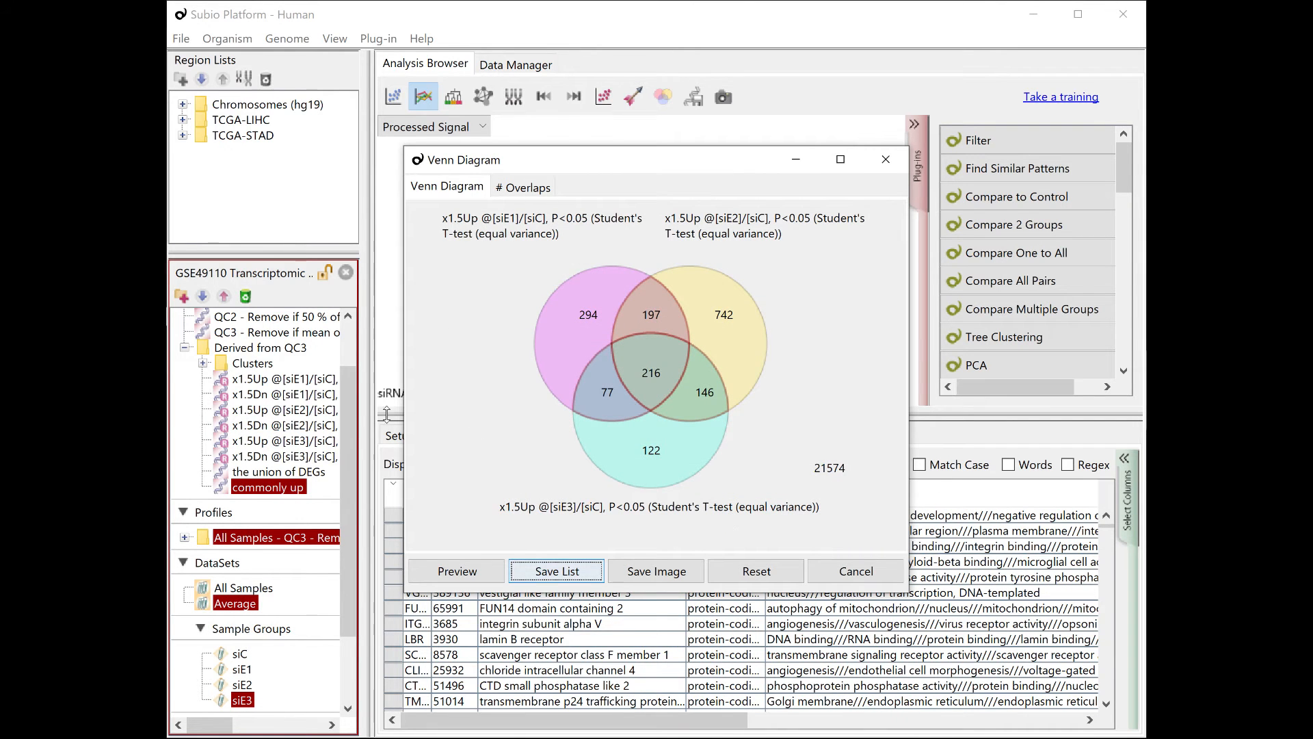
- Switch the Venn diagram to the x1.5Dn lists and save a commonly down overlap under Derived from QC3
{"action": "left_click", "coordinate": [756, 570]}
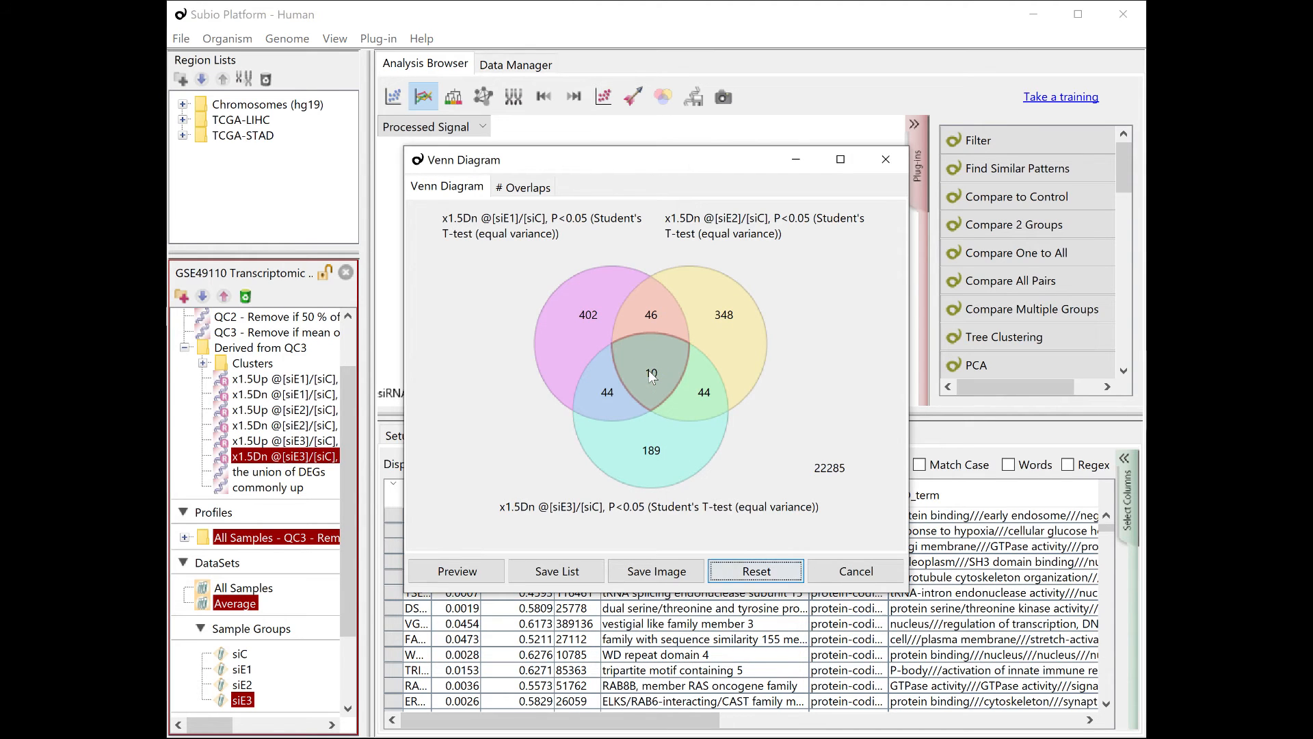
{"action": "mouse_move", "coordinate": [661, 326]}
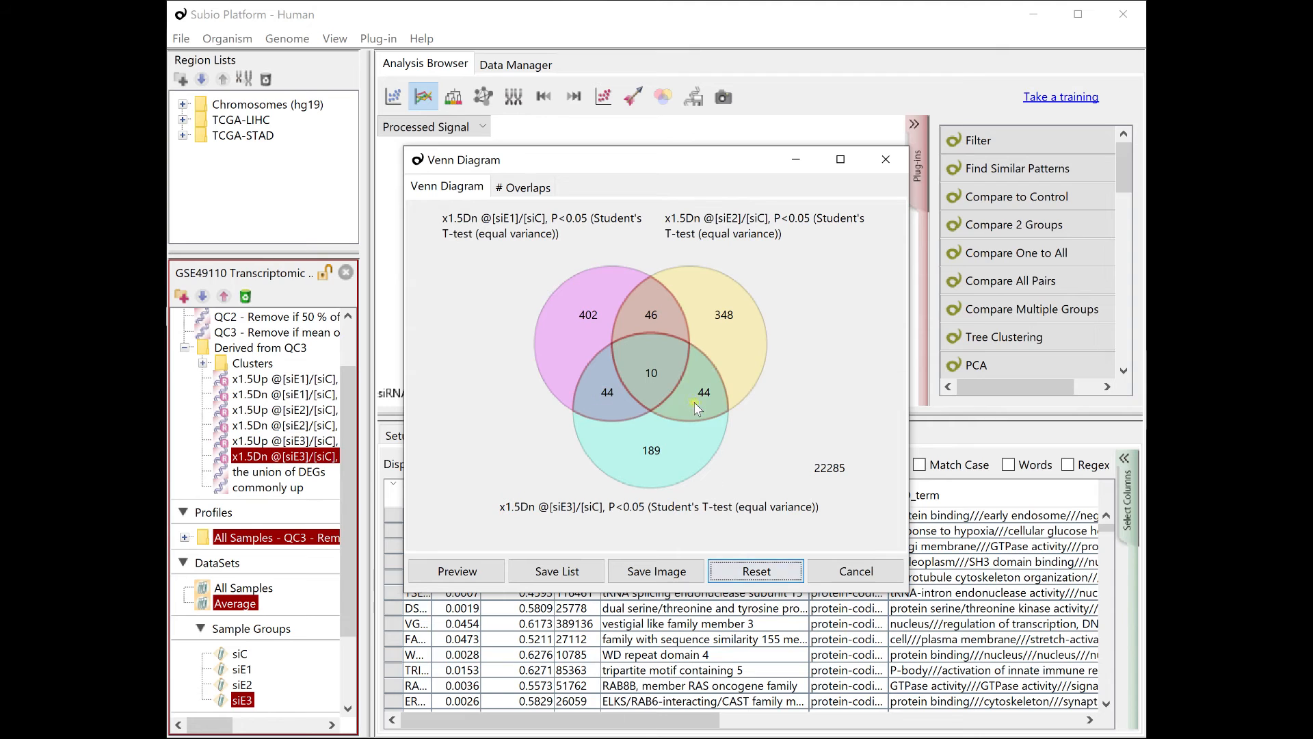
{"action": "left_click", "coordinate": [557, 571]}
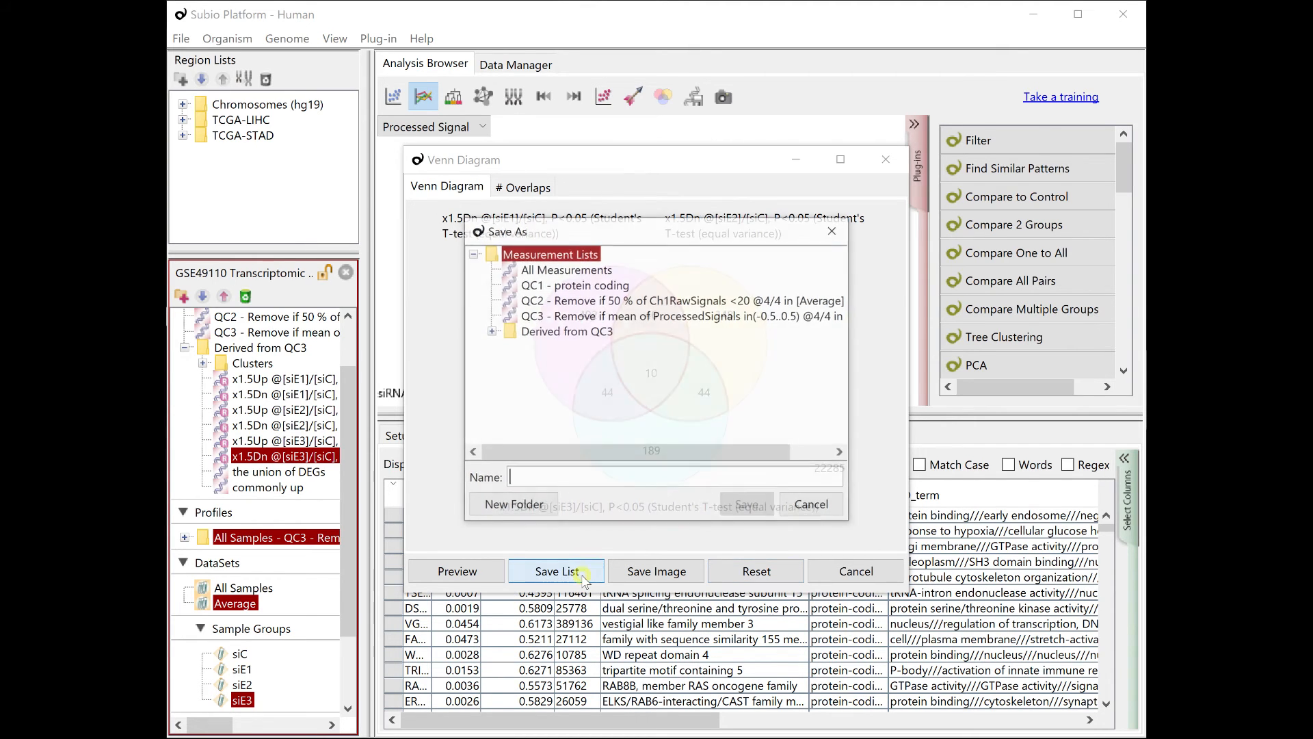
{"action": "type", "text": "commonly down"}
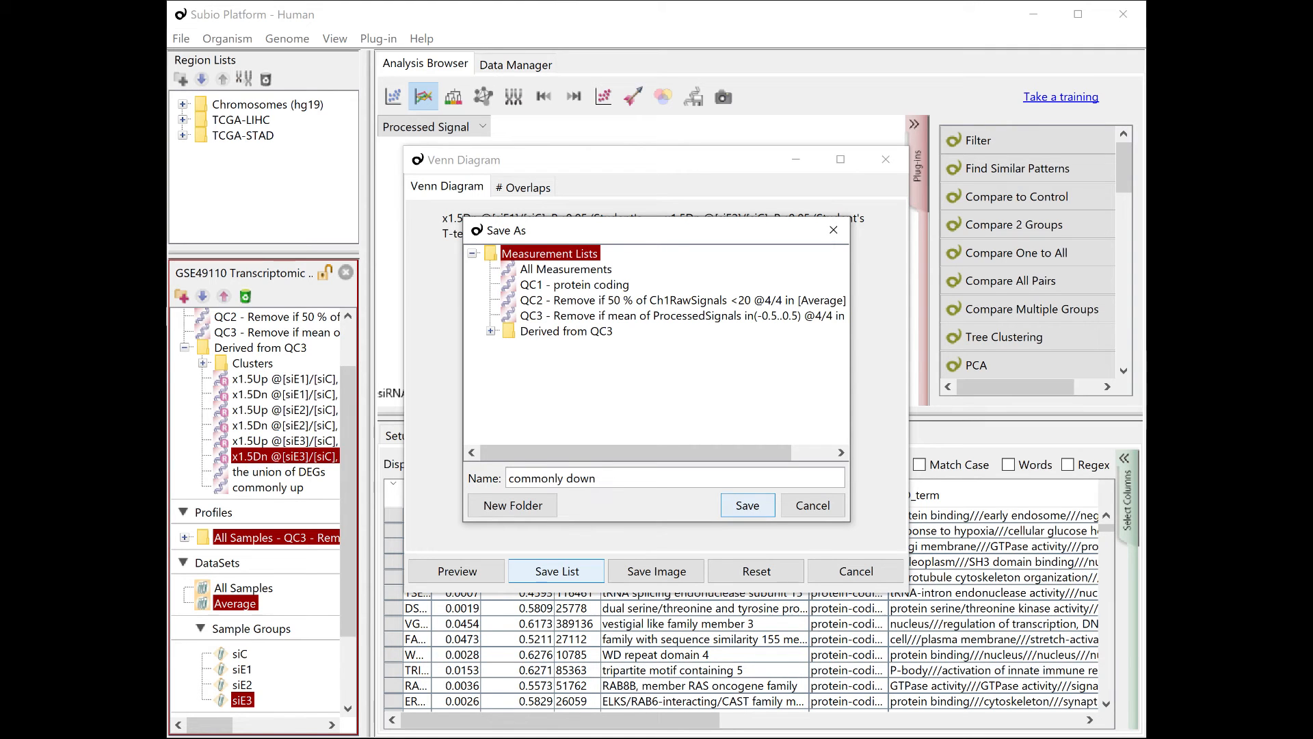
{"action": "left_click", "coordinate": [566, 330]}
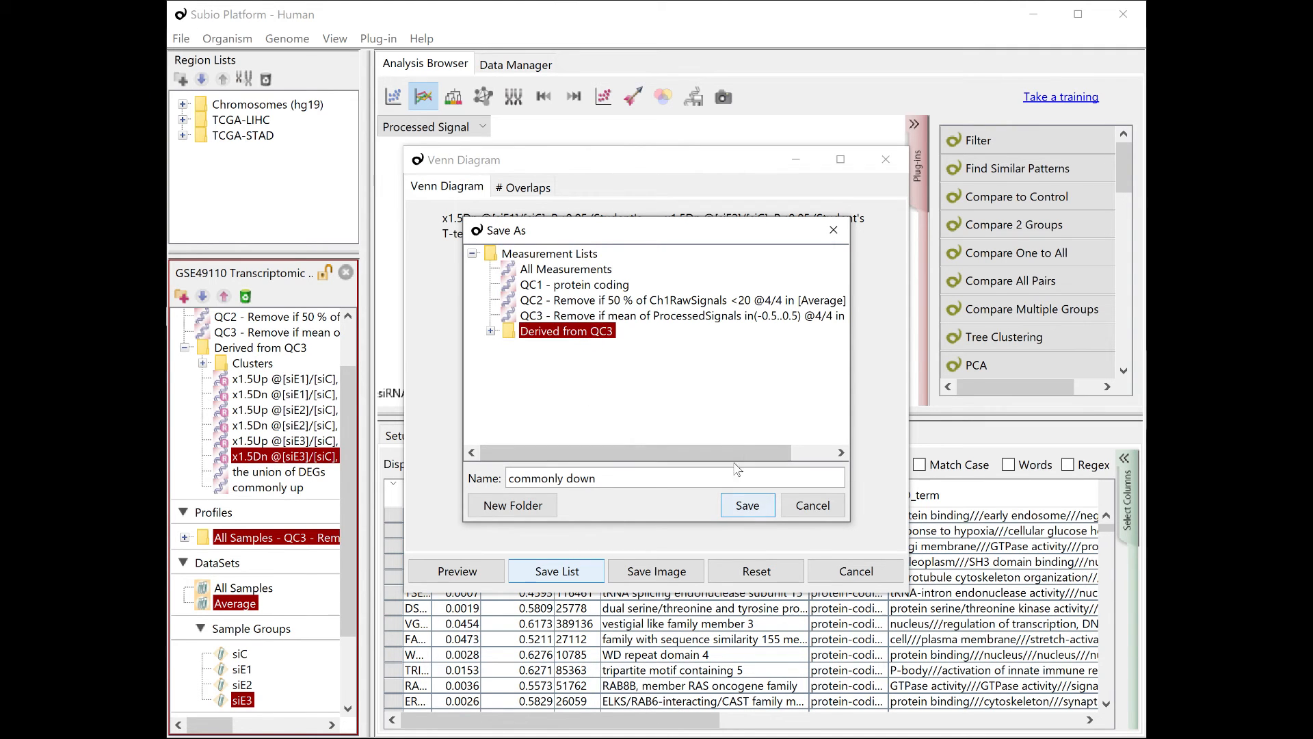
{"action": "left_click", "coordinate": [746, 505]}
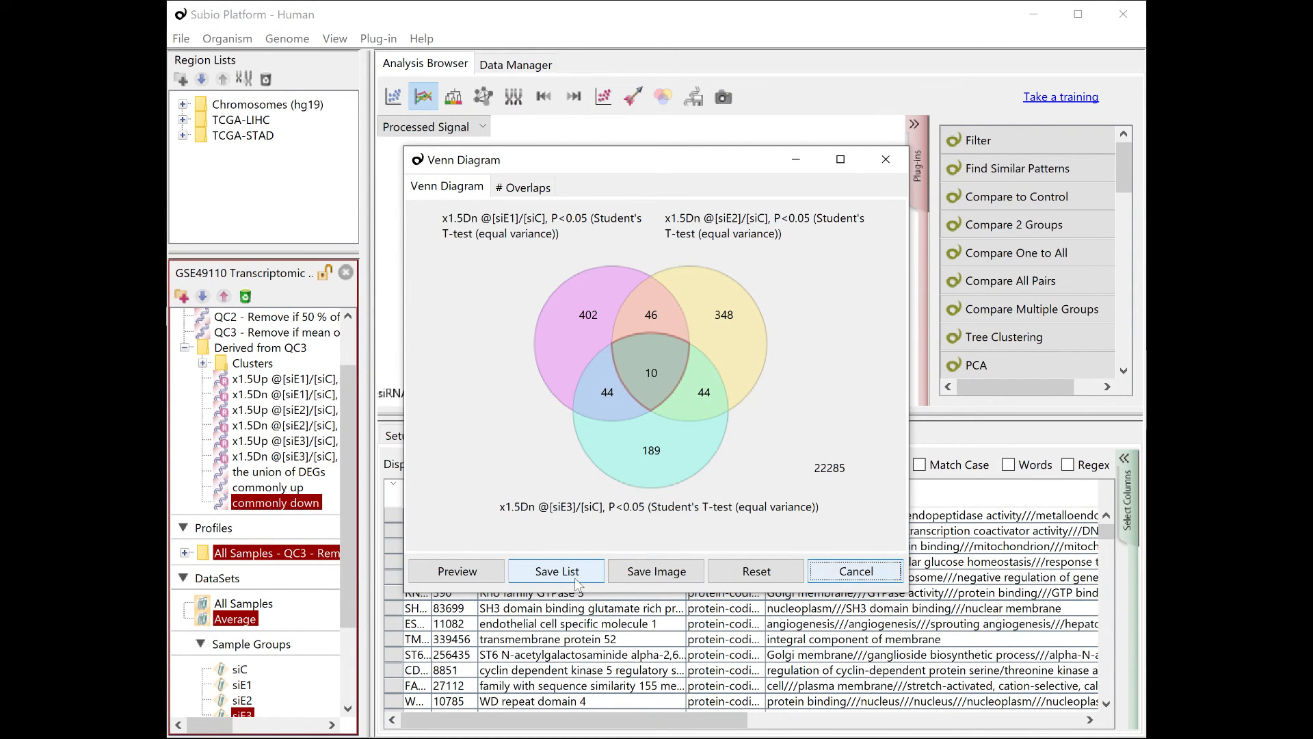
- Save the three-way overlap as 'commonly down (3/3)' and rename the earlier list 'commonly down (2/3)'
{"action": "left_click", "coordinate": [556, 570]}
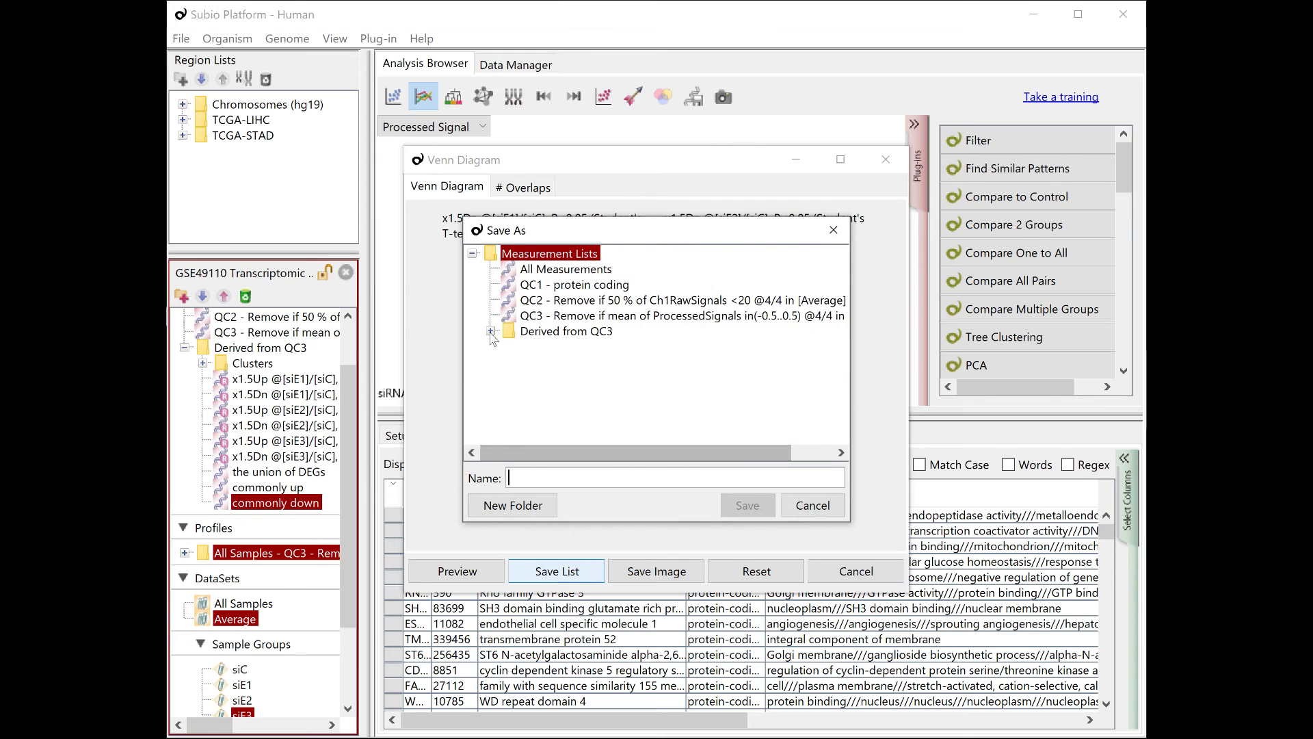
{"action": "left_click", "coordinate": [581, 437]}
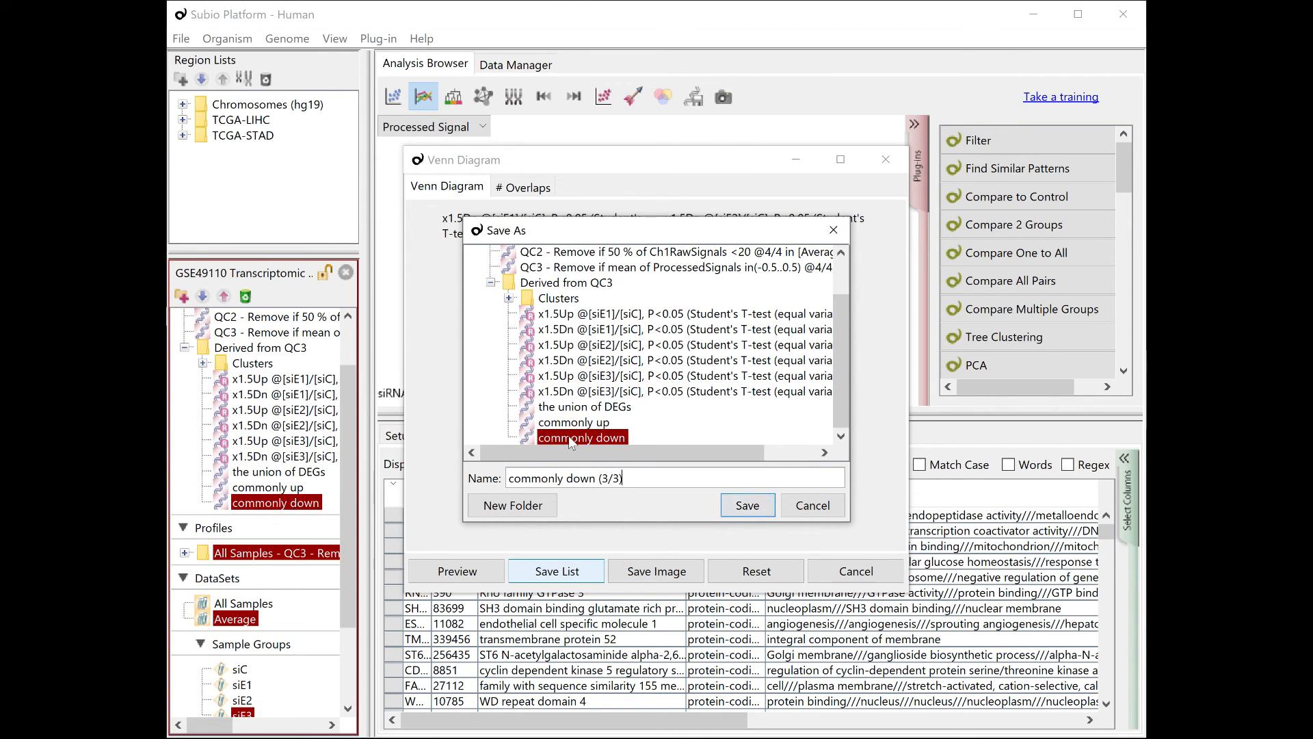
{"action": "left_click", "coordinate": [746, 505]}
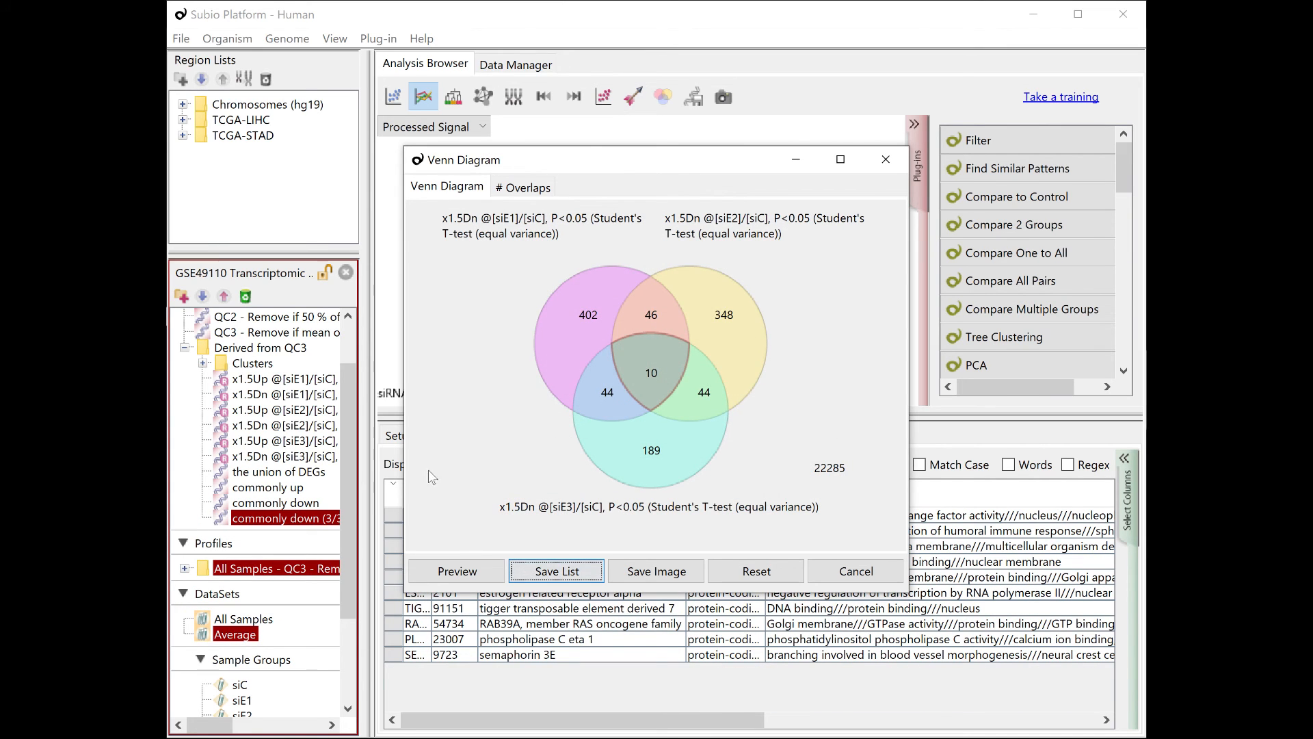
{"action": "left_click", "coordinate": [267, 502]}
{"action": "type", "text": " (2/3)"}
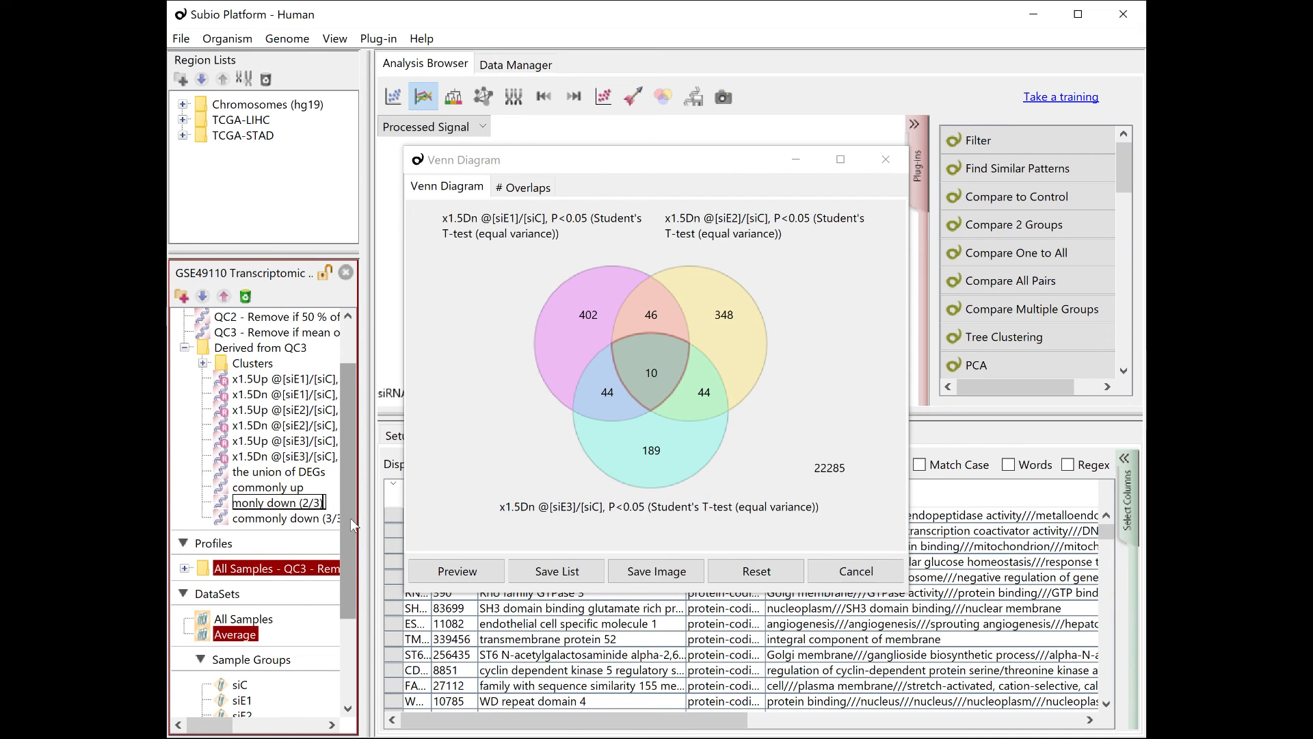
{"action": "left_click", "coordinate": [277, 502]}
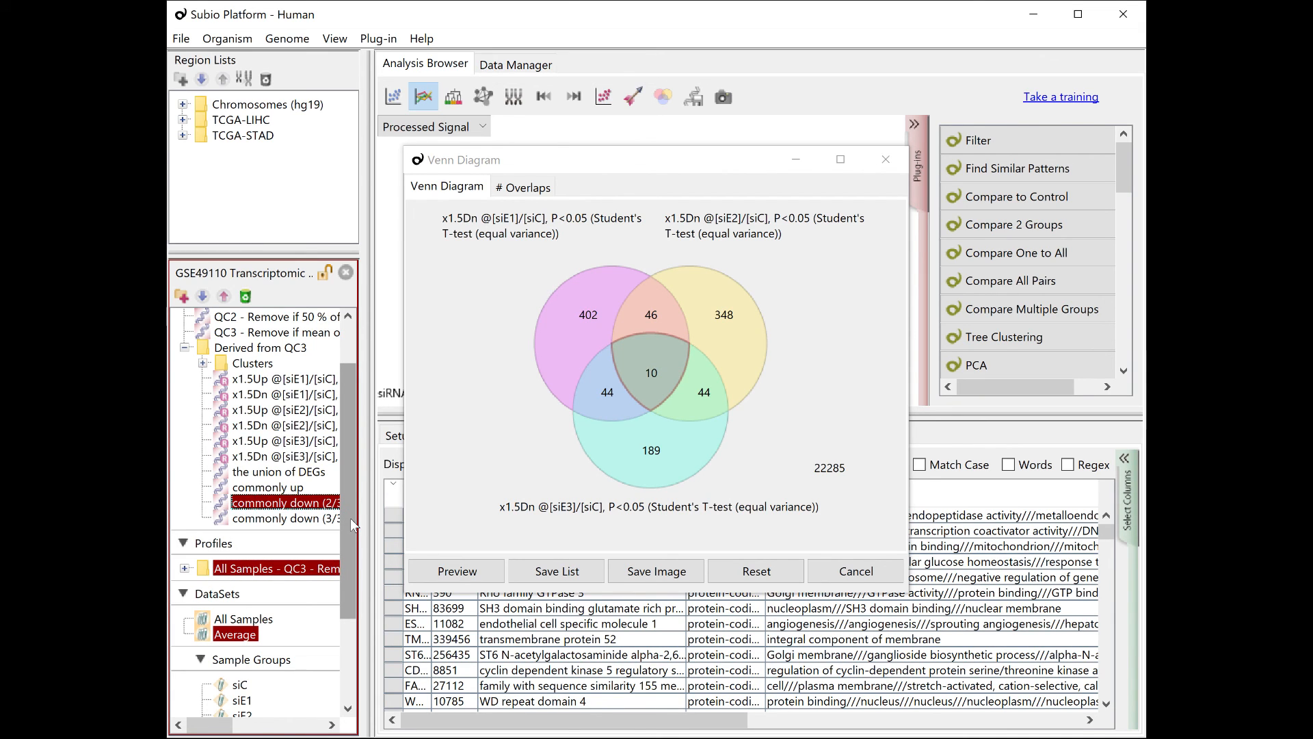